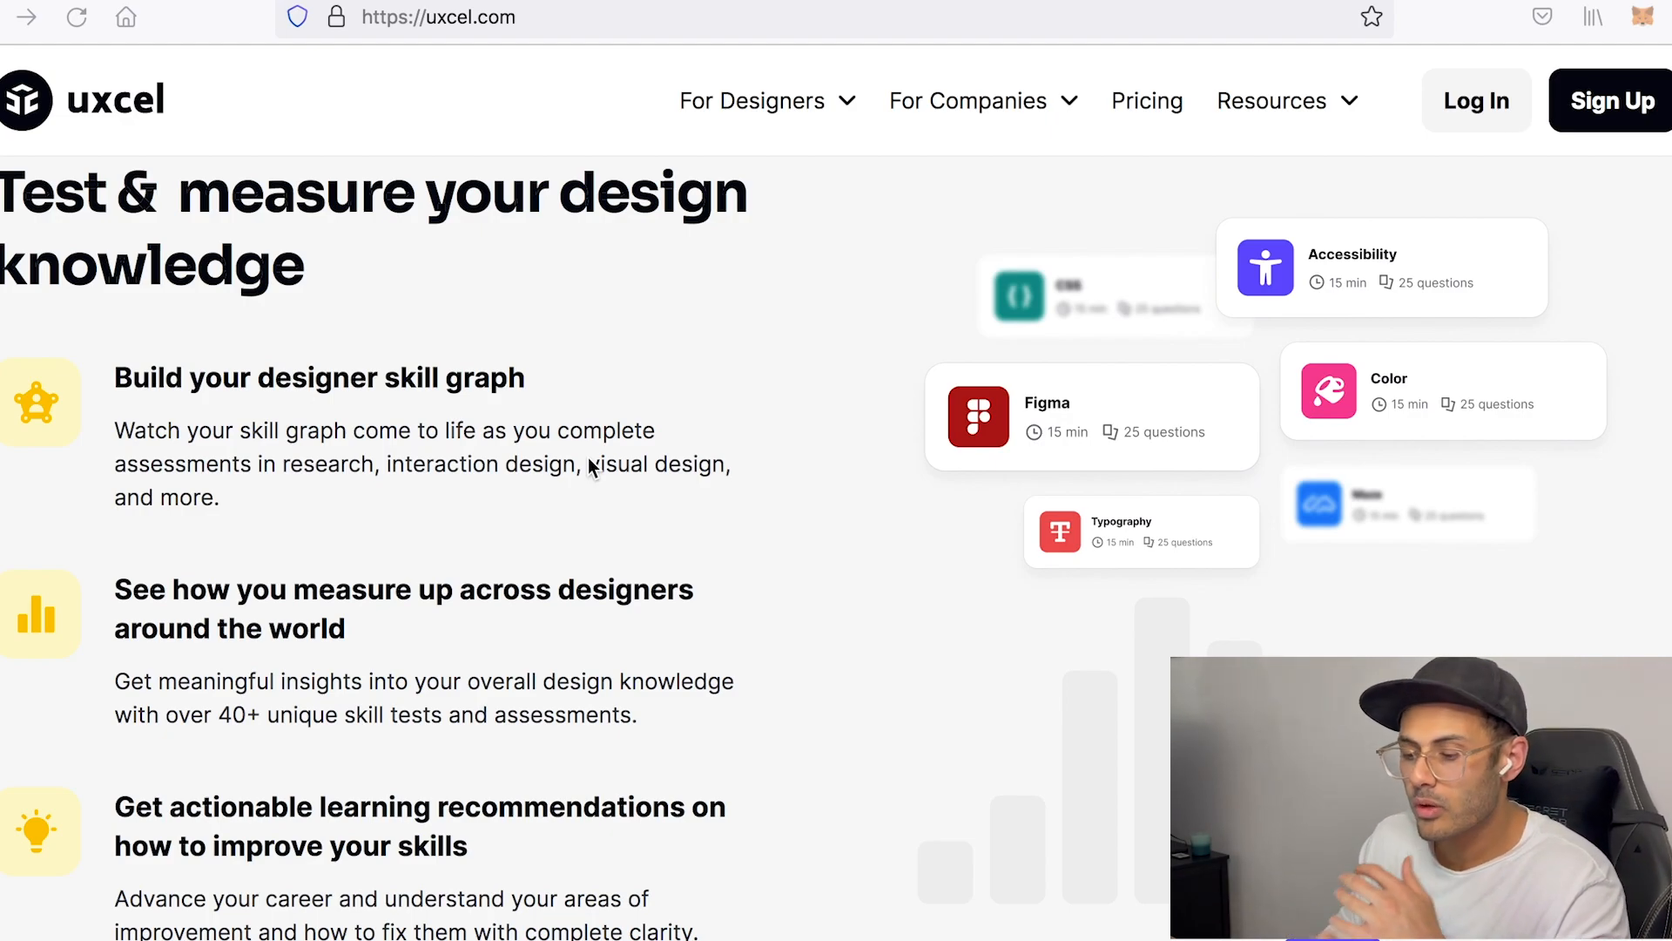
Review the homepage features, then expand the 'For Designers' menu showing courses, skill tests and job board.
scroll("down", 3)
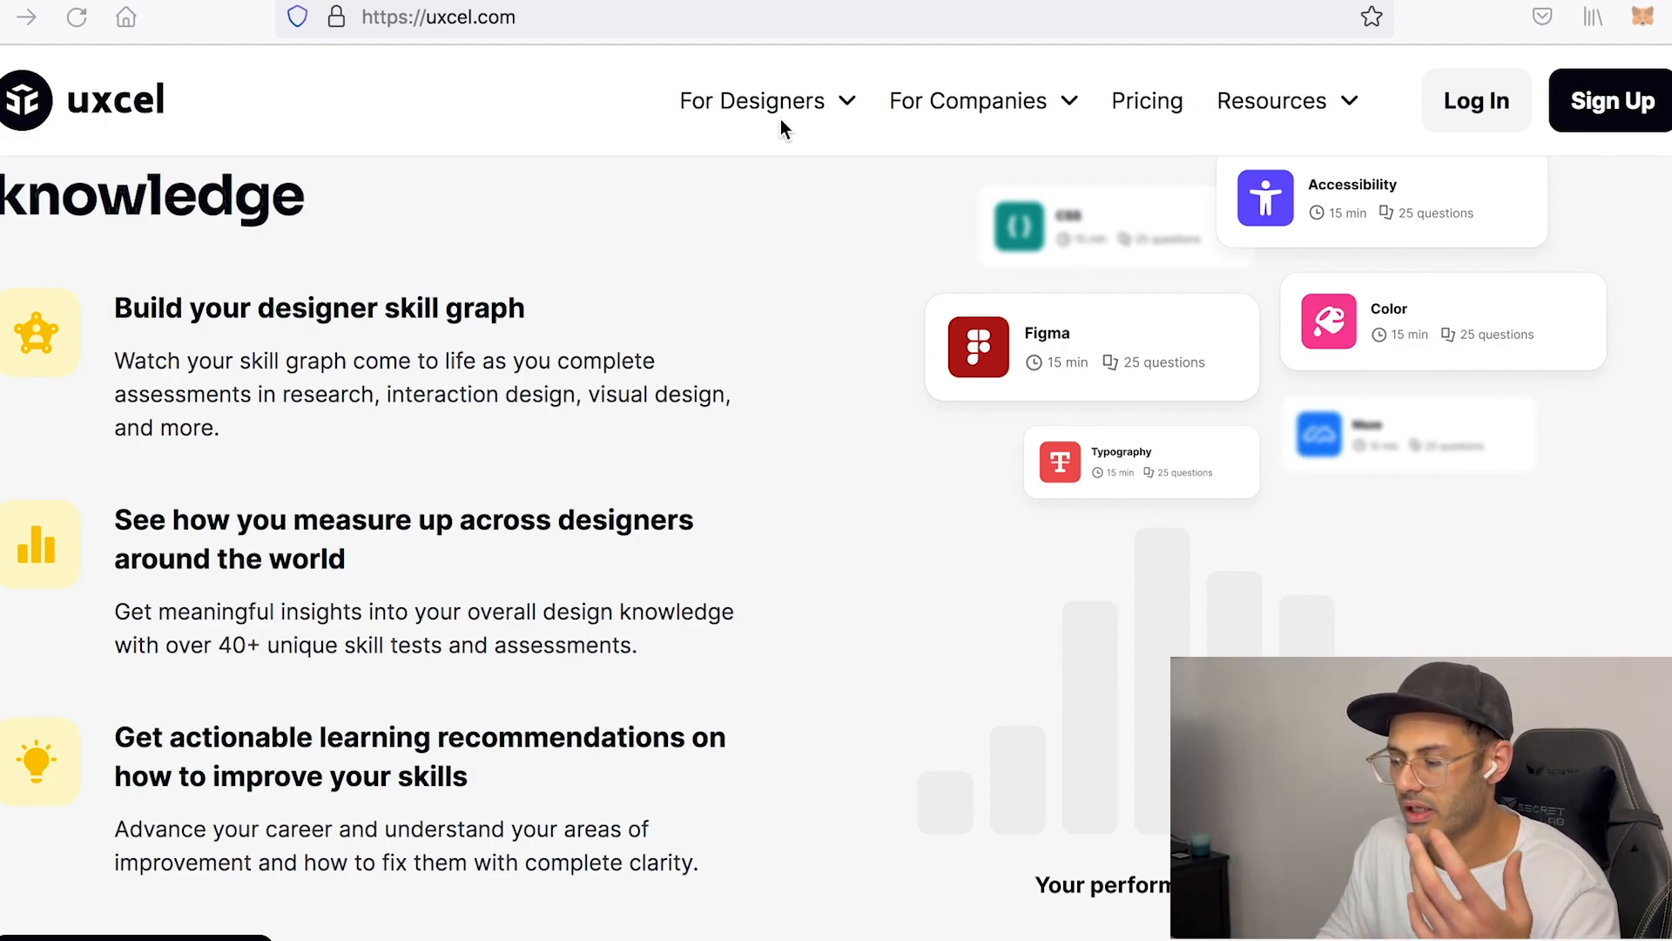
left_click(752, 101)
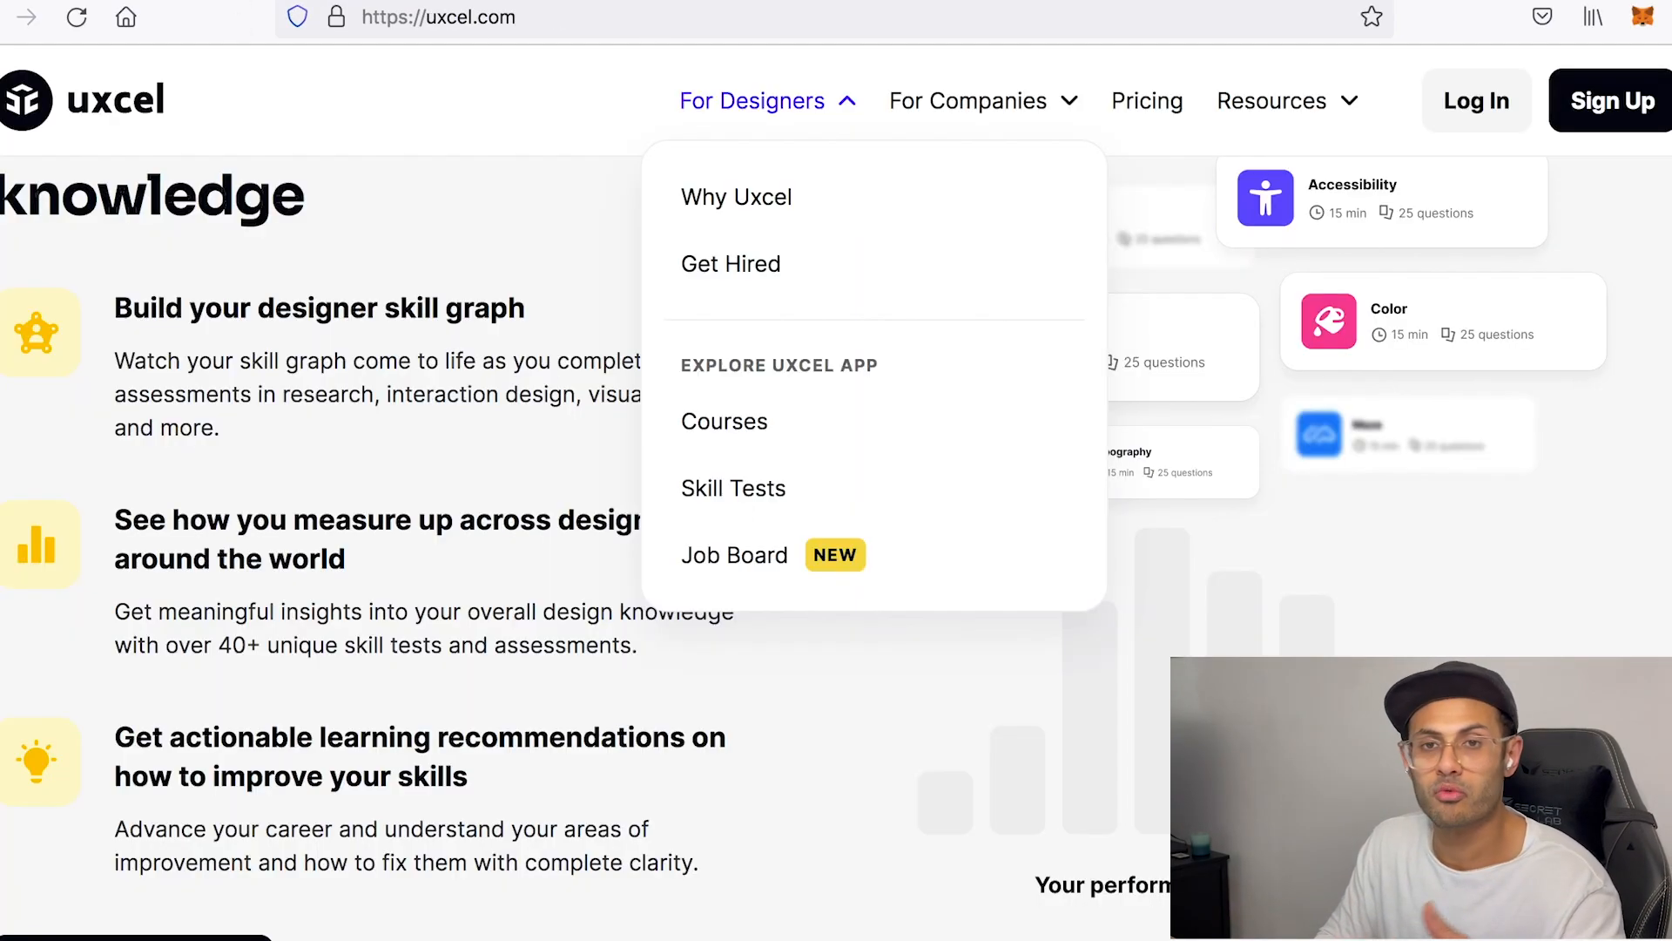
Go to the Skill Tests catalogue listing Verified Designer, Research, Visual Design and Interaction Design.
left_click(734, 488)
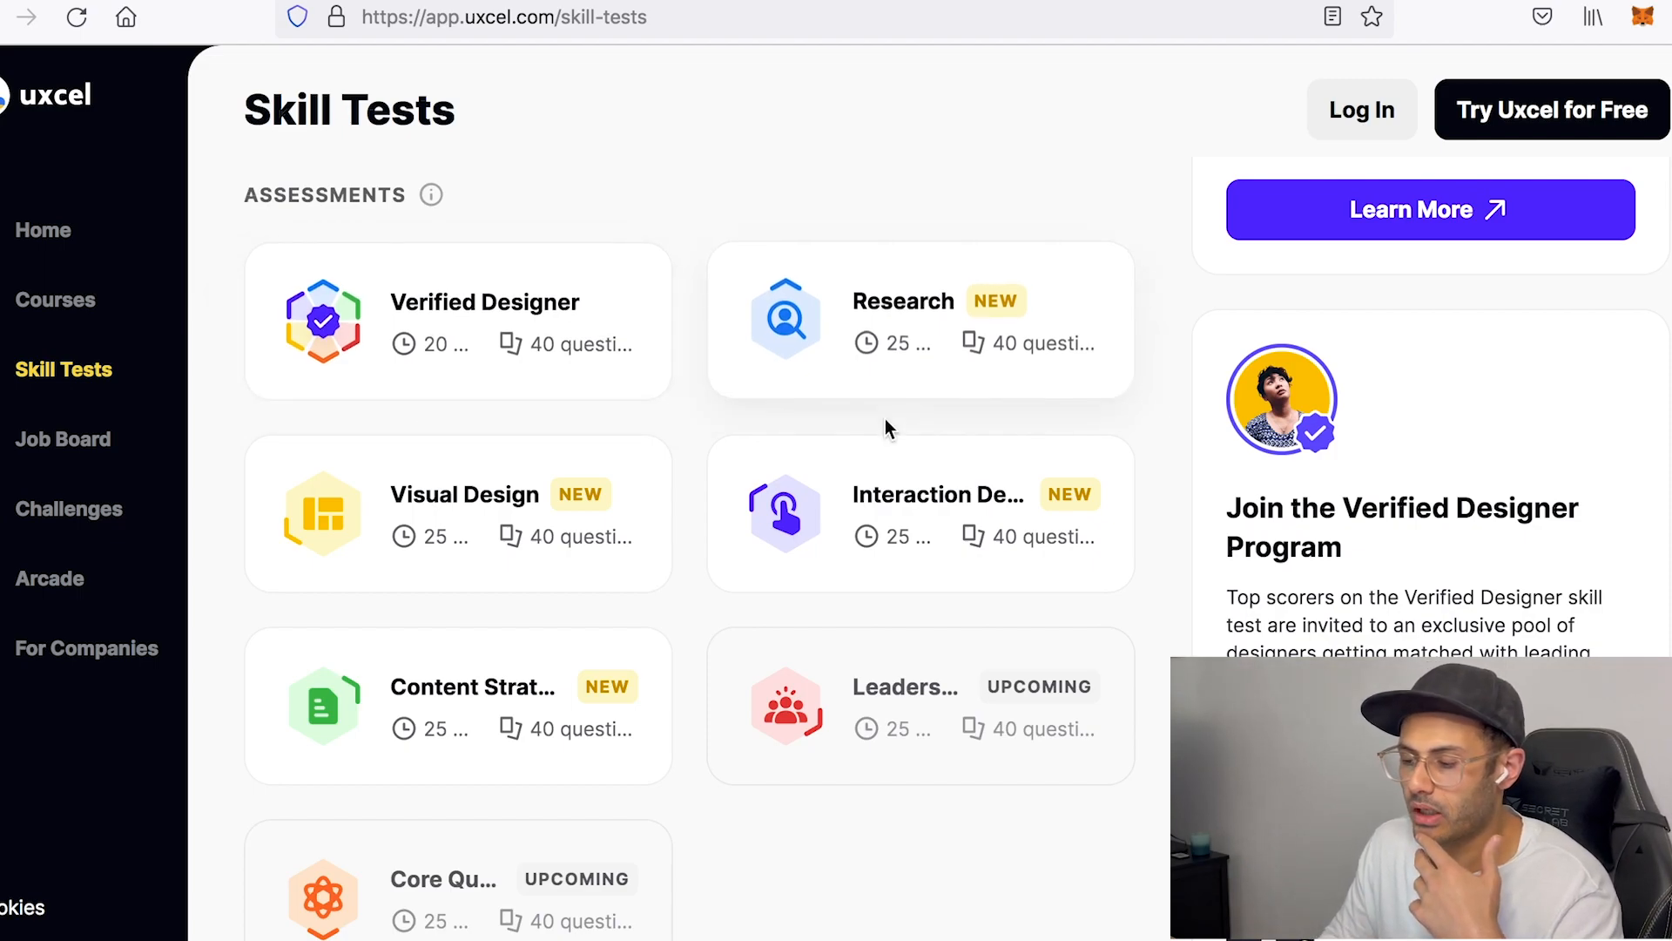
mouse_move(703, 348)
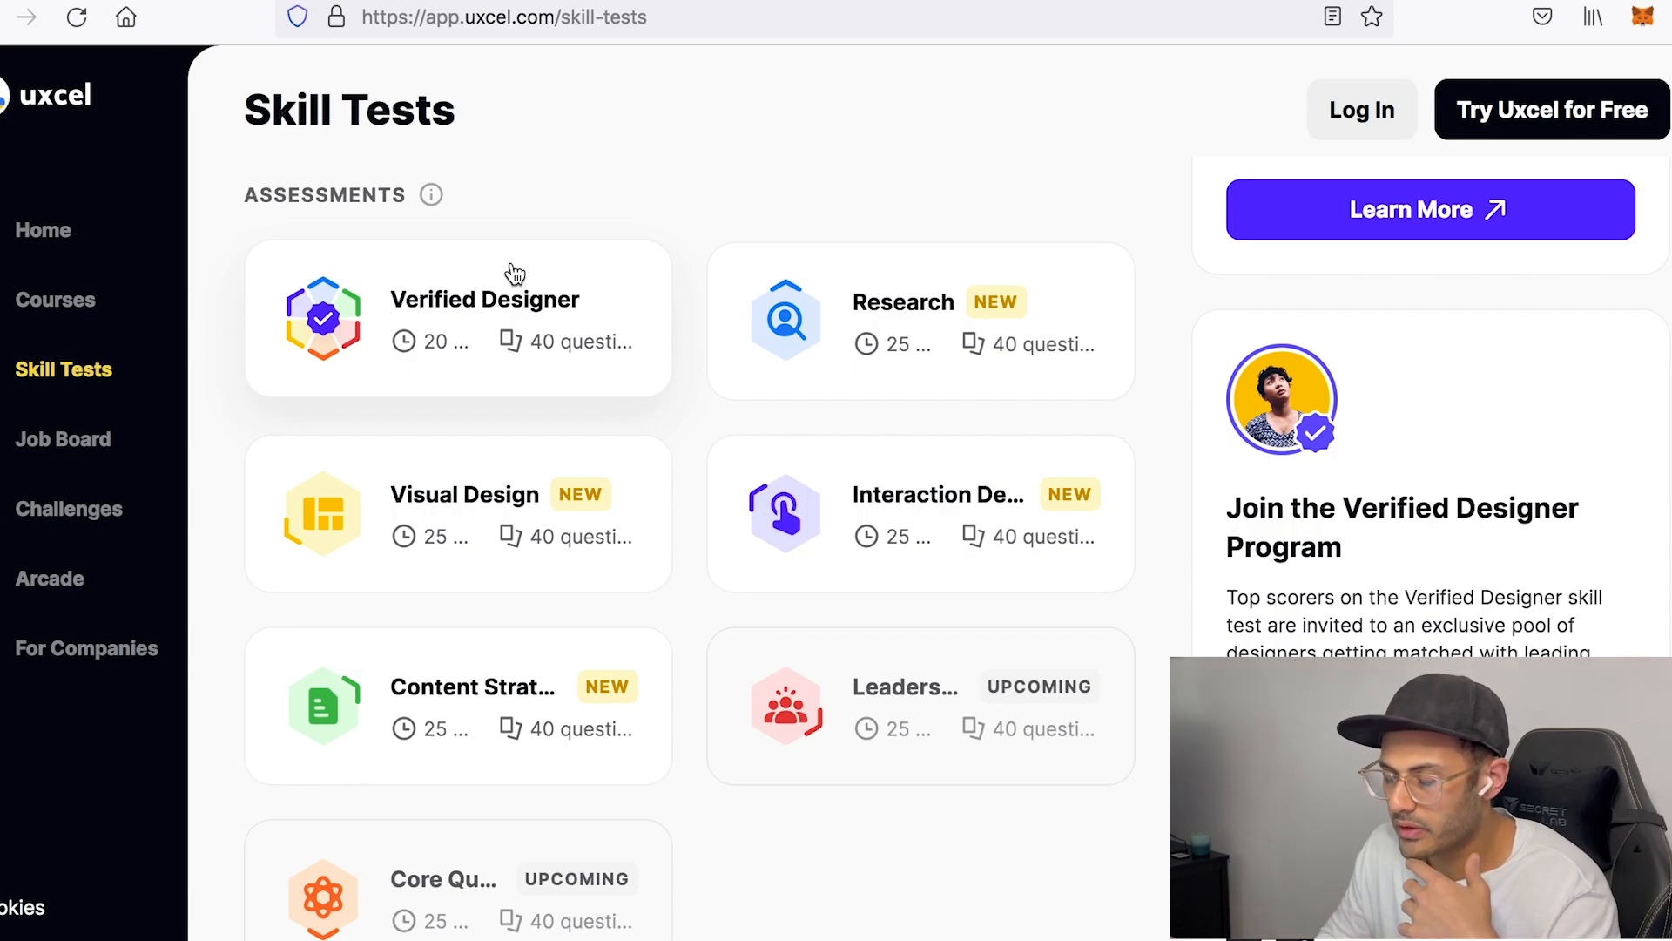
mouse_move(631, 260)
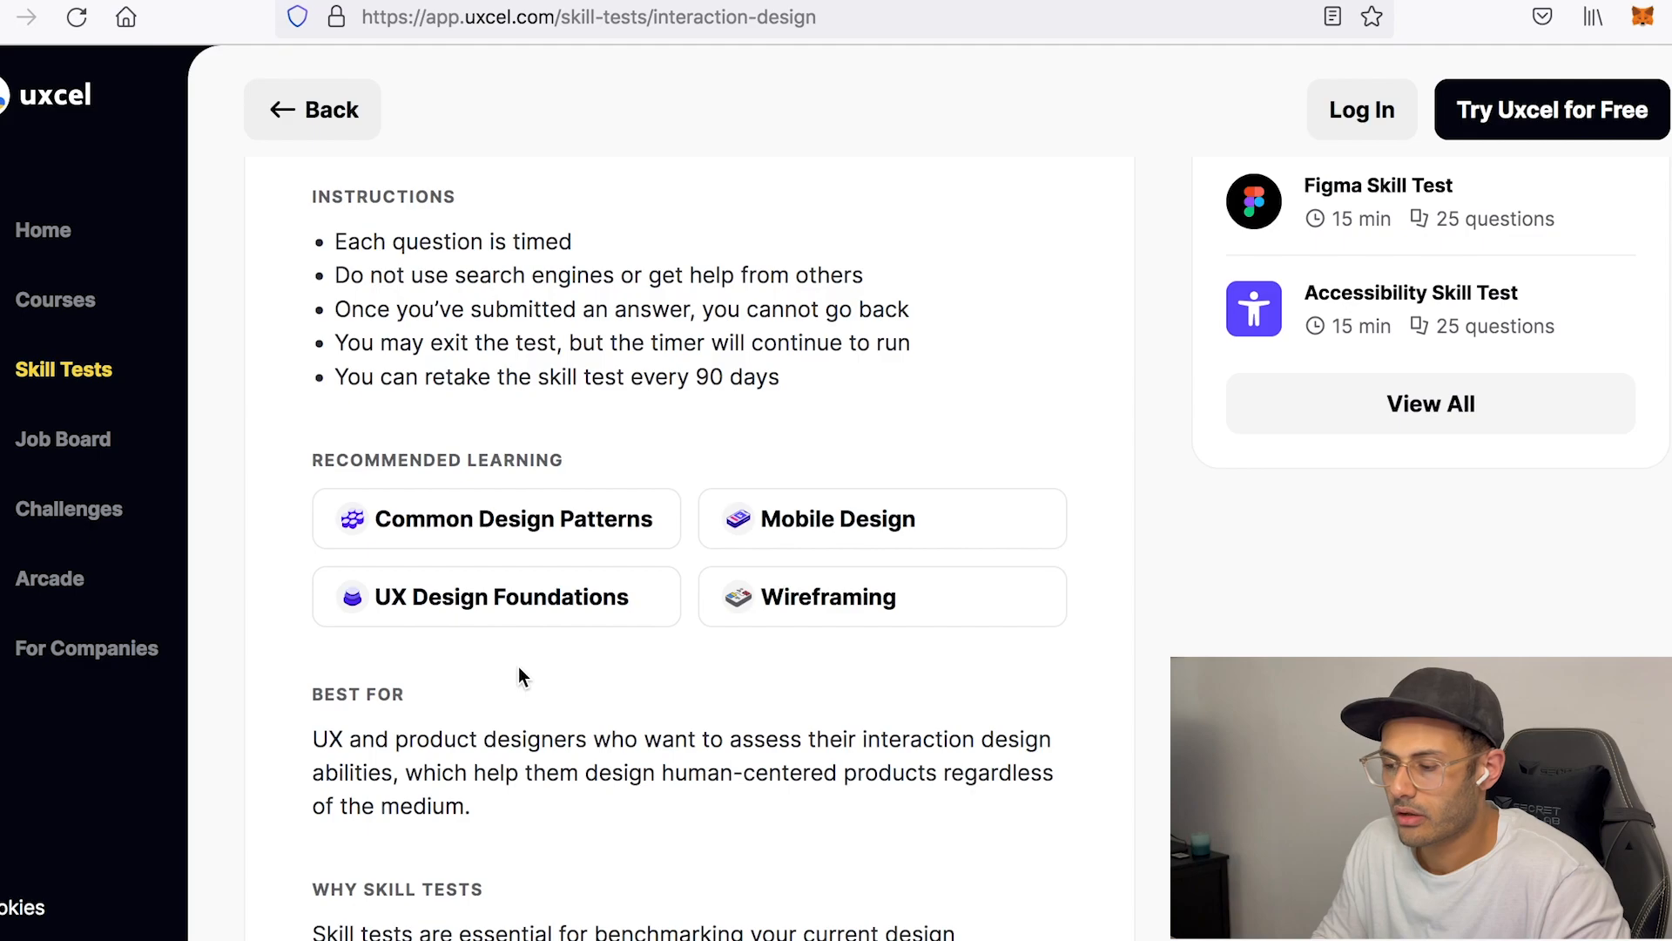
scroll("down", 3)
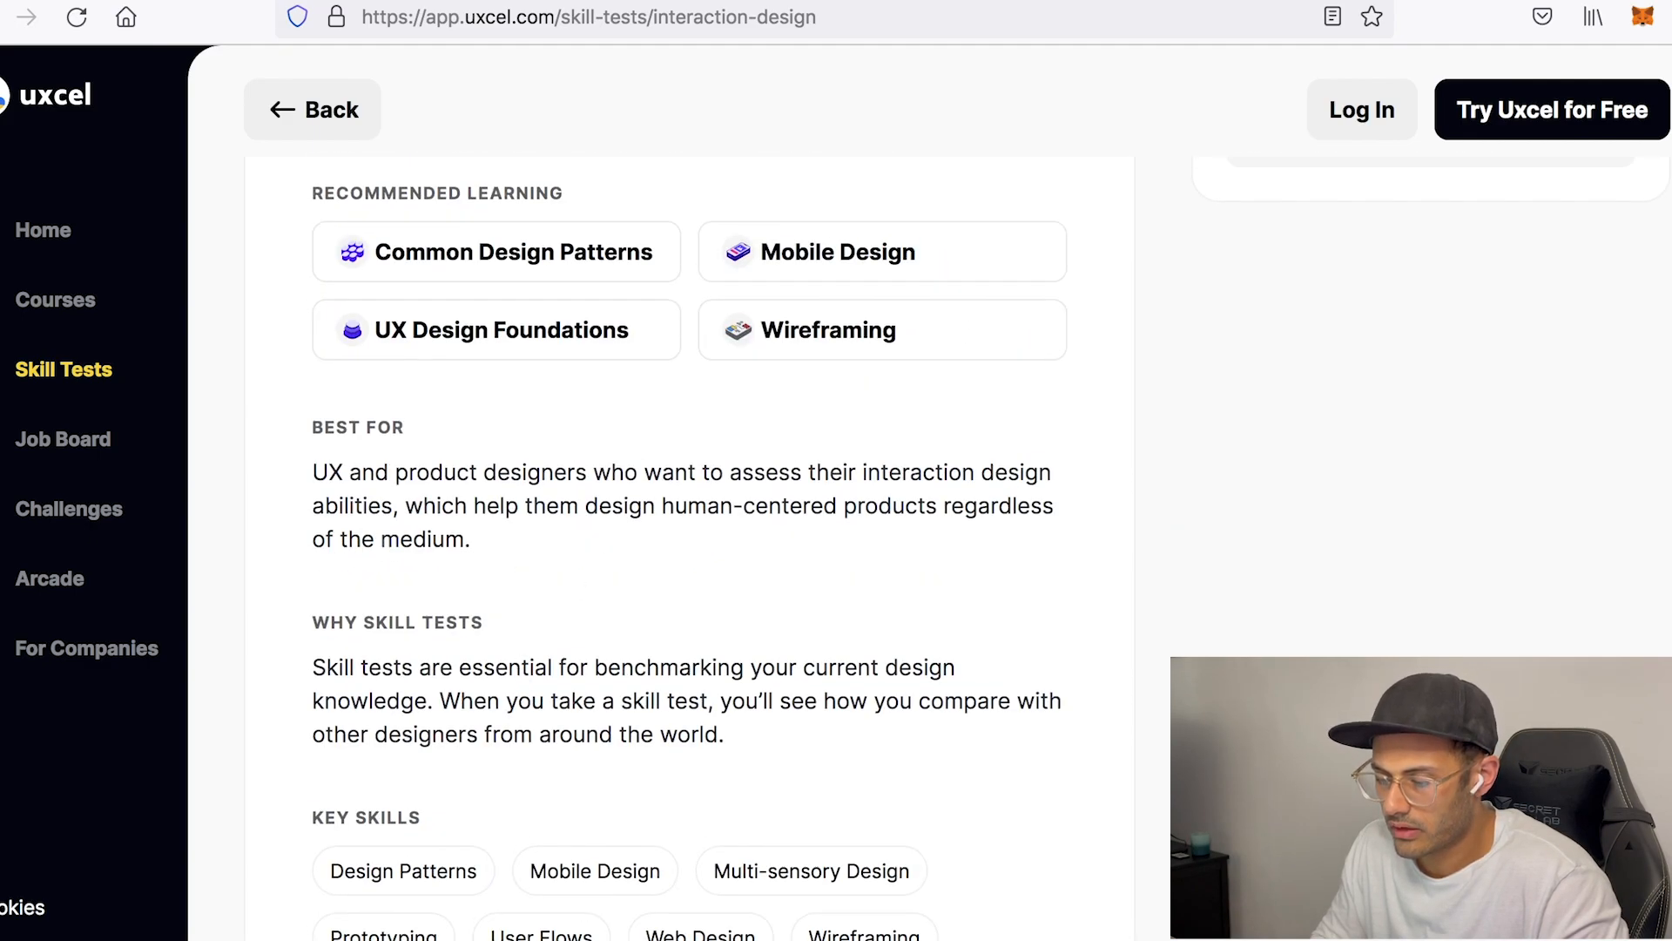
mouse_move(370, 330)
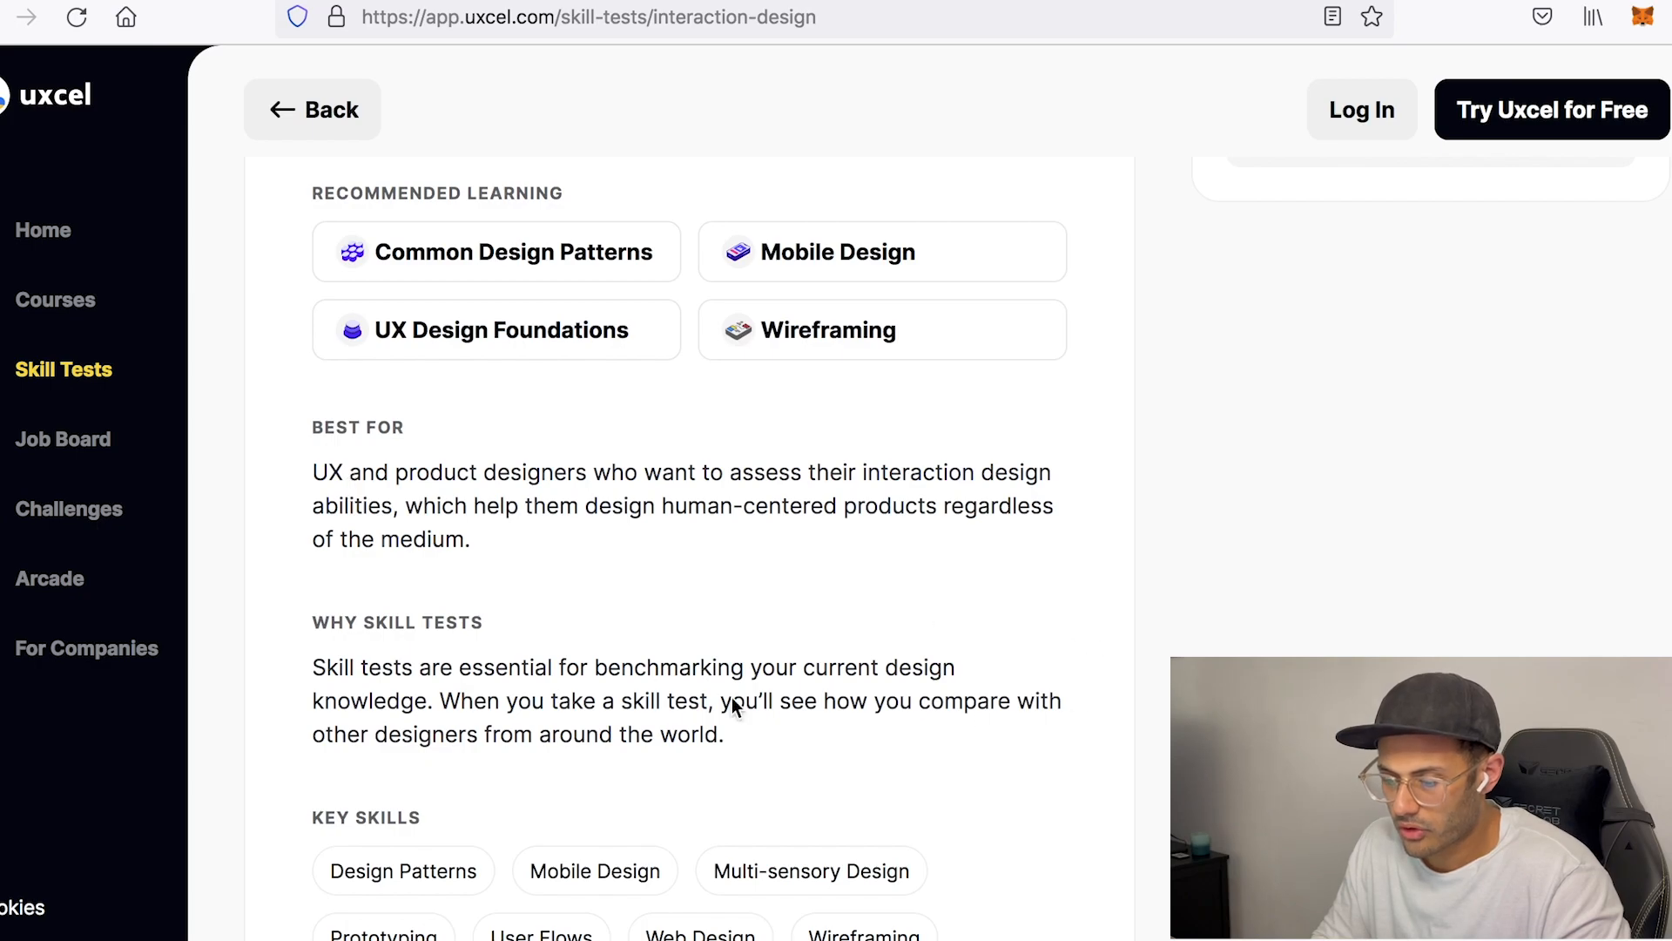
mouse_move(689, 612)
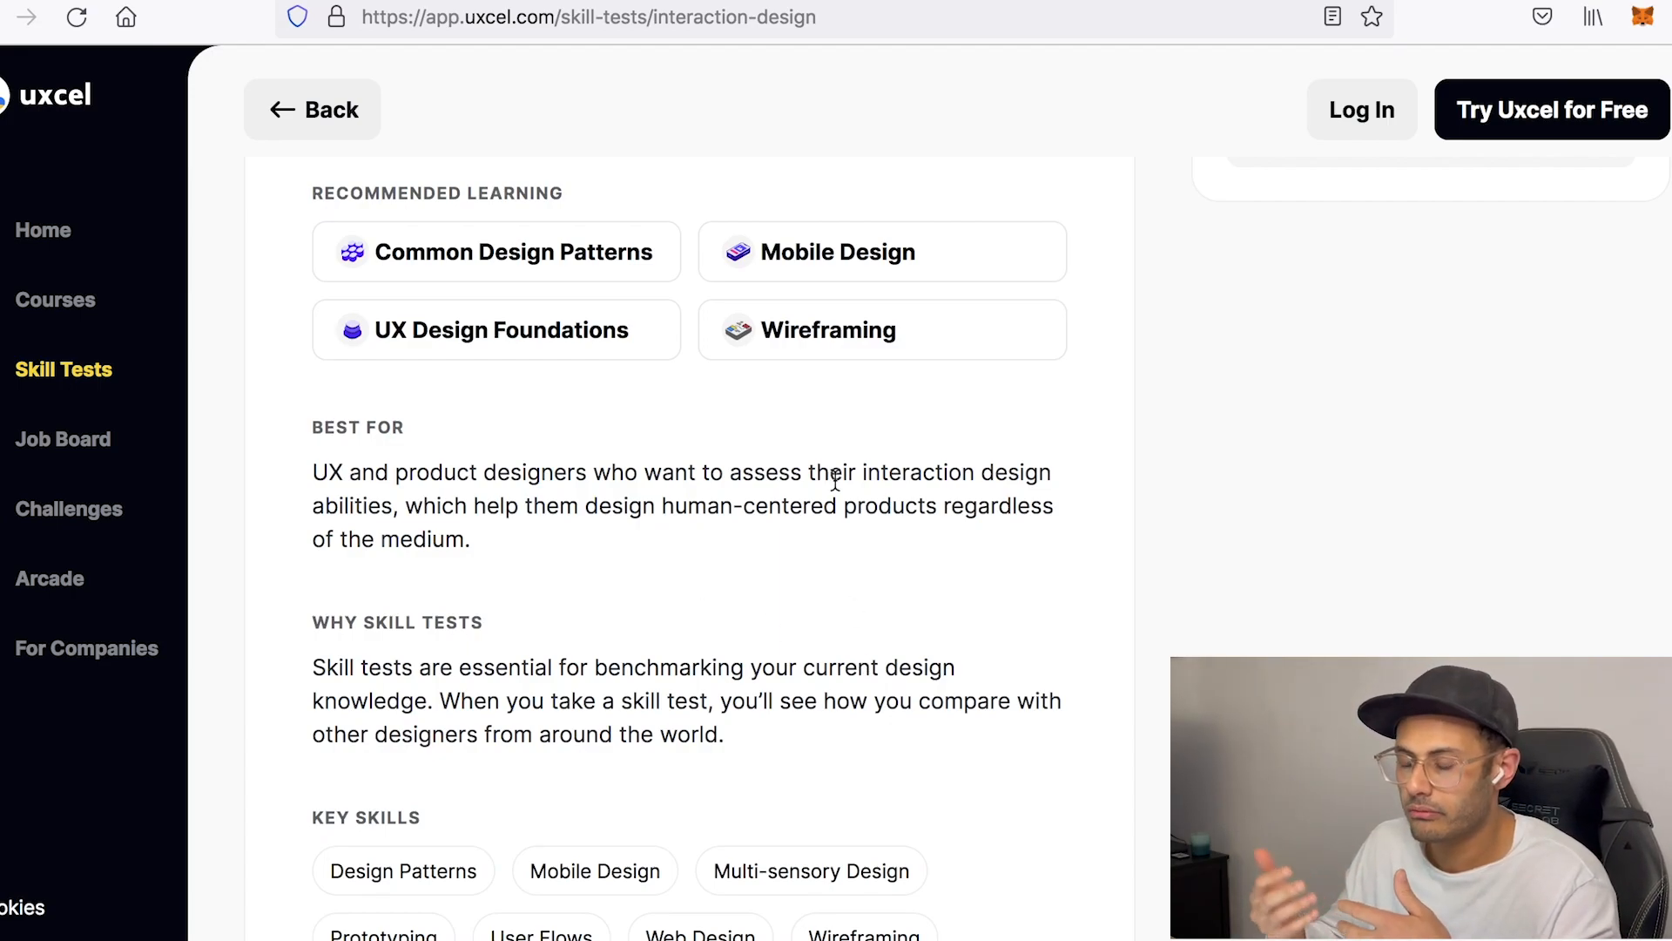
mouse_move(875, 251)
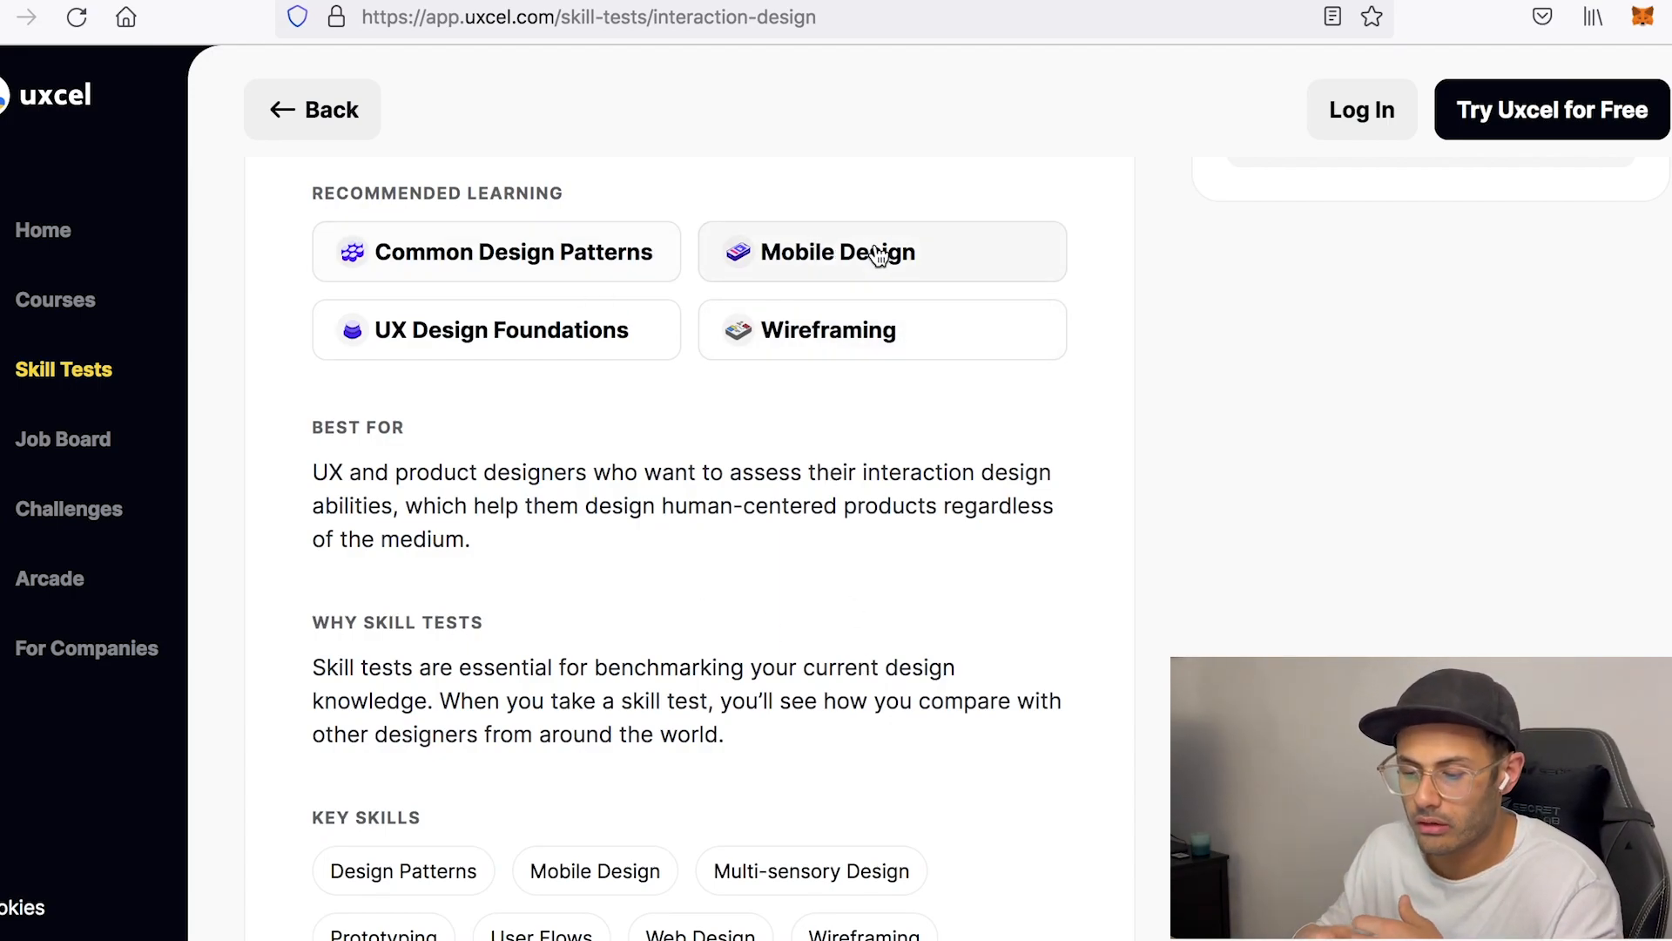
Enter the Mobile Design course and start the Mobile Interfaces lesson, reaching the free-account sign-up modal.
left_click(834, 251)
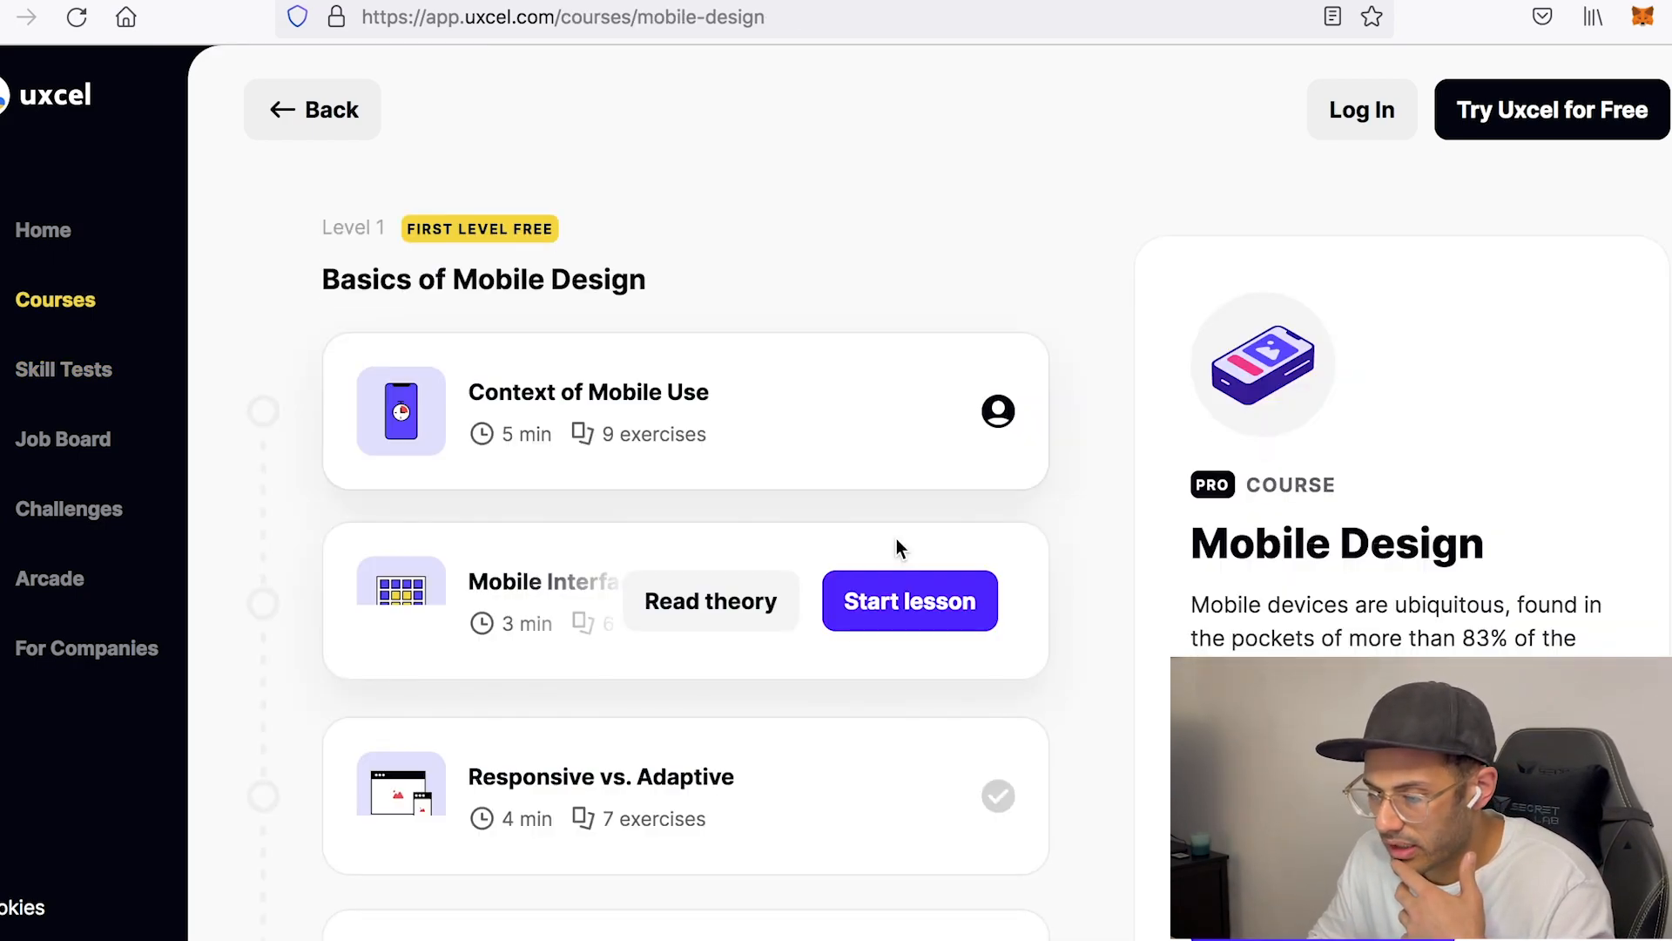
scroll("down", 3)
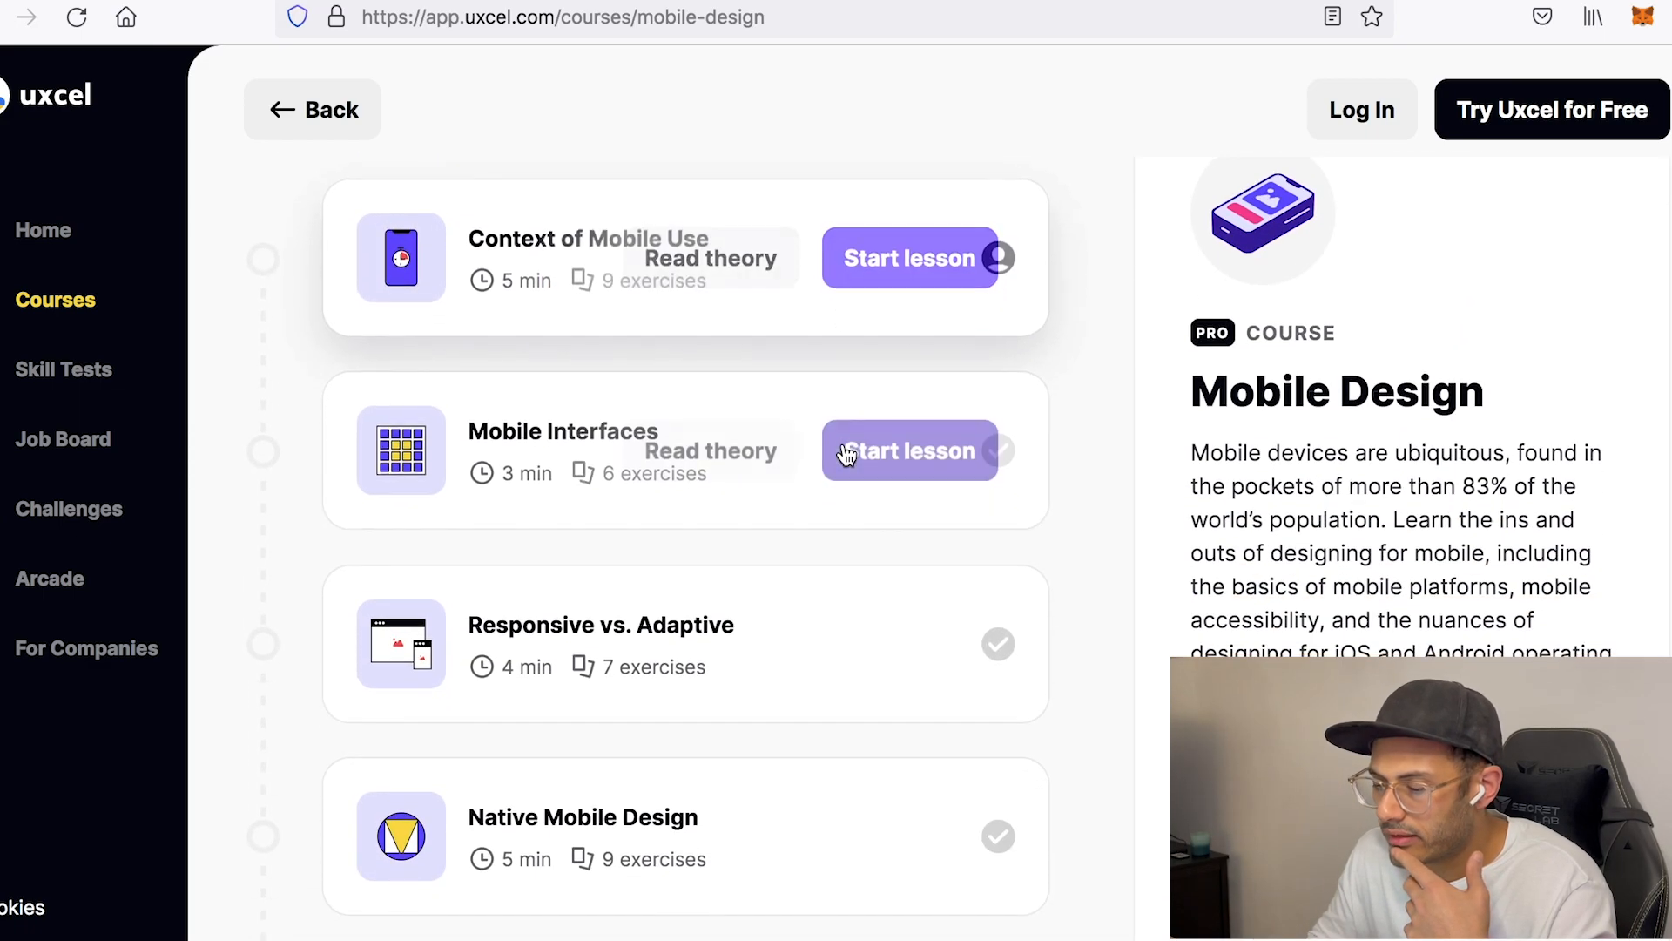
left_click(909, 450)
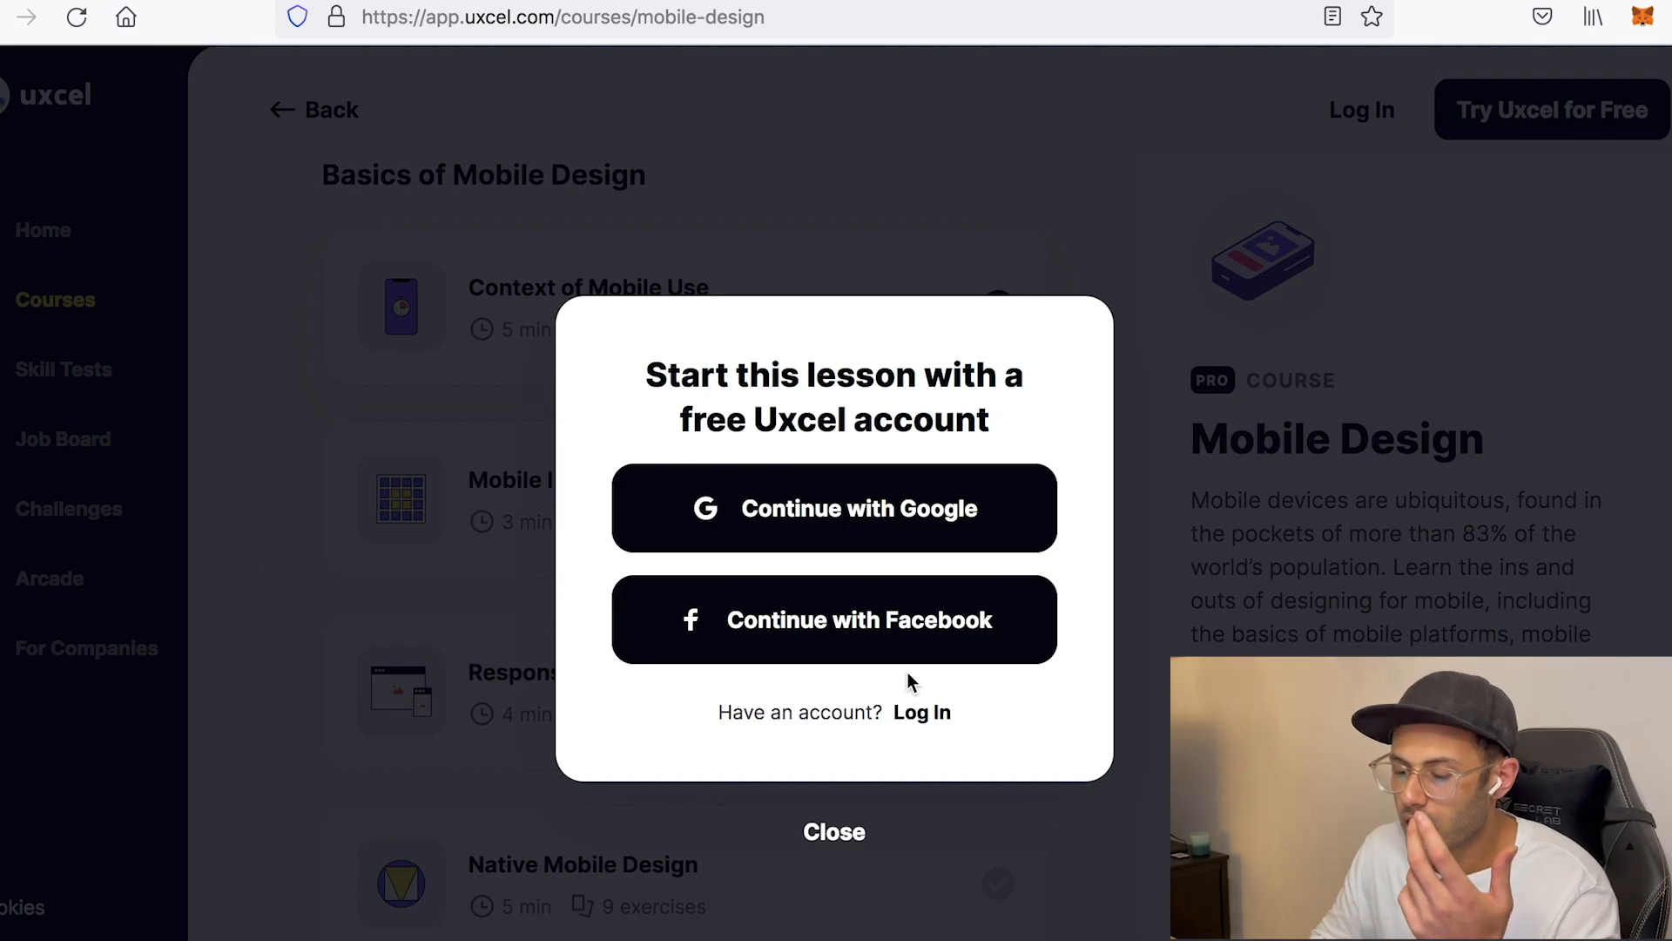
left_click(835, 833)
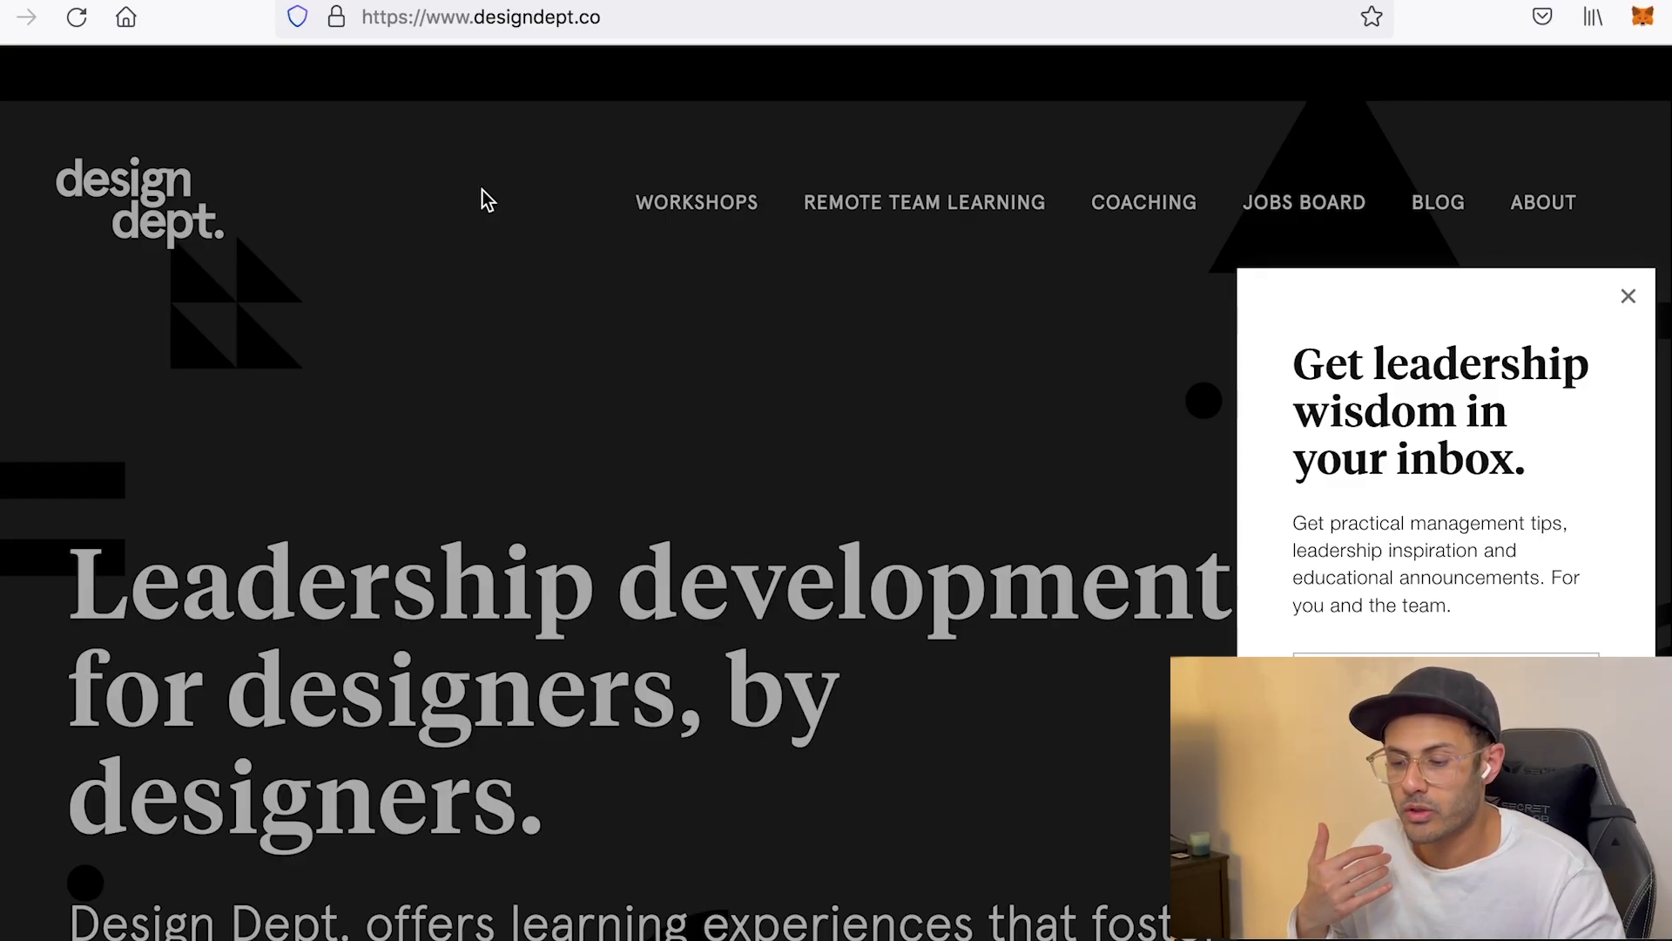
mouse_move(549, 386)
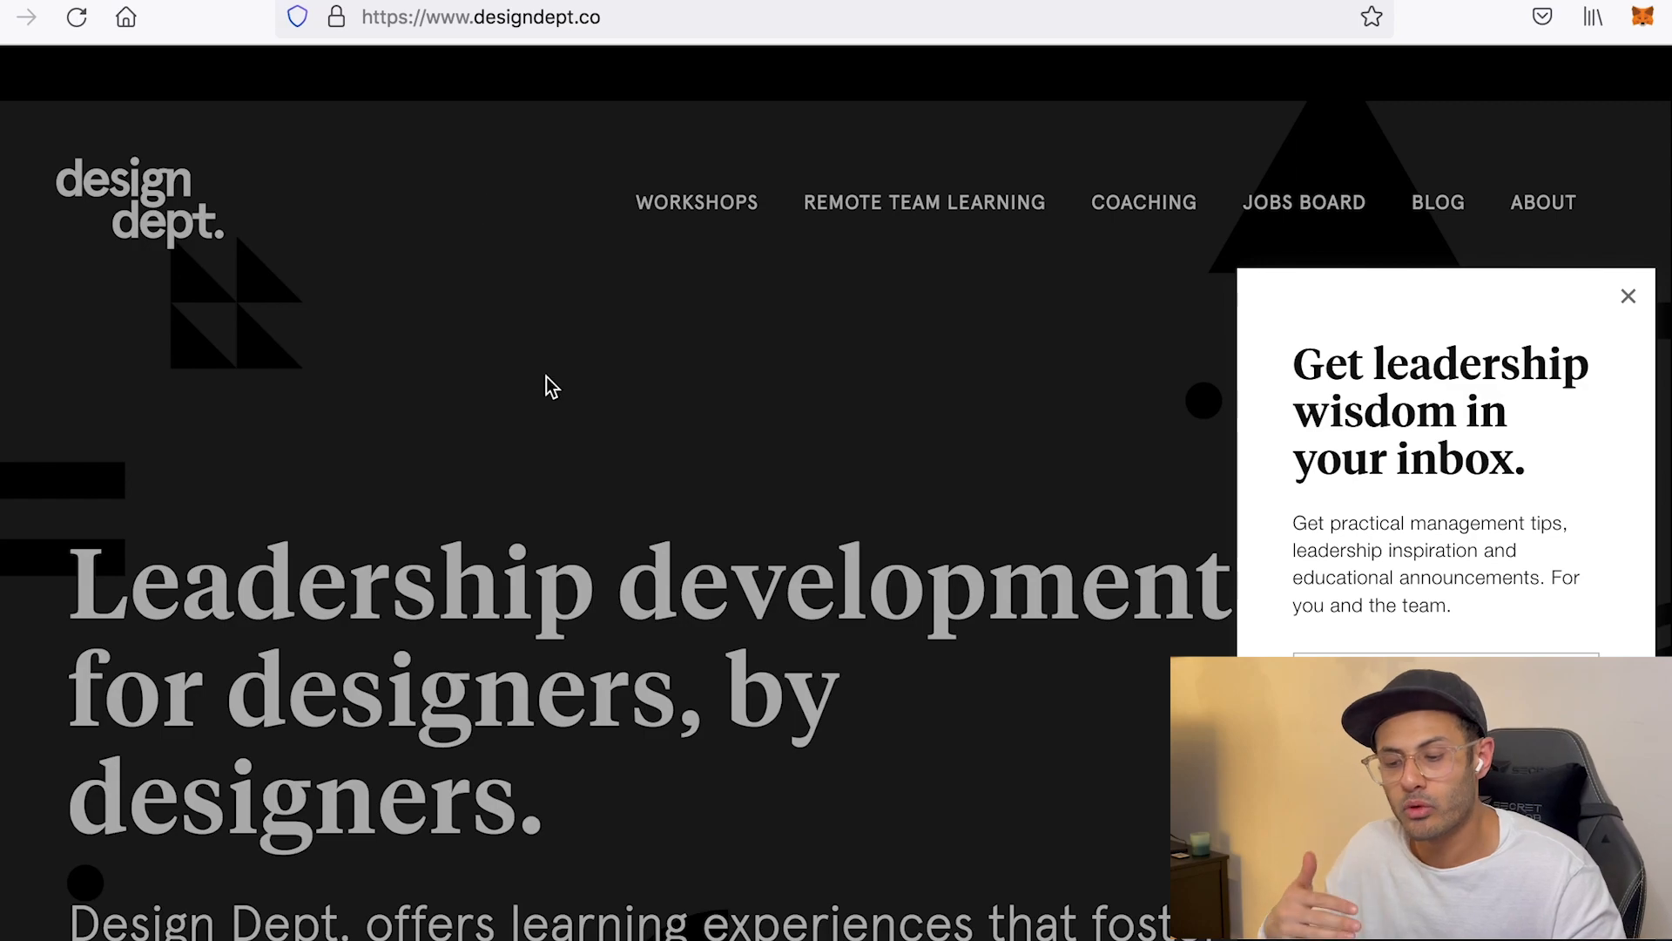
scroll("down", 3)
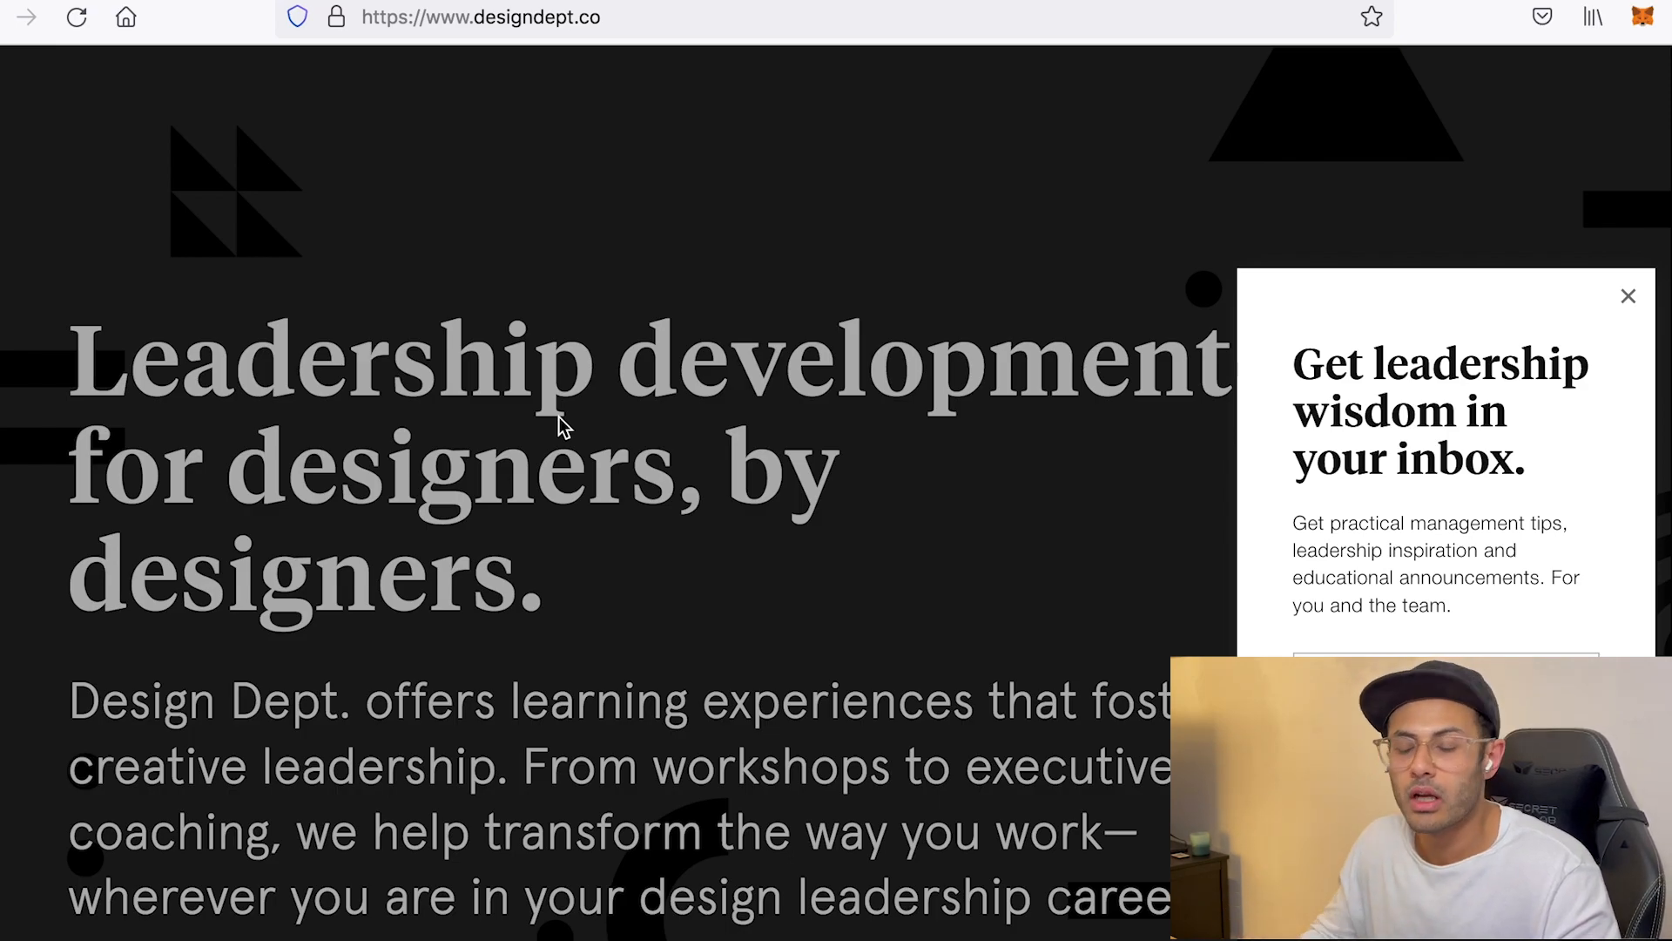
scroll("down", 3)
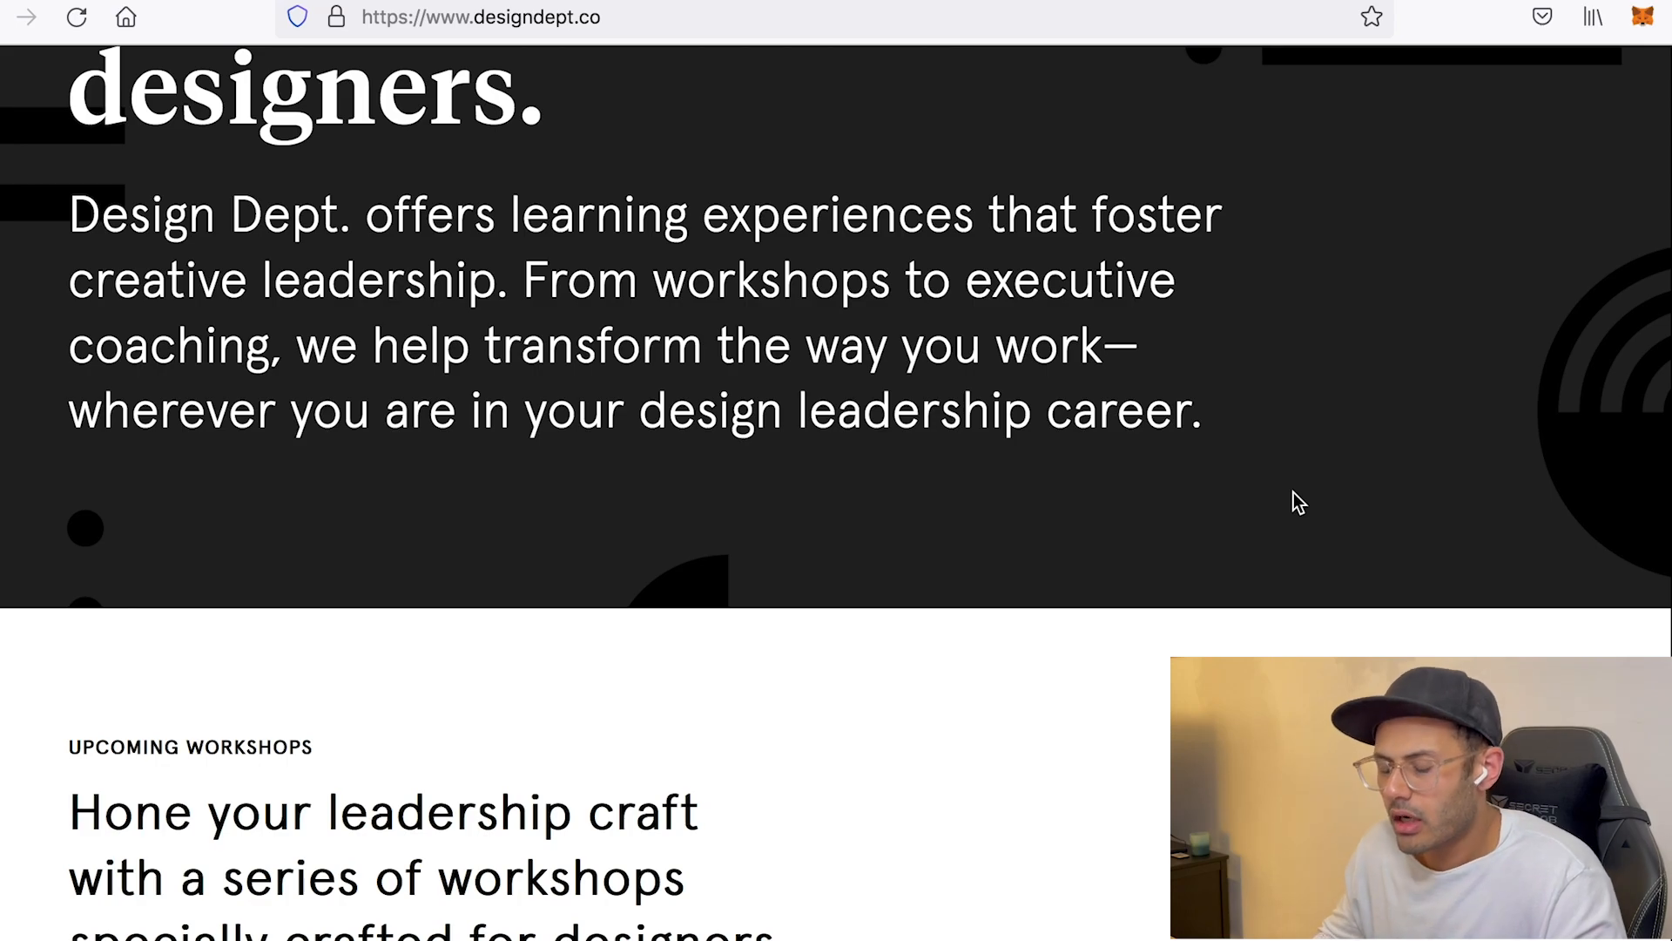
scroll("down", 3)
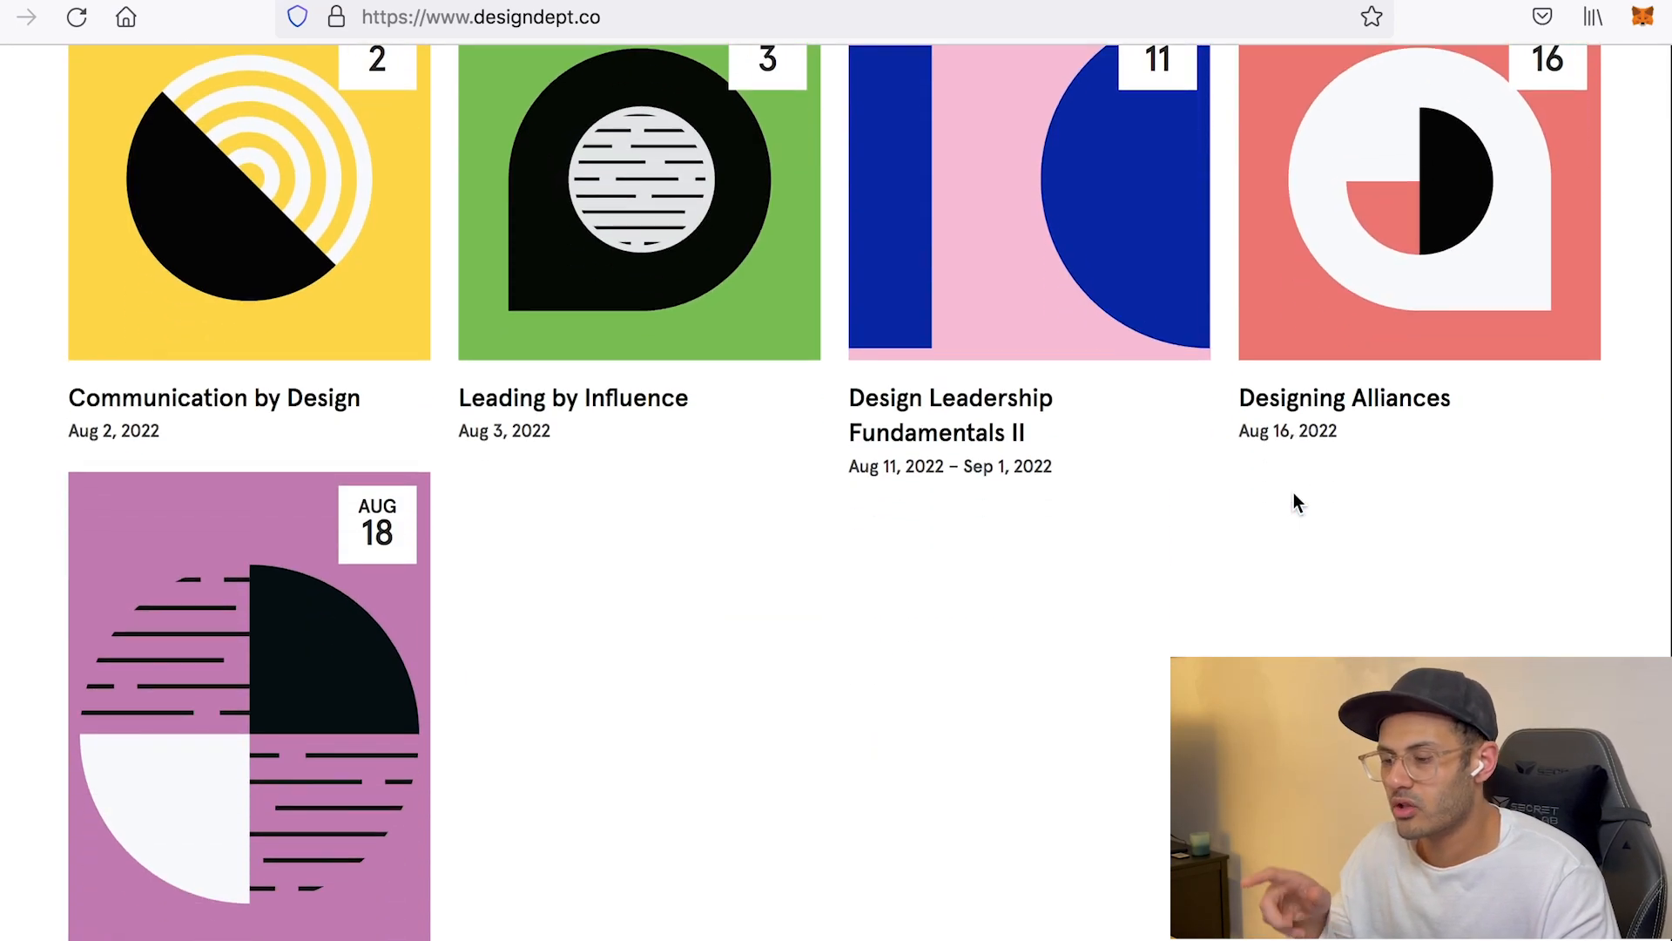
scroll("up", 3)
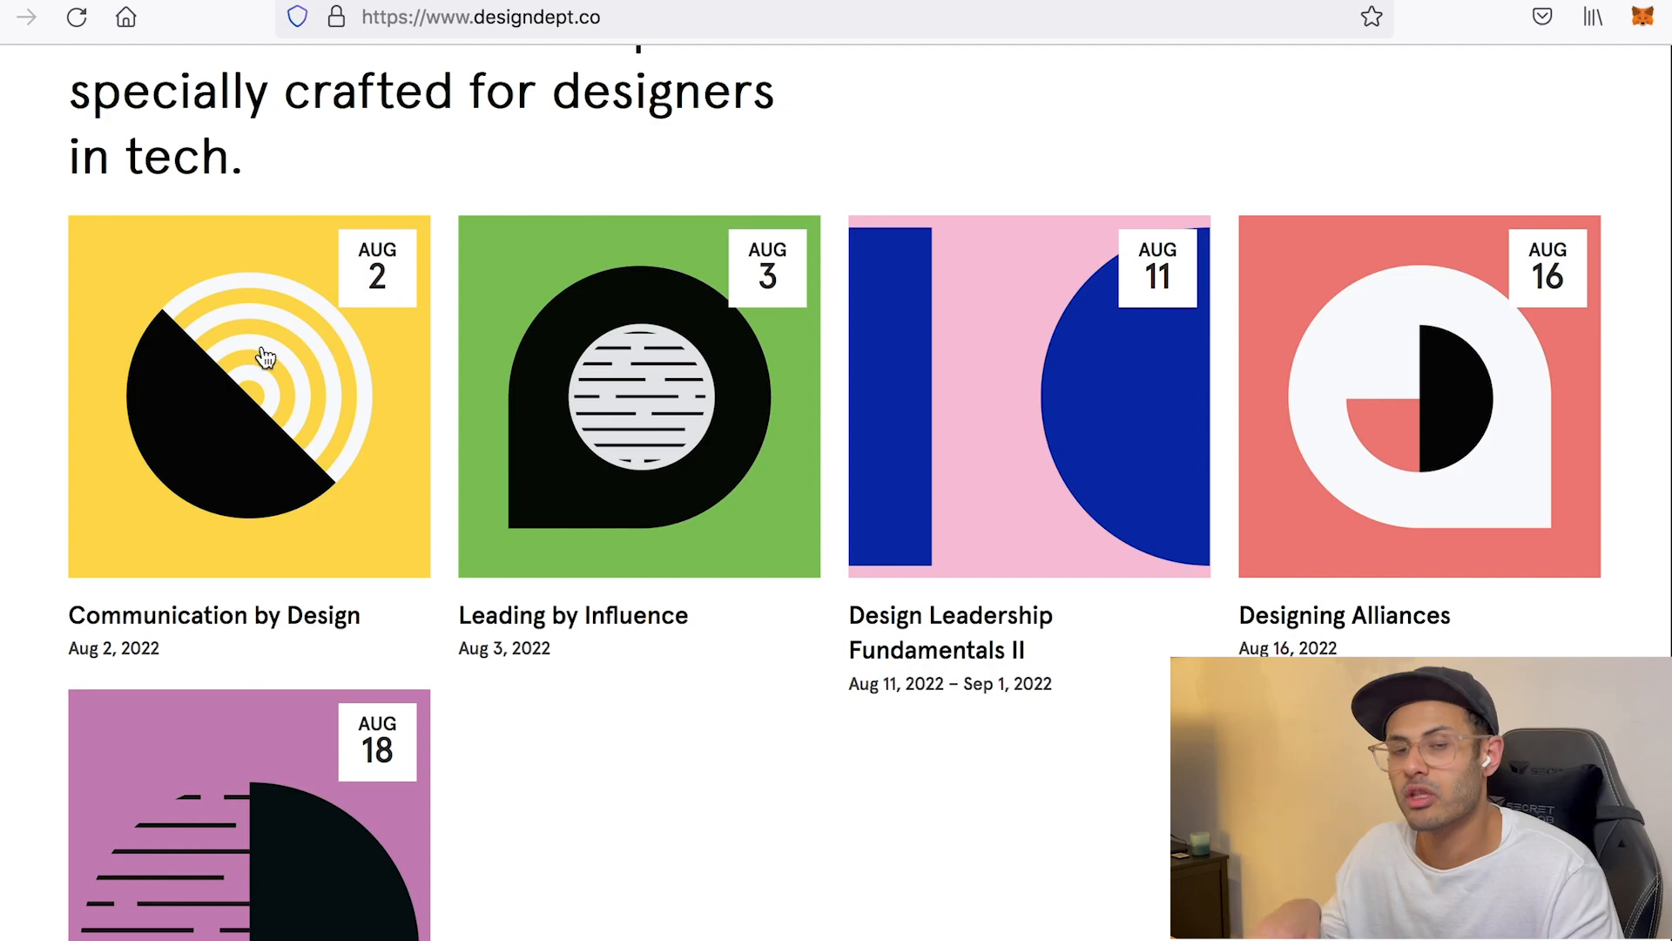
scroll("up", 3)
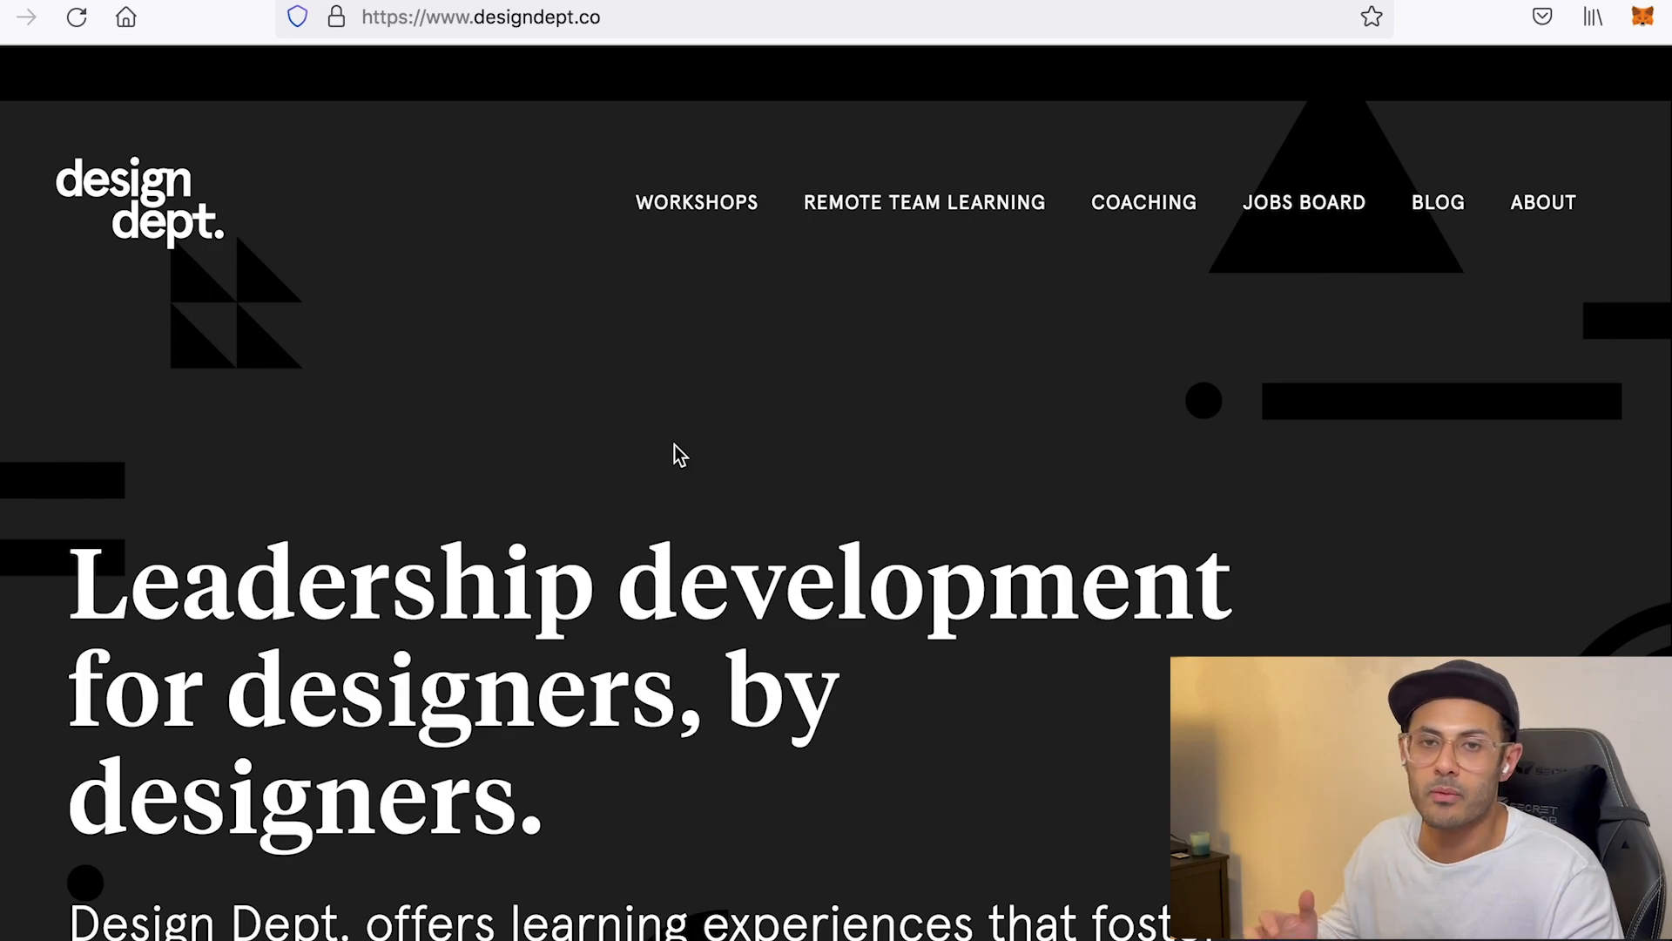
mouse_move(742, 301)
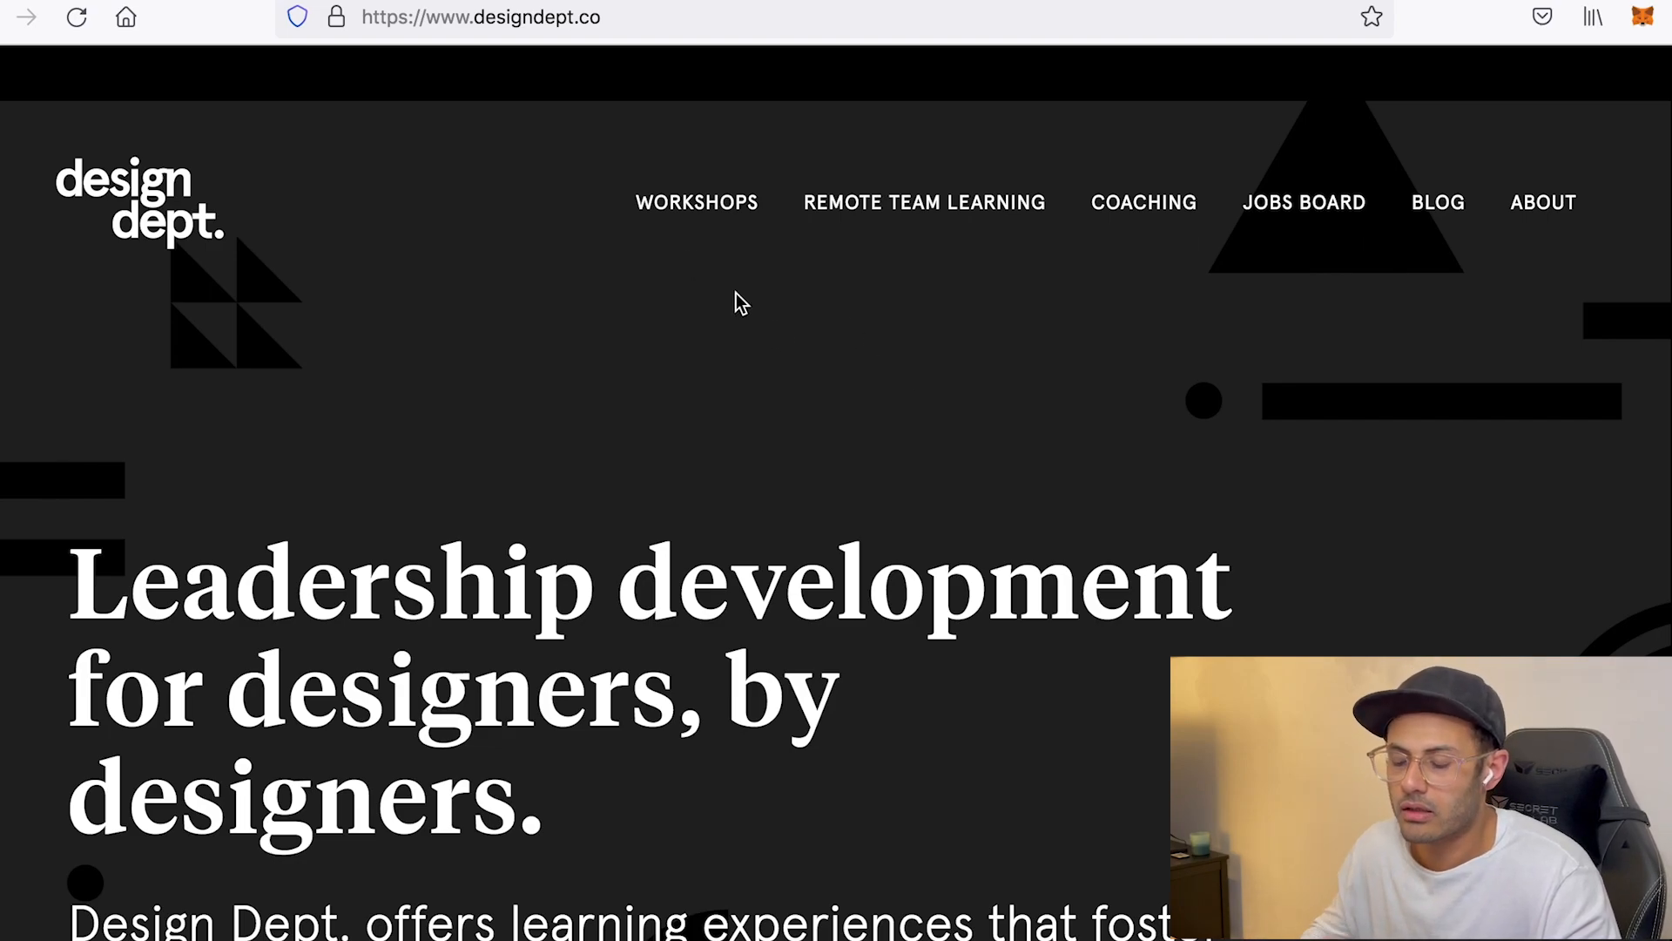
mouse_move(1348, 350)
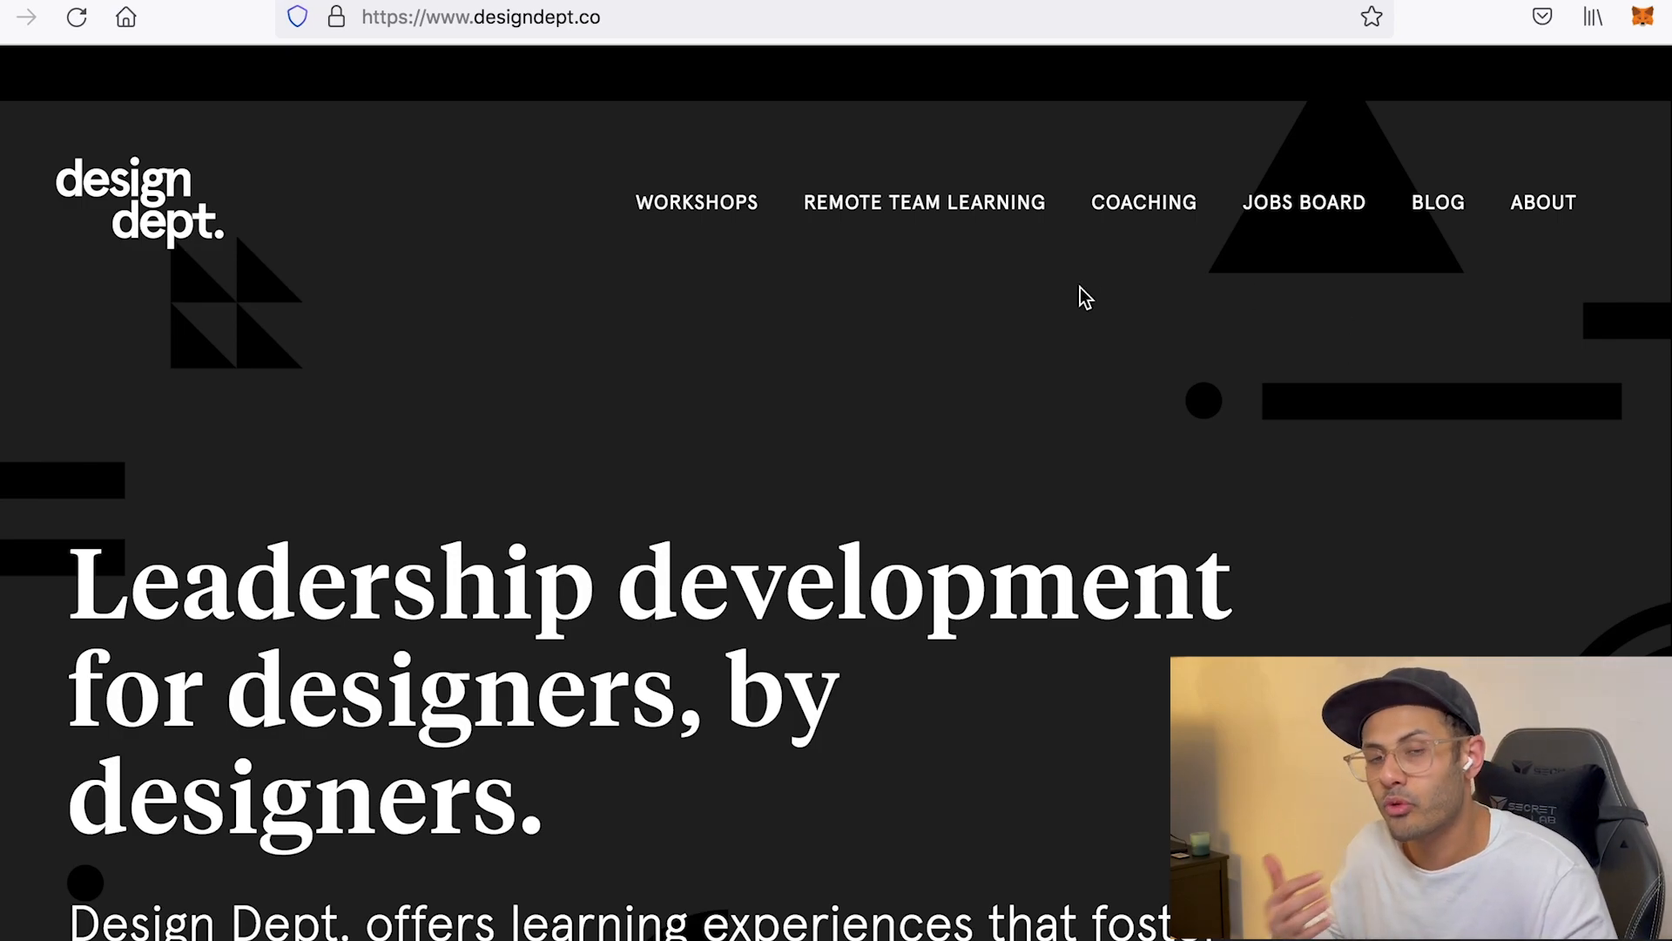
mouse_move(695, 207)
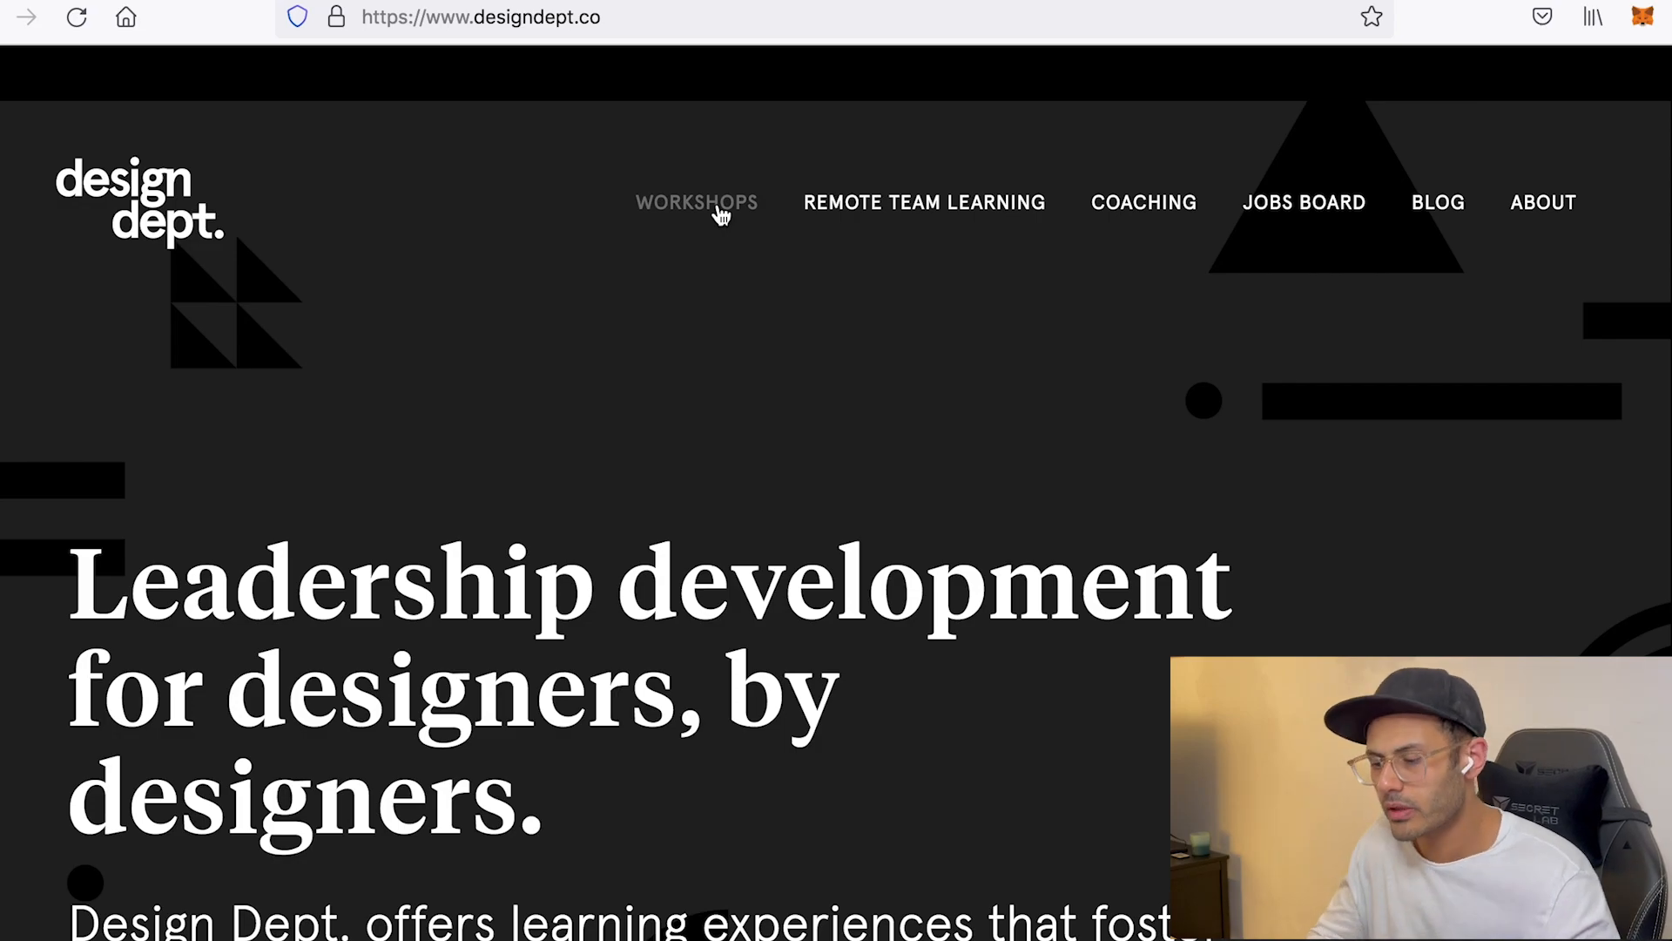
Read the Designing Businesses workshop's four-part series, July–August dates and closed registration with waitlist.
left_click(695, 202)
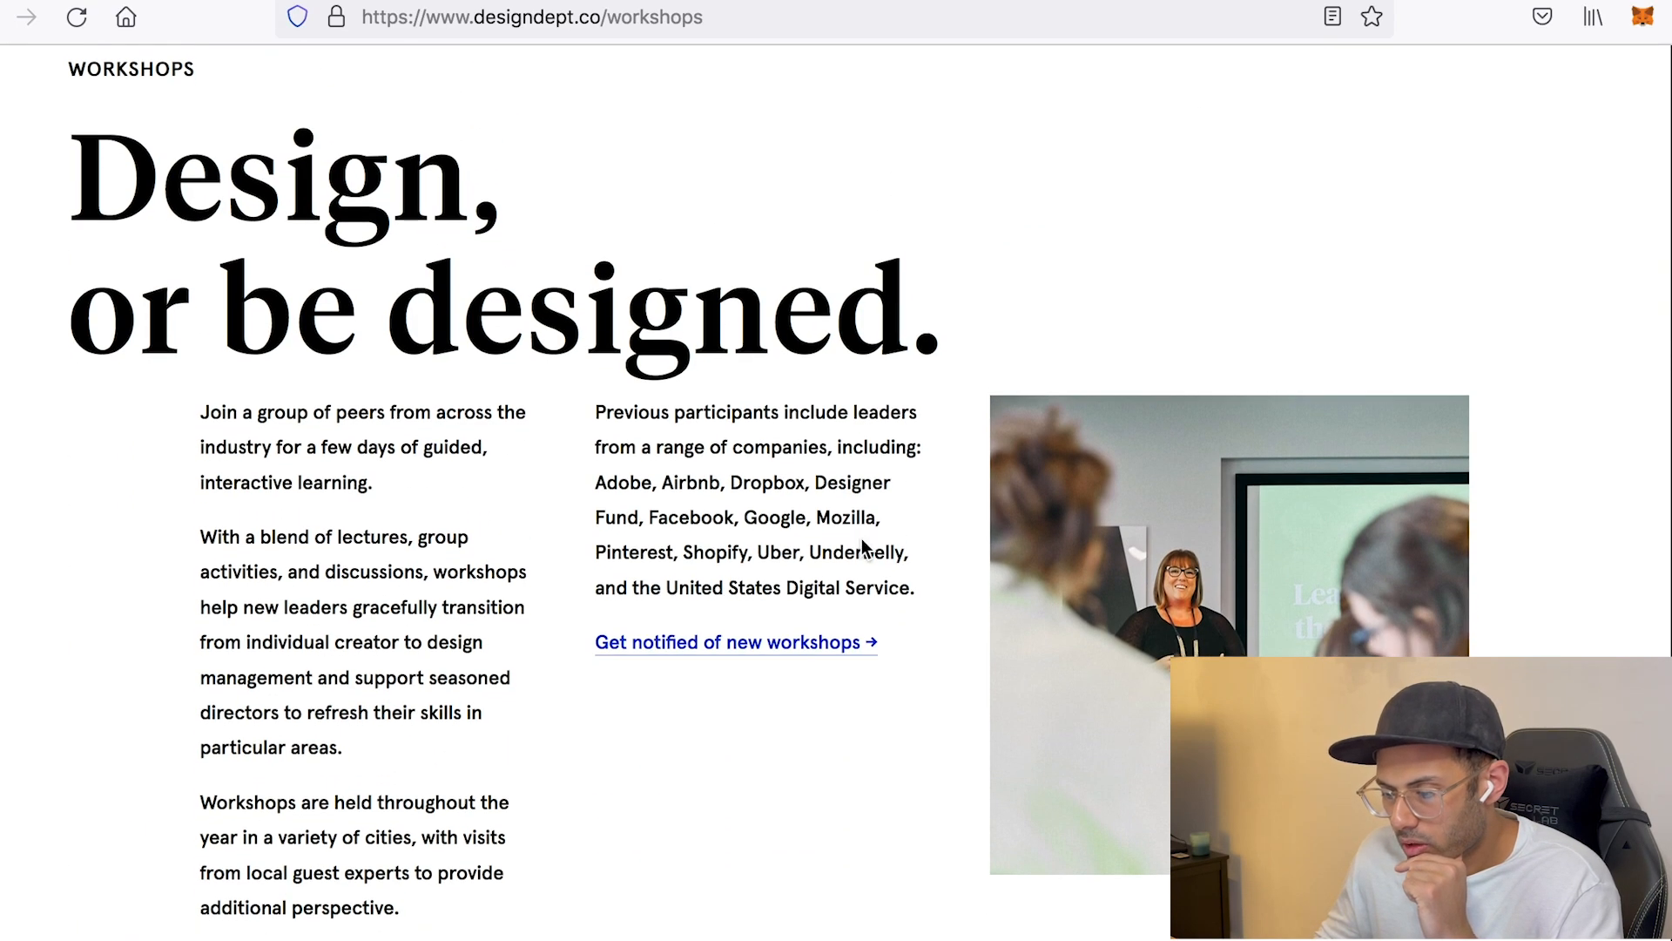
scroll("down", 3)
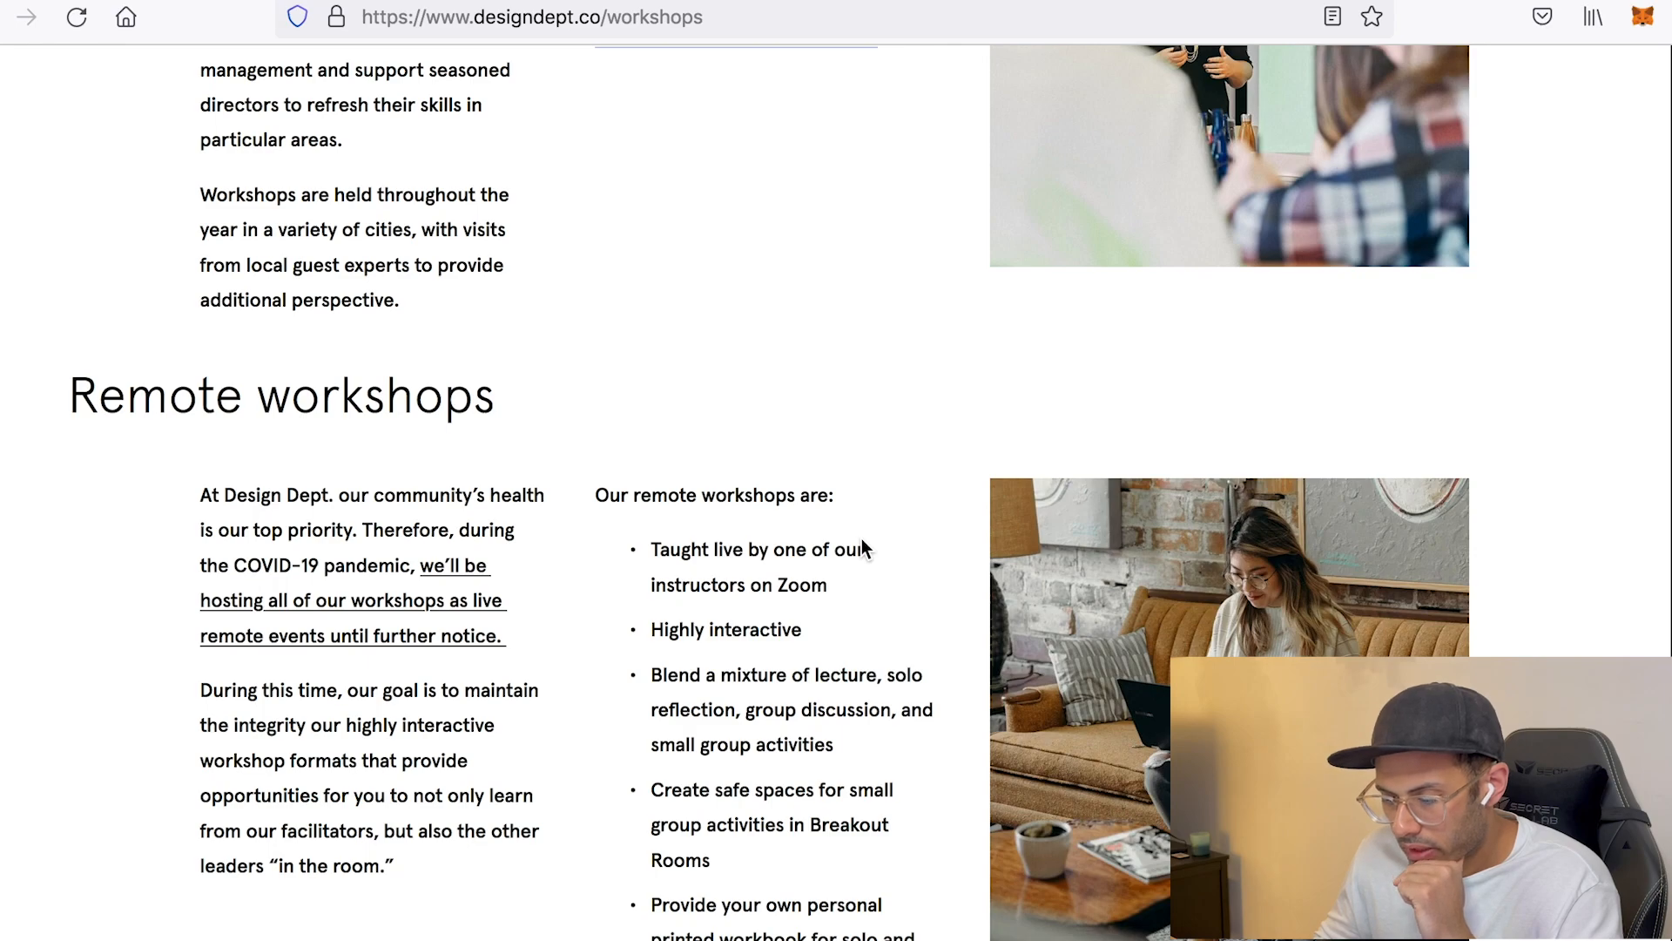
scroll("down", 3)
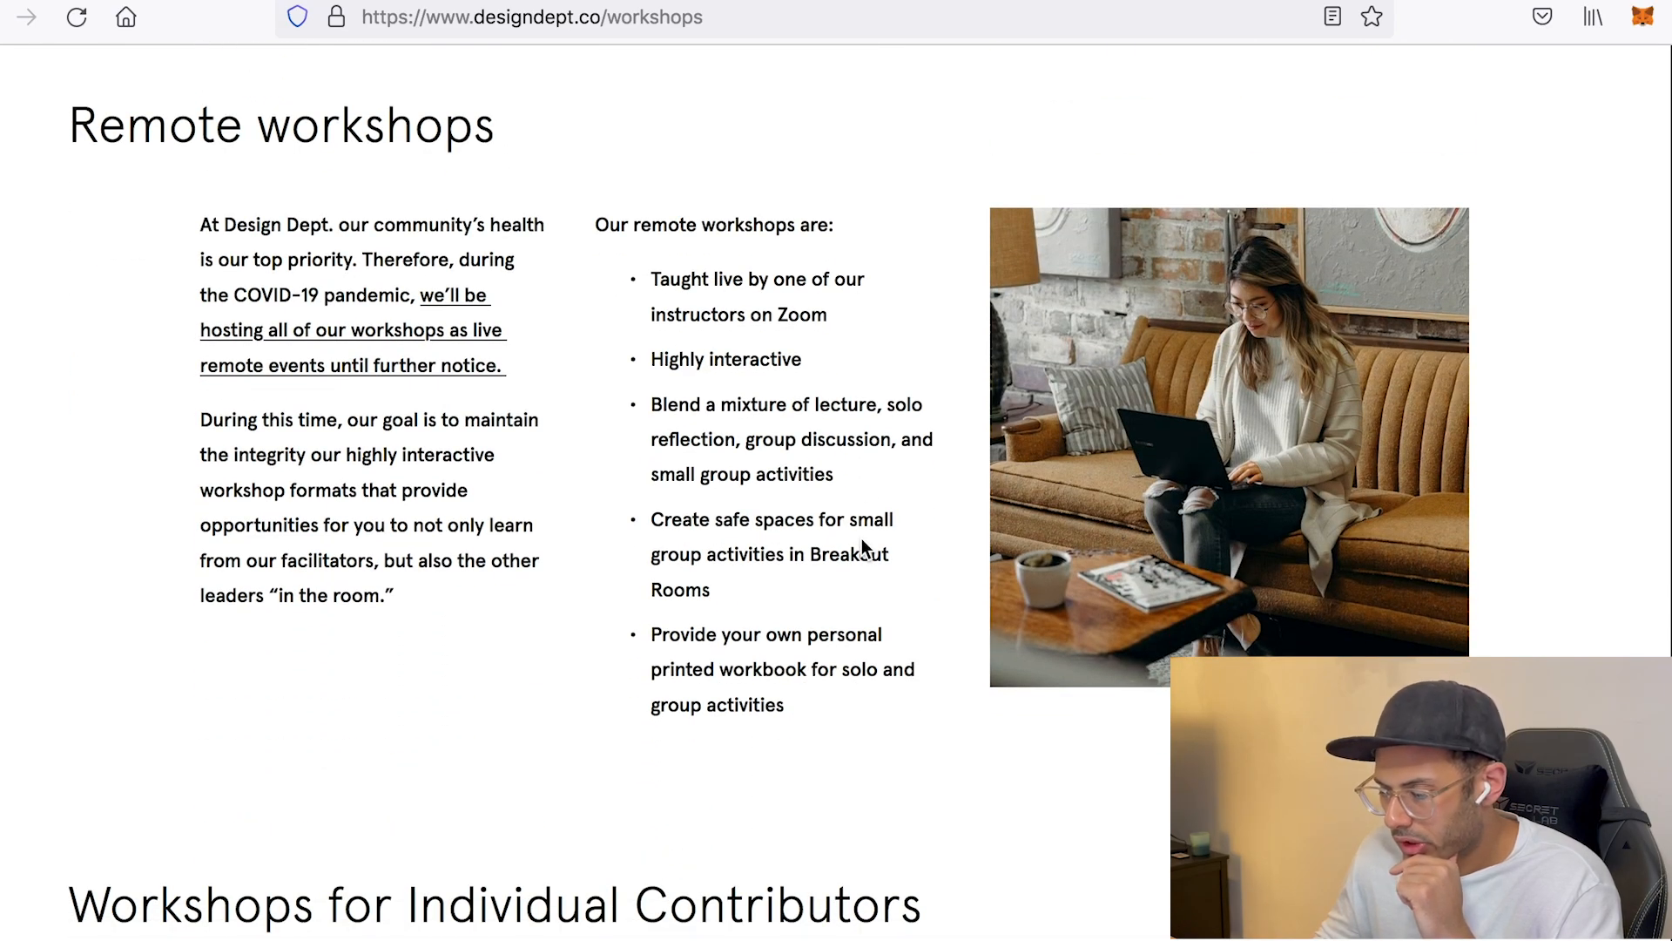
scroll("down", 3)
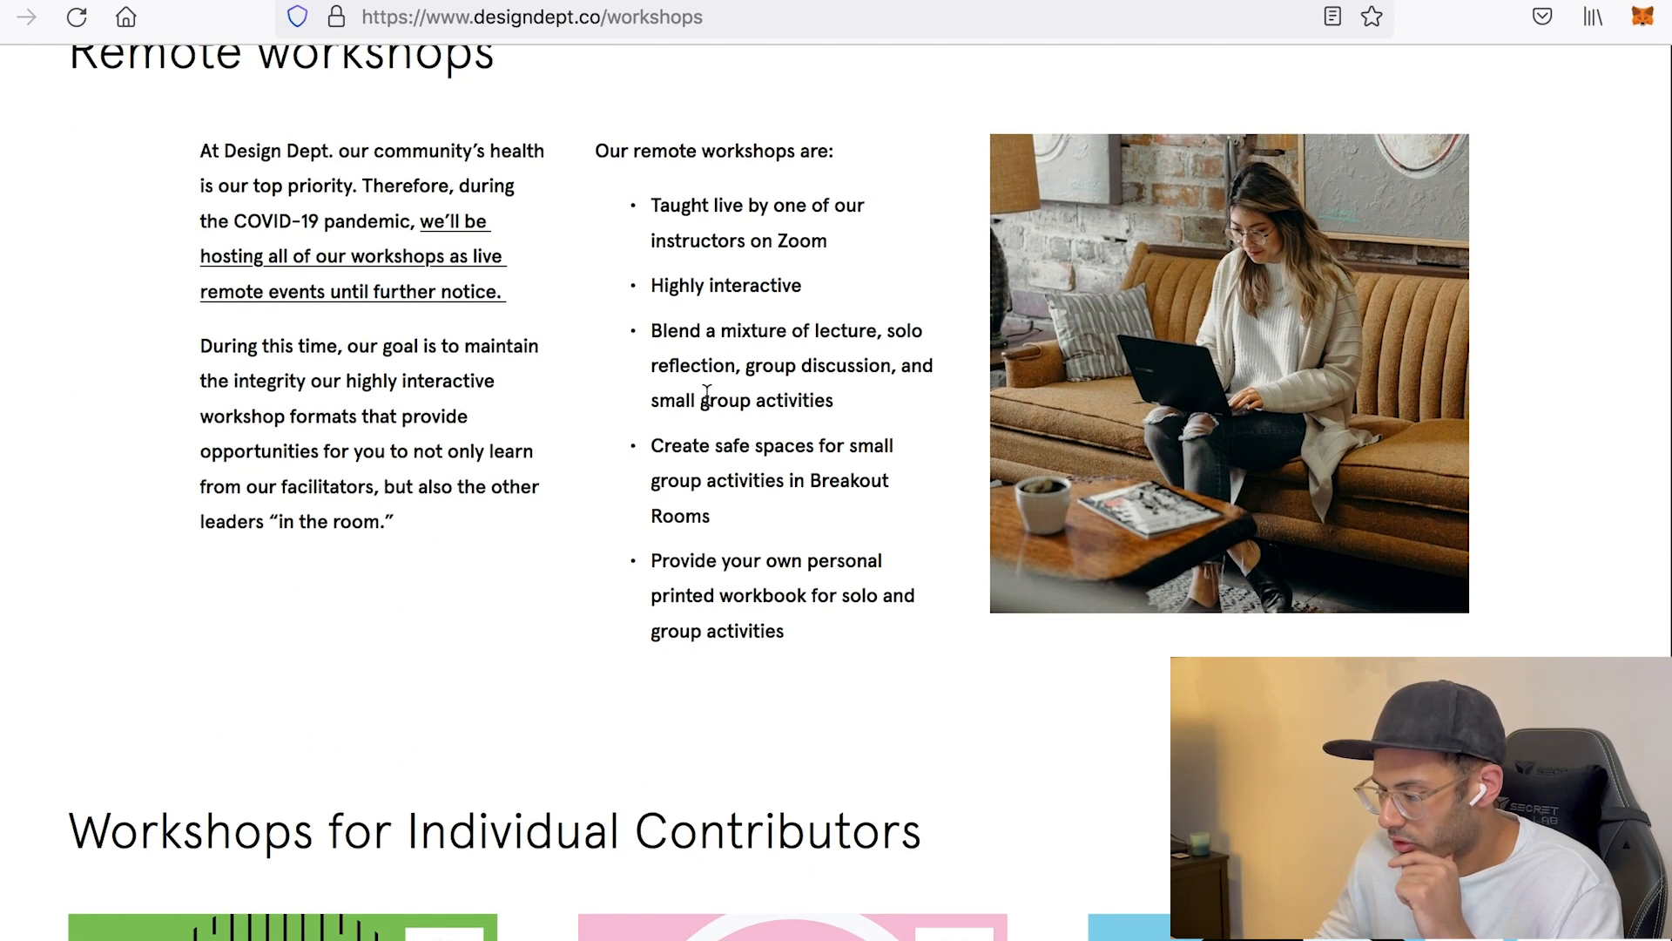
scroll("down", 3)
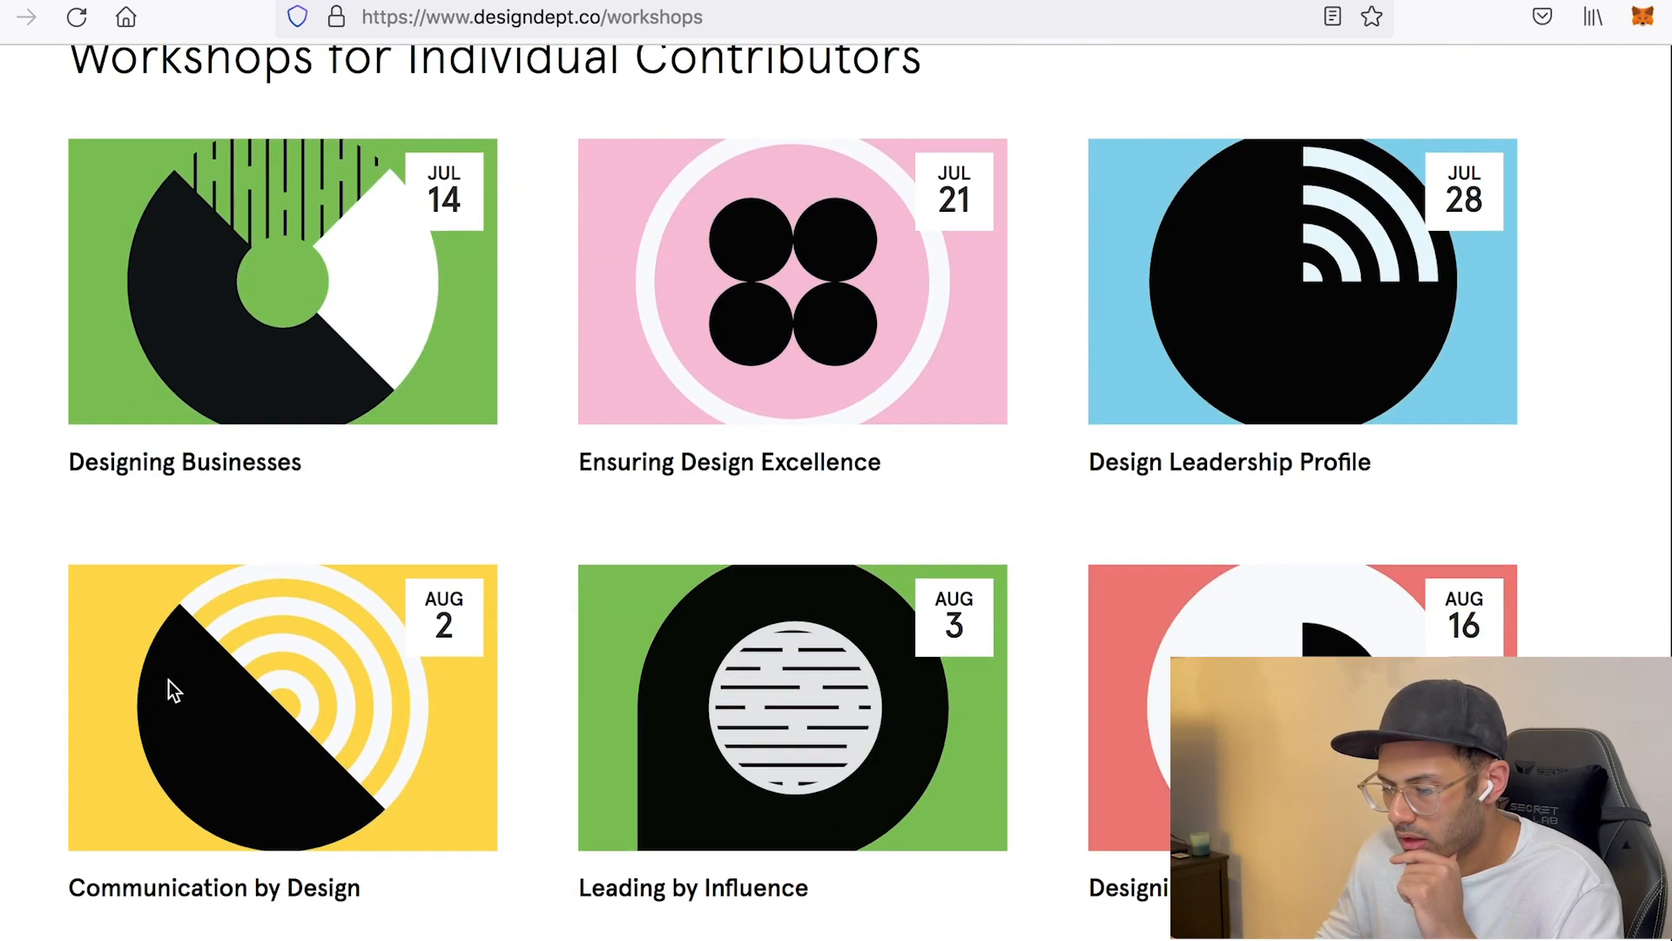
scroll("down", 3)
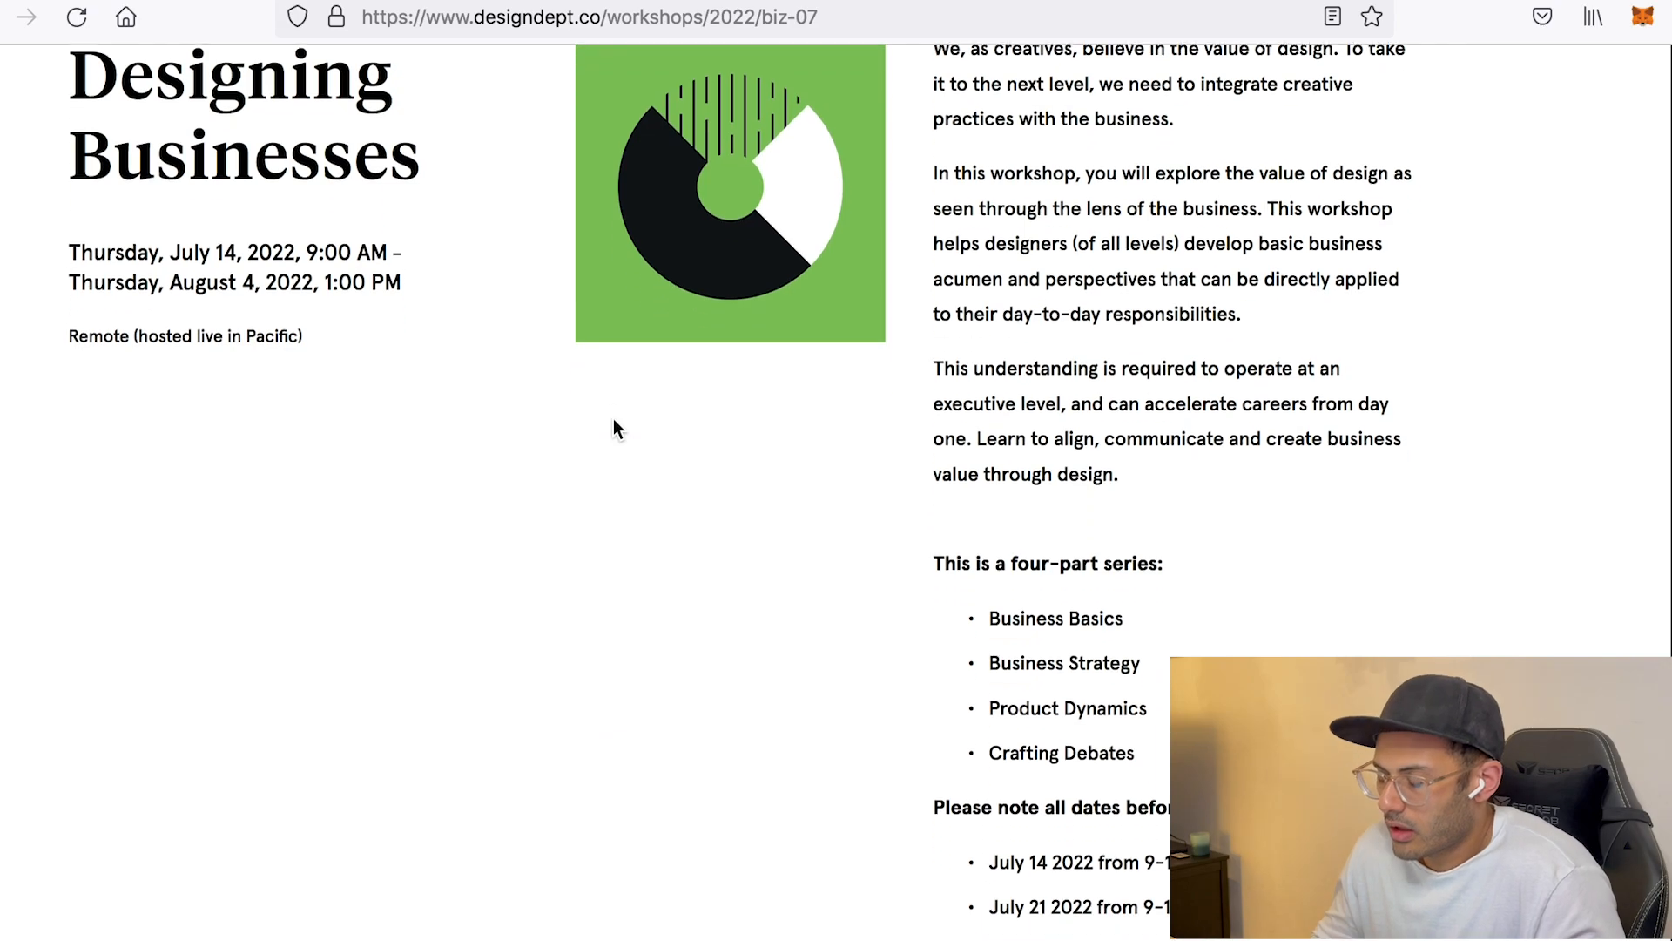
scroll("down", 3)
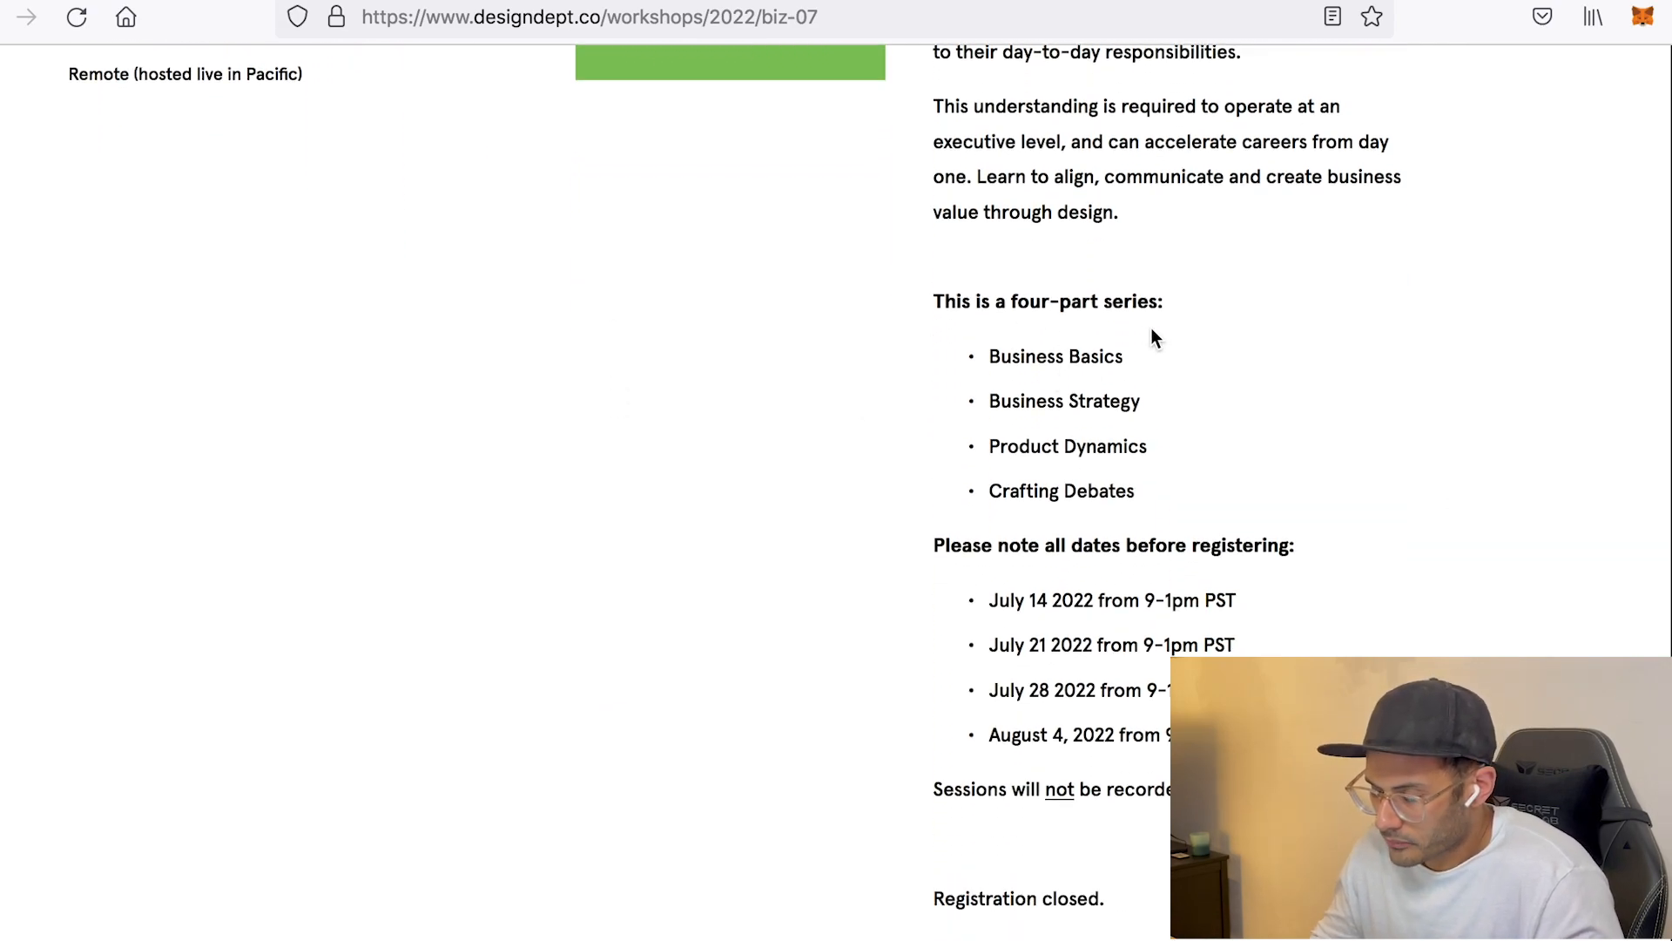
mouse_move(1222, 430)
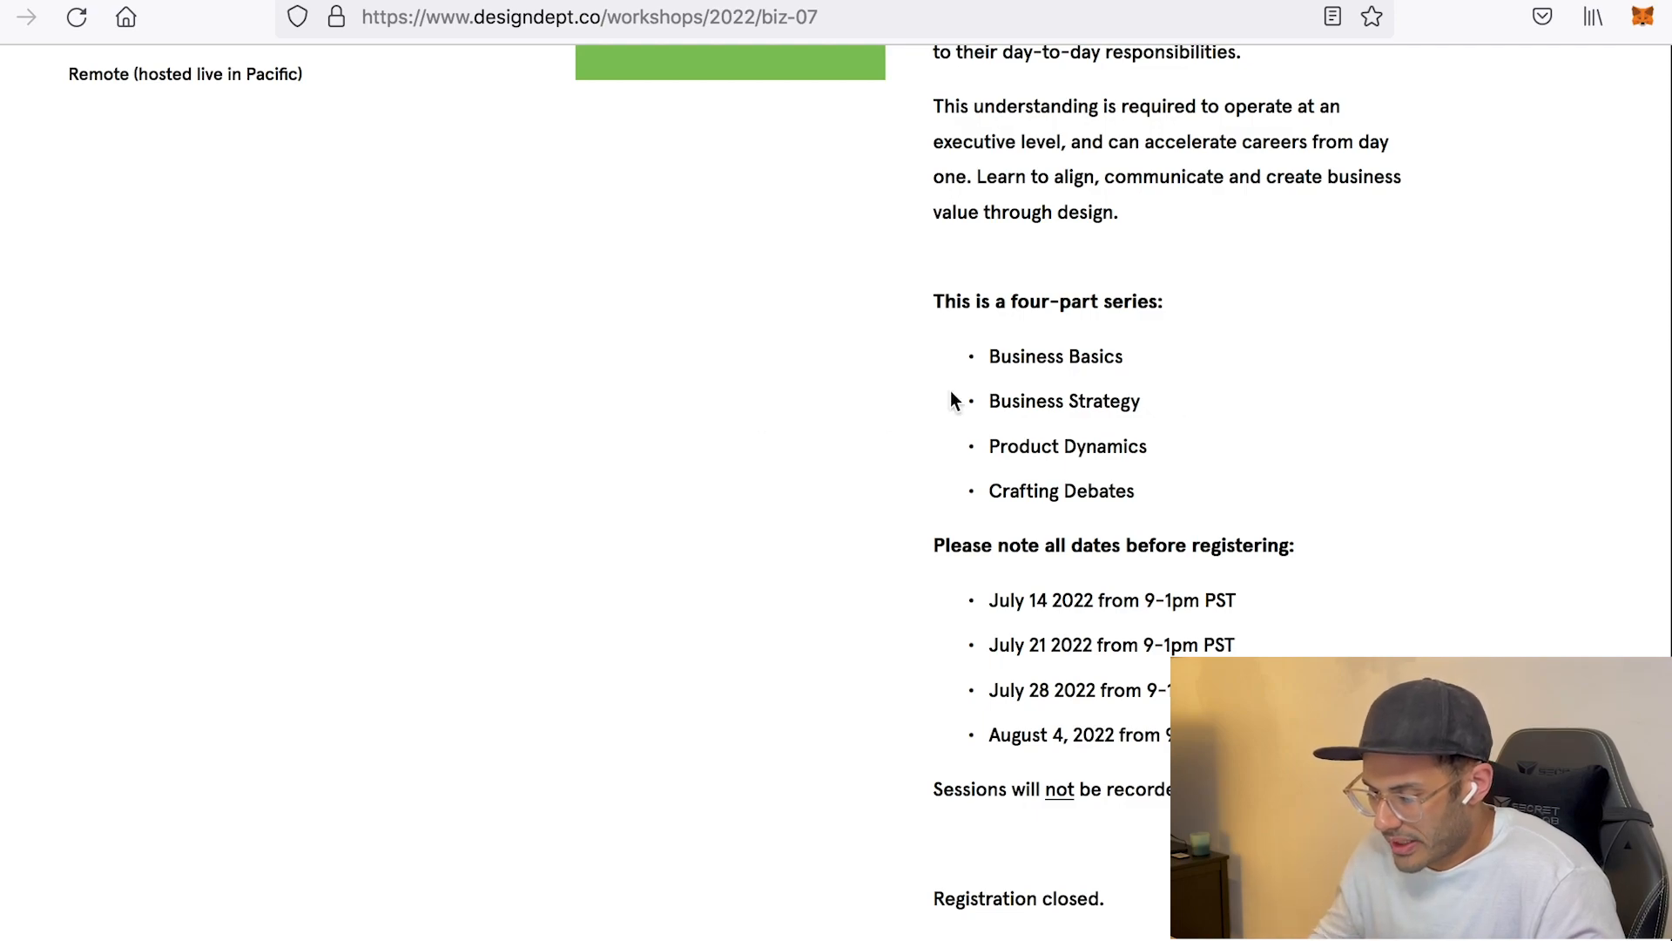
mouse_move(1156, 442)
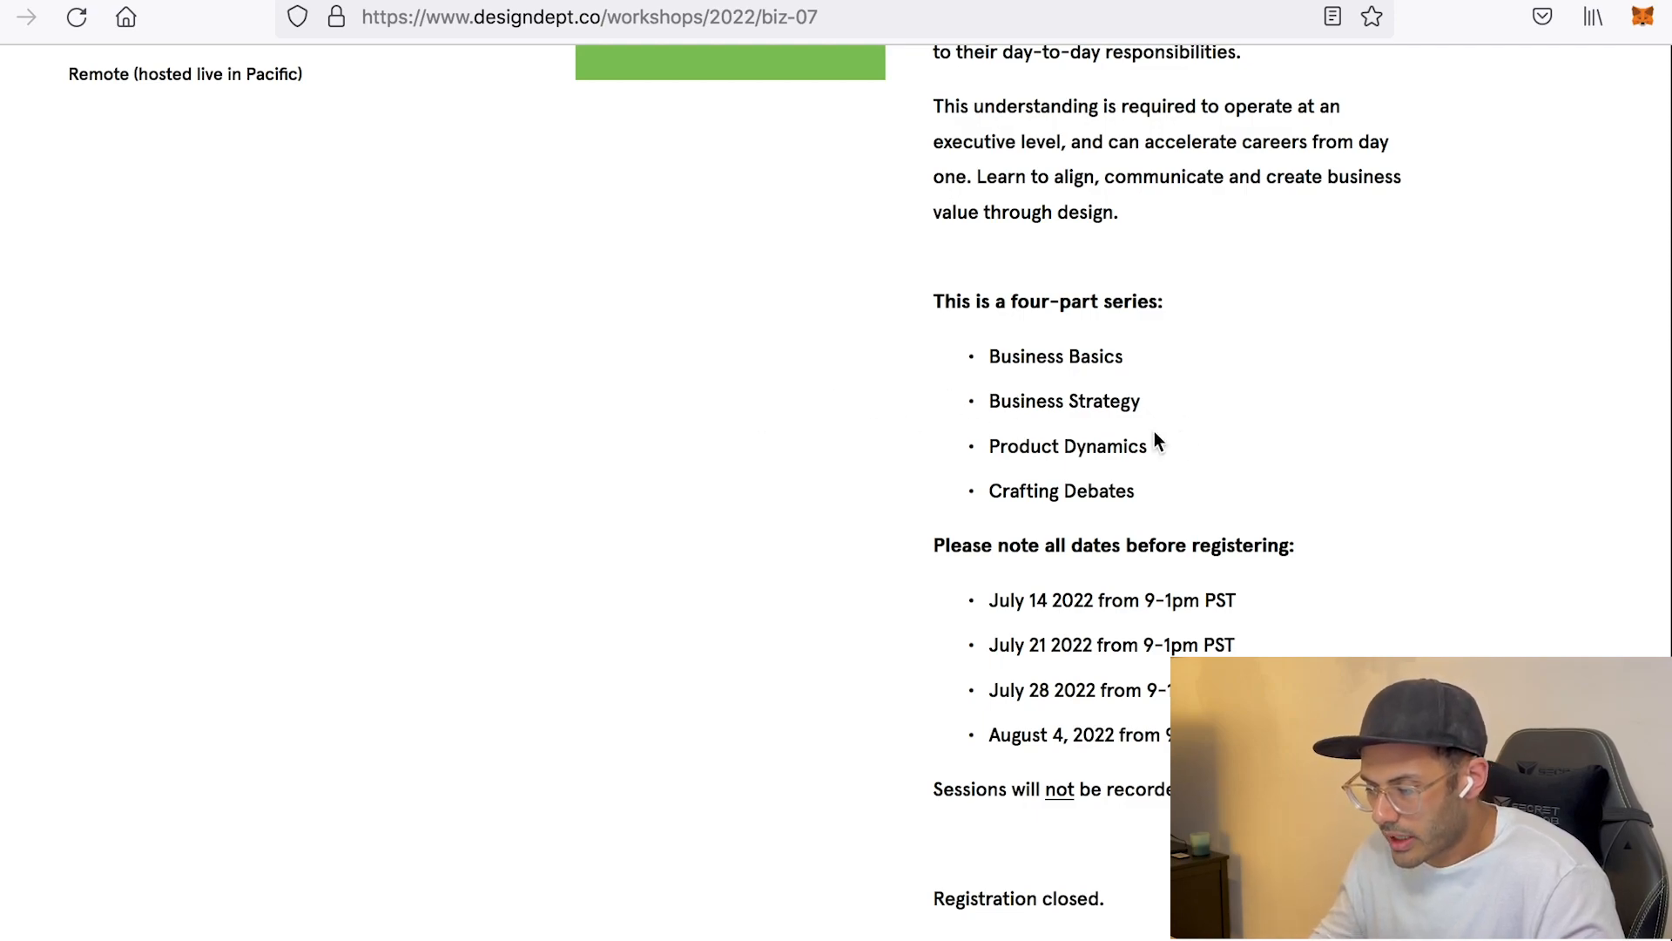
scroll("down", 3)
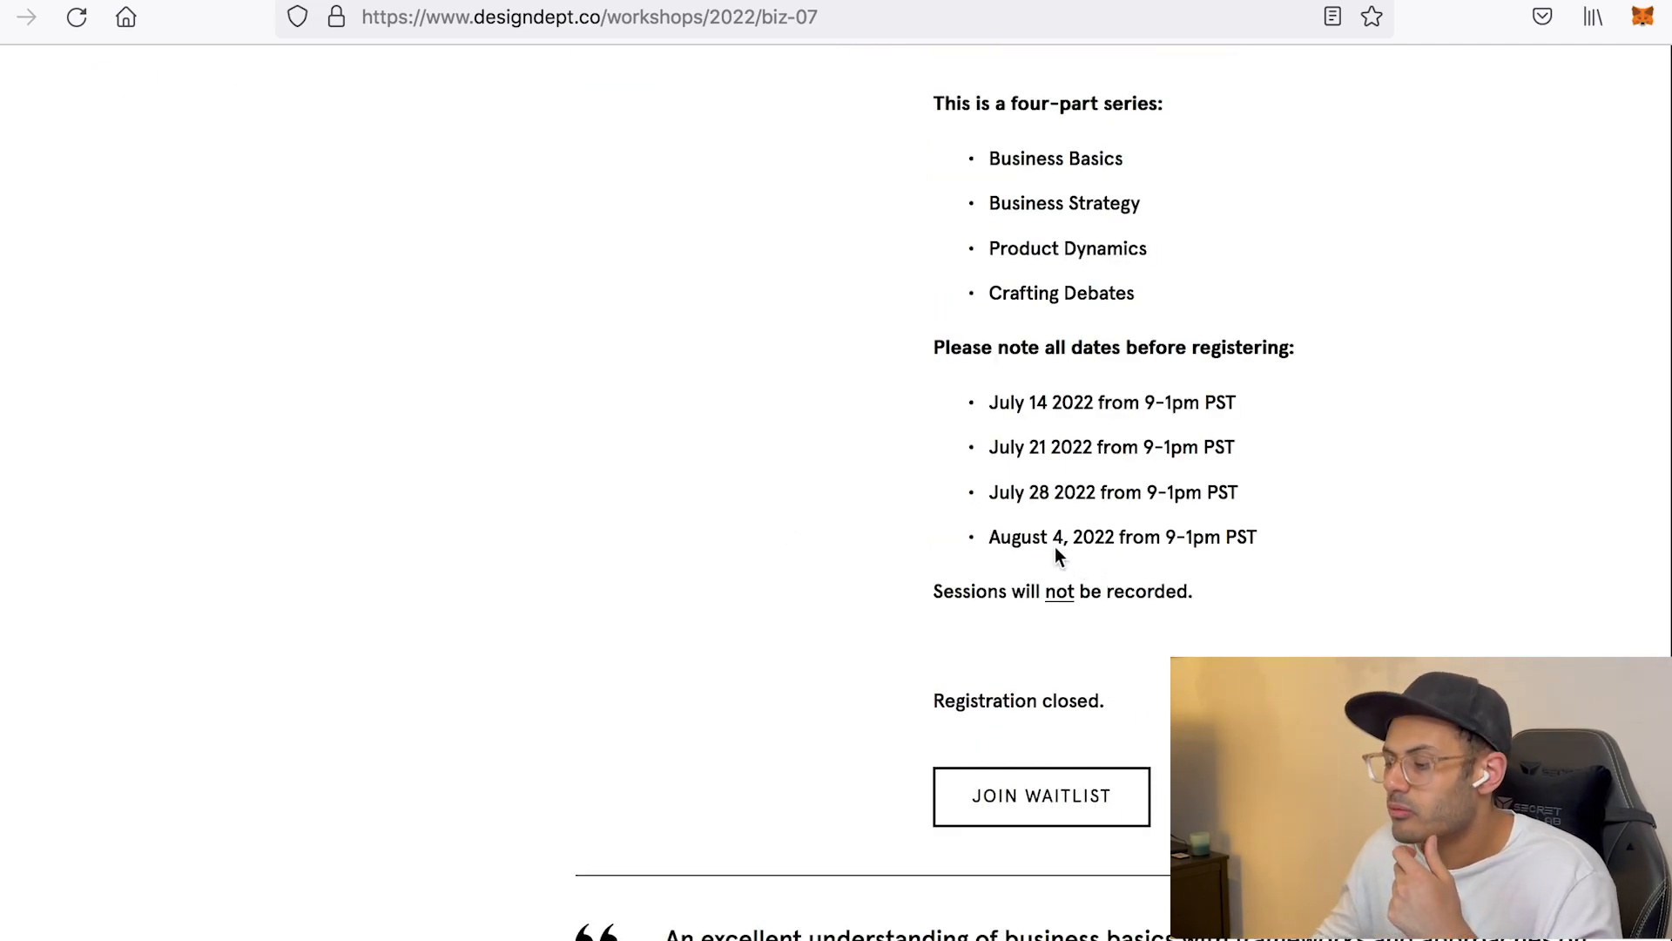
mouse_move(1023, 546)
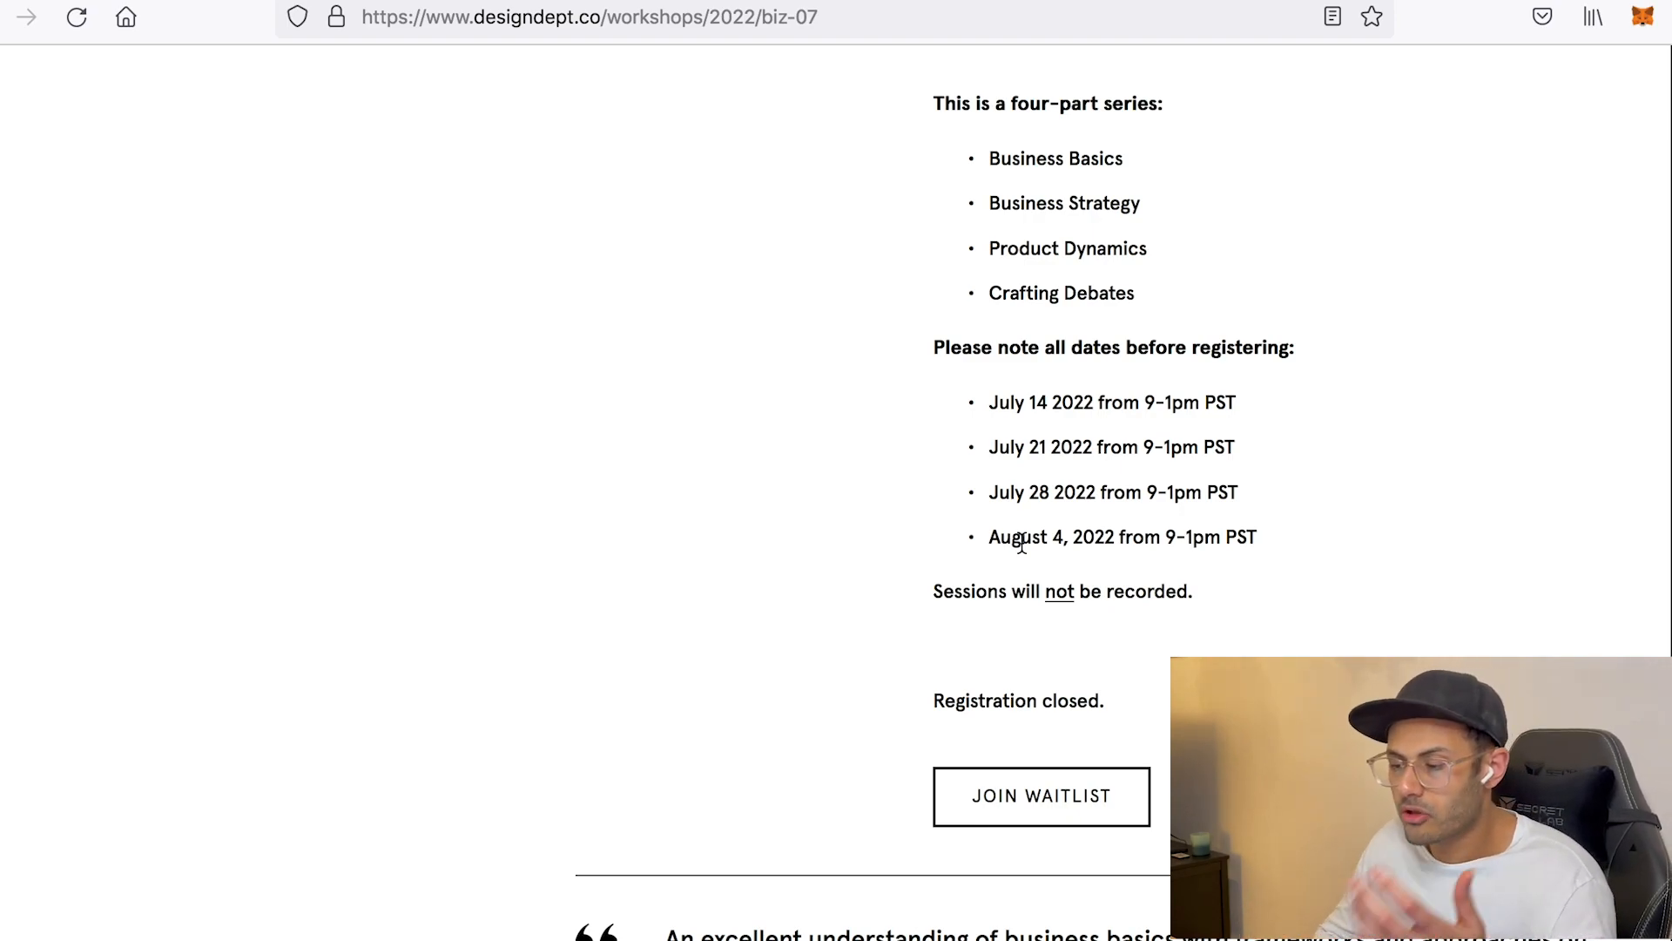
mouse_move(1139, 721)
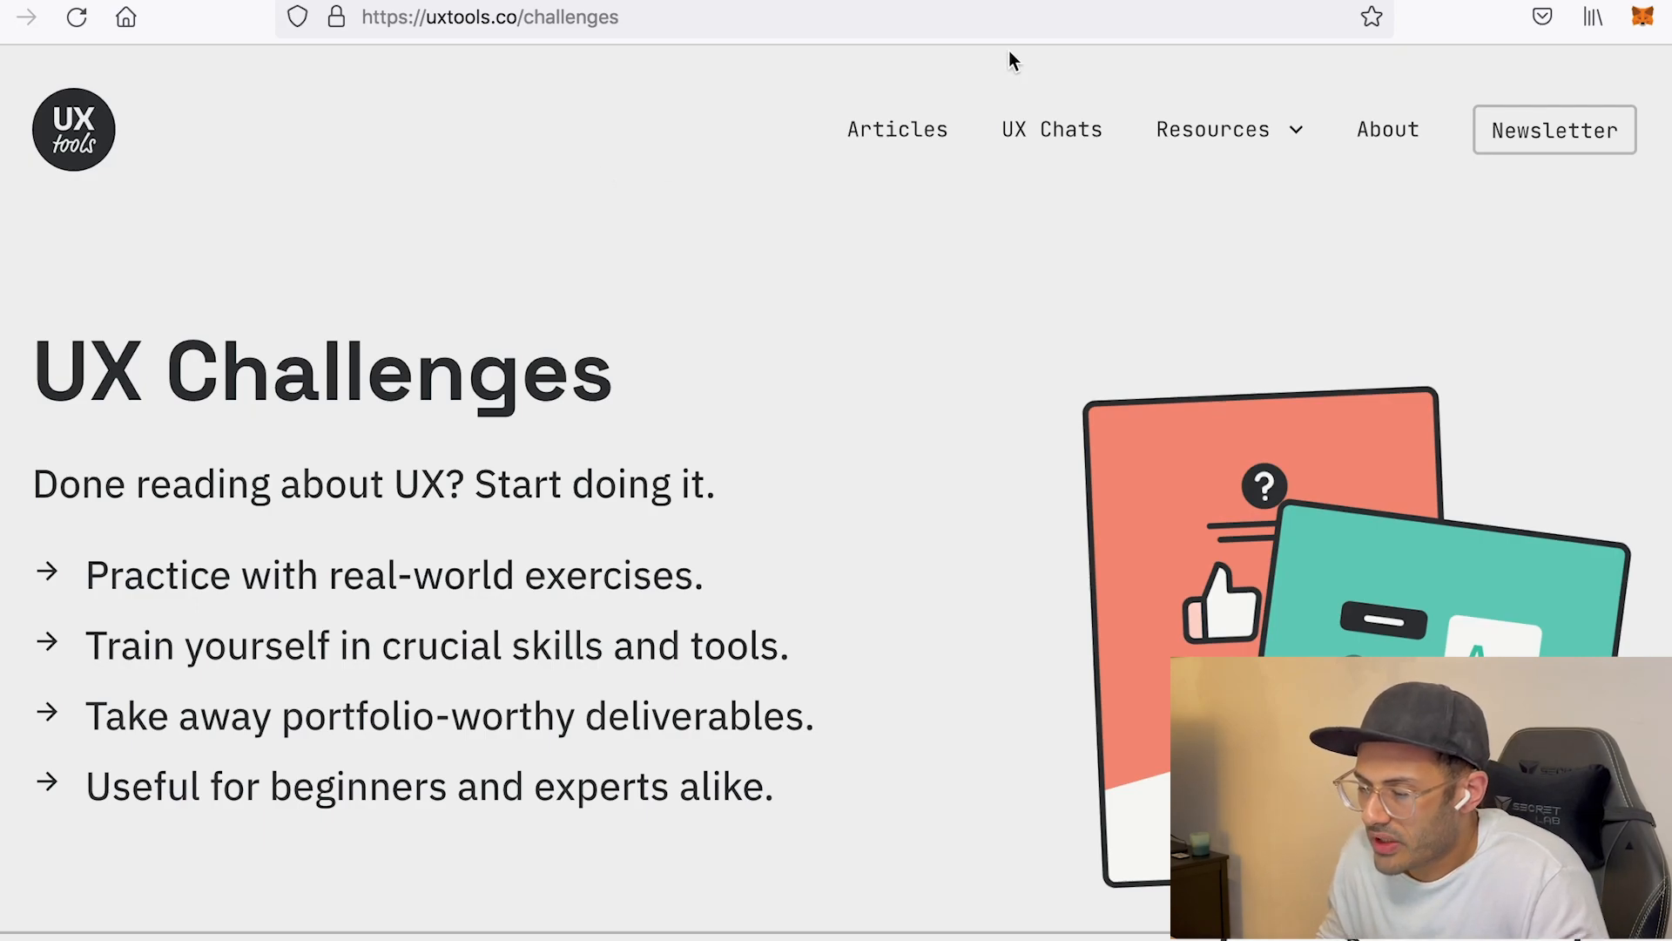
mouse_move(777, 277)
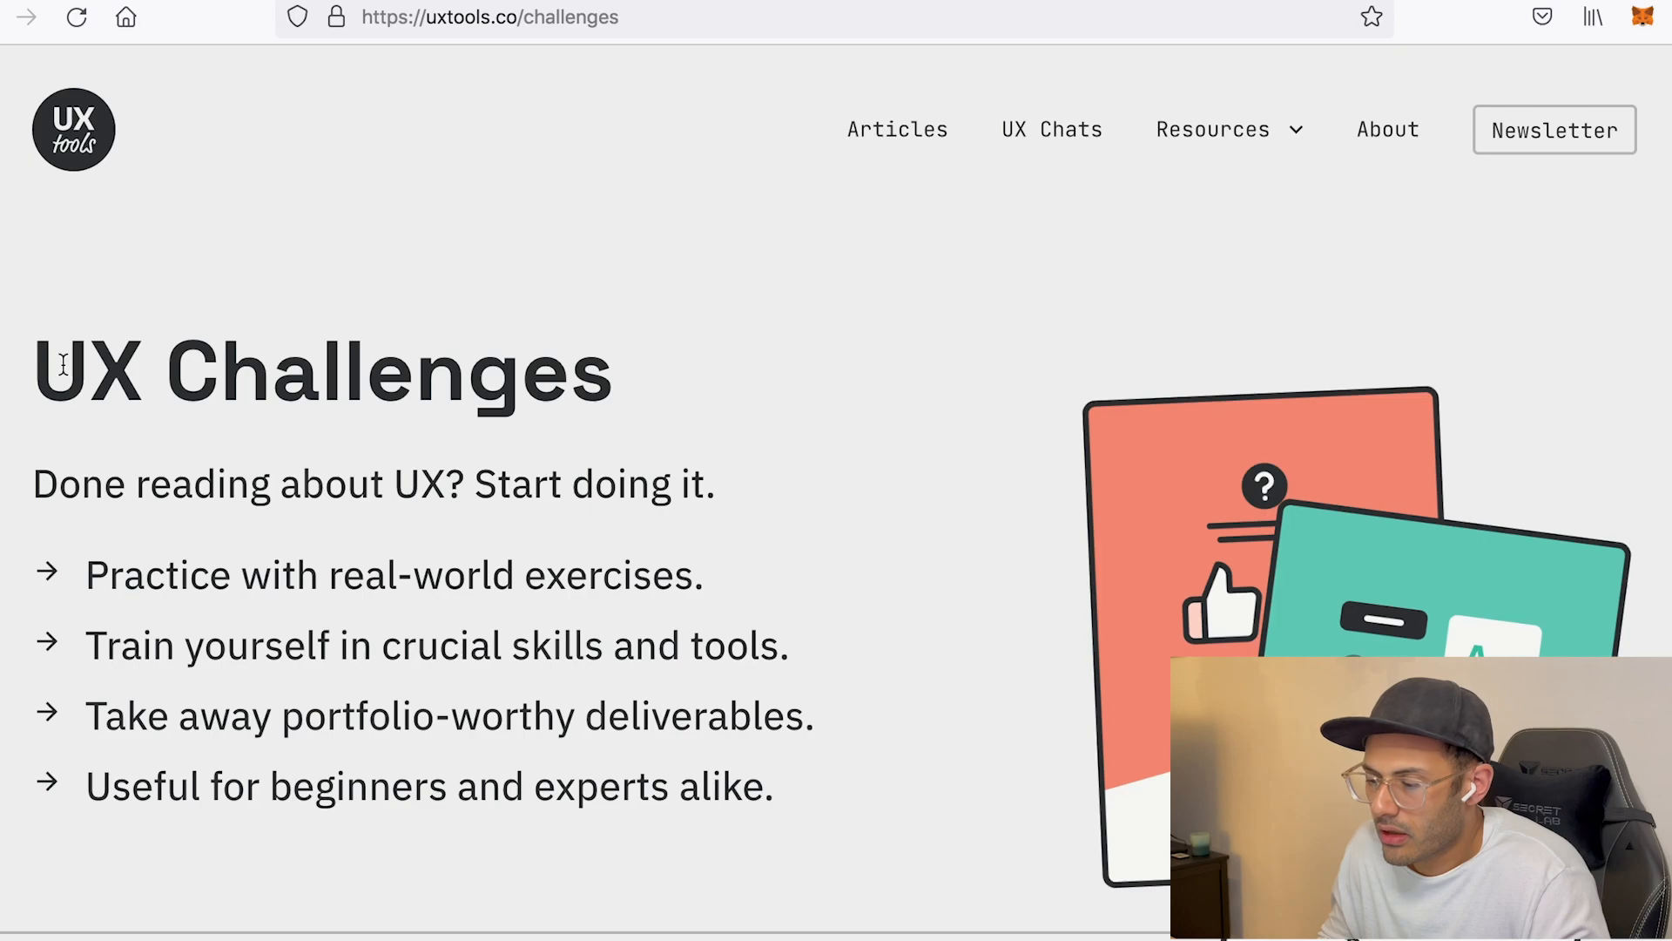
Load uxtools.co/challenges and bring the card grid (User Interview, Journey Map, Wireframe, Card Sorting) into view.
left_click(1212, 129)
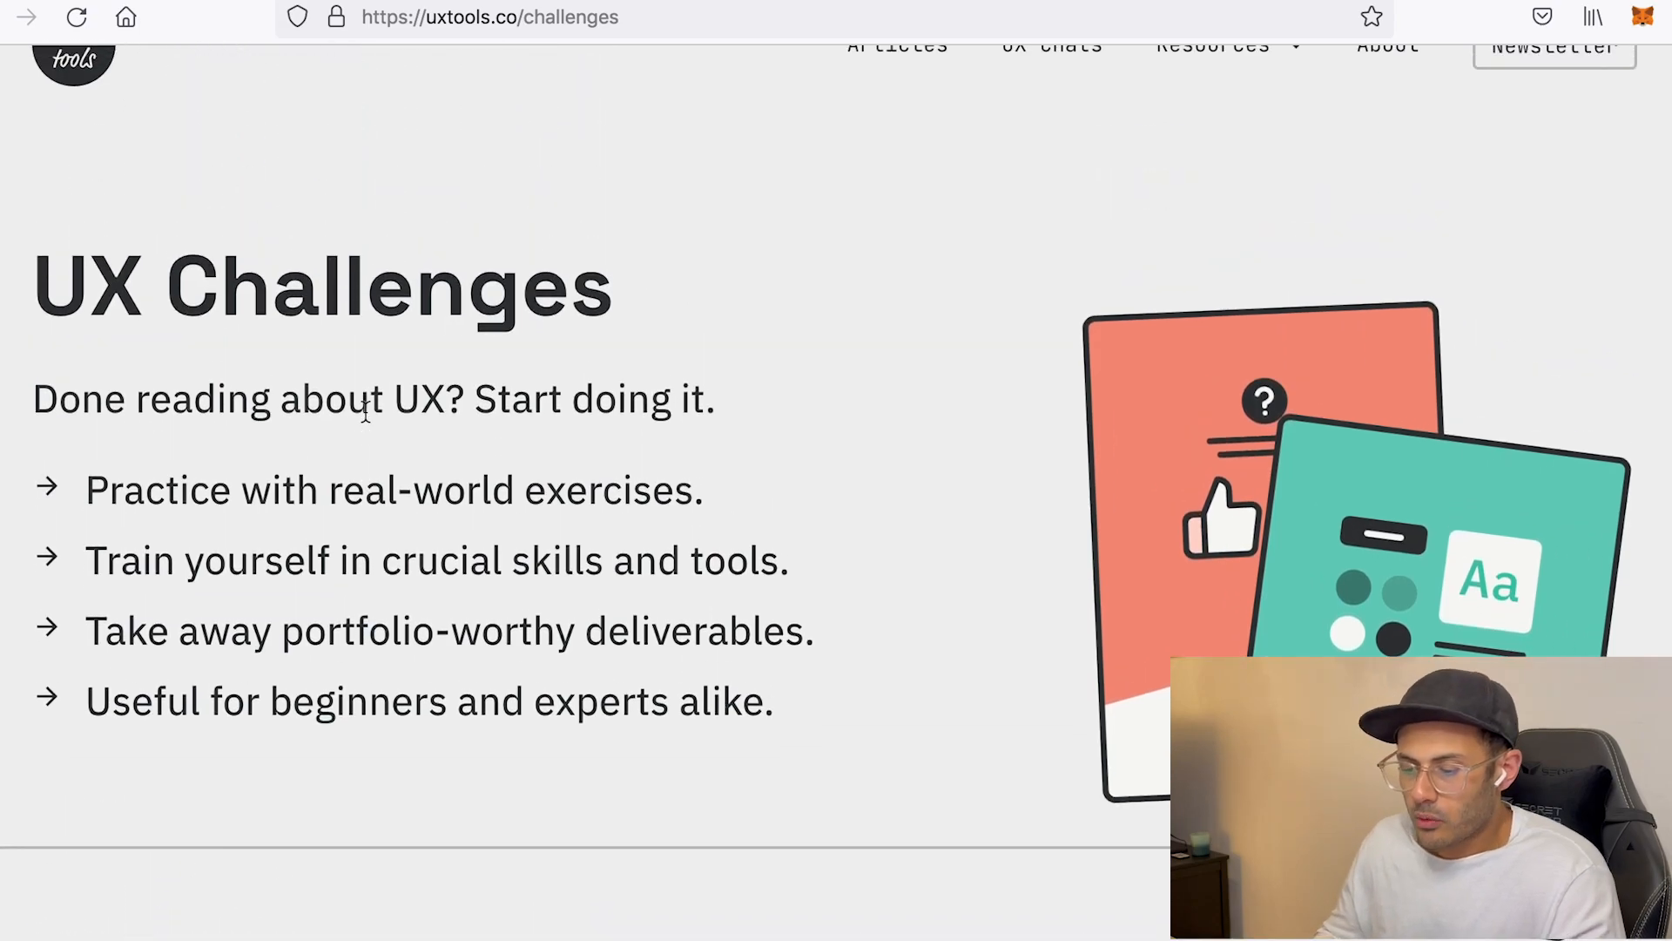
scroll("down", 3)
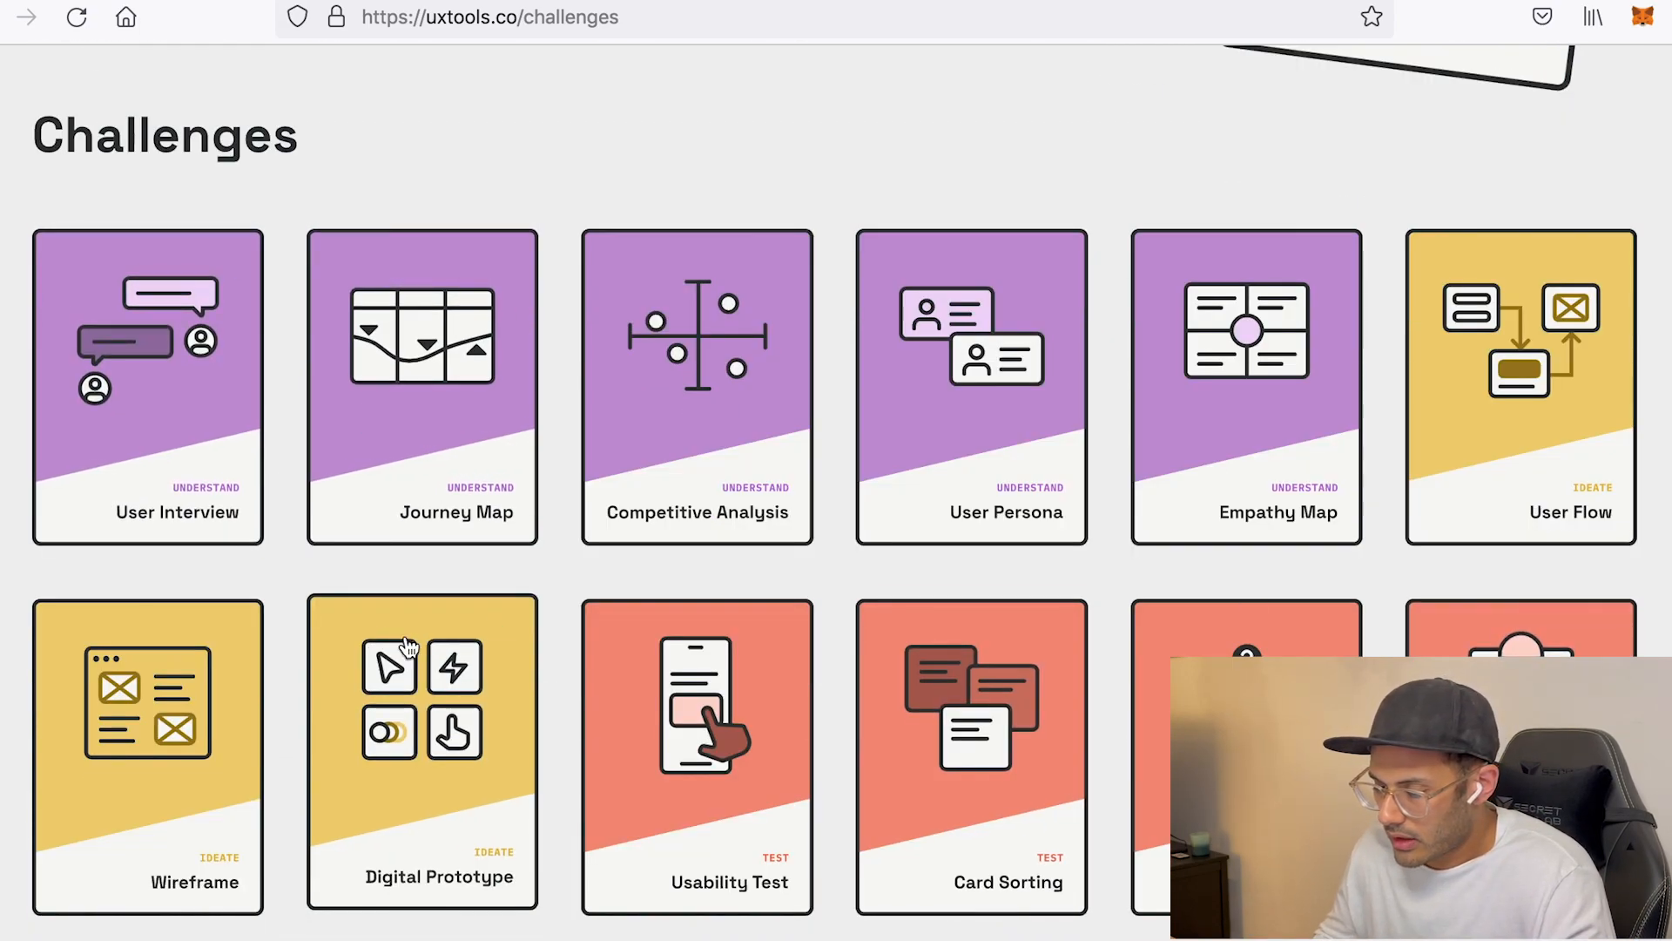
mouse_move(970, 592)
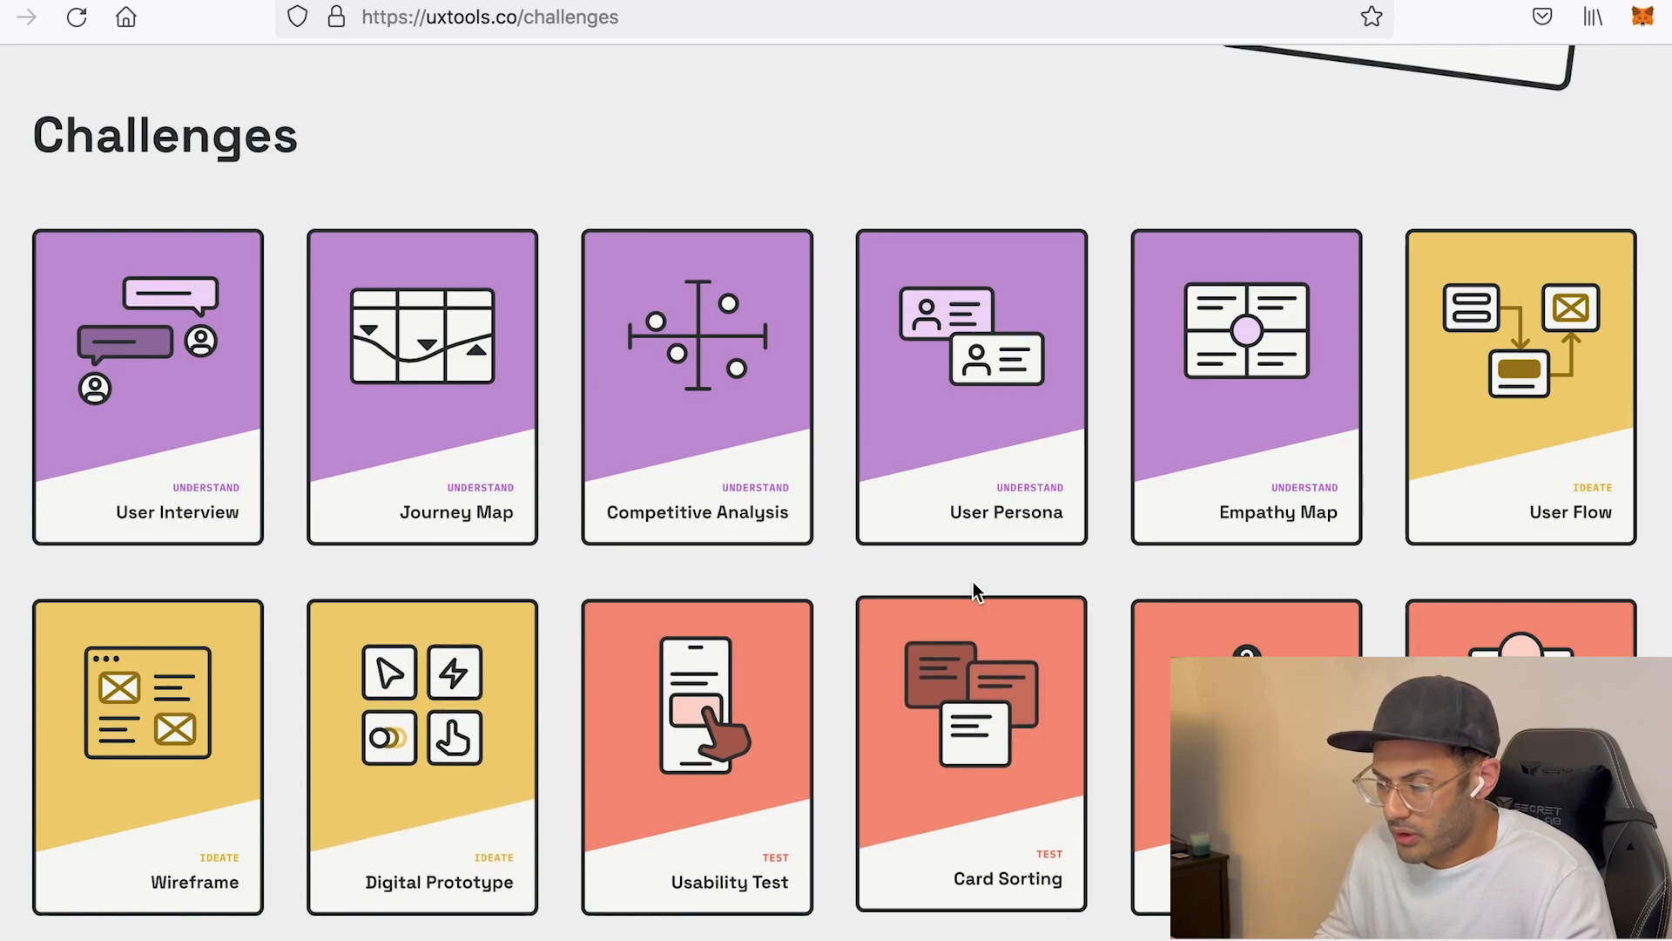
scroll("down", 3)
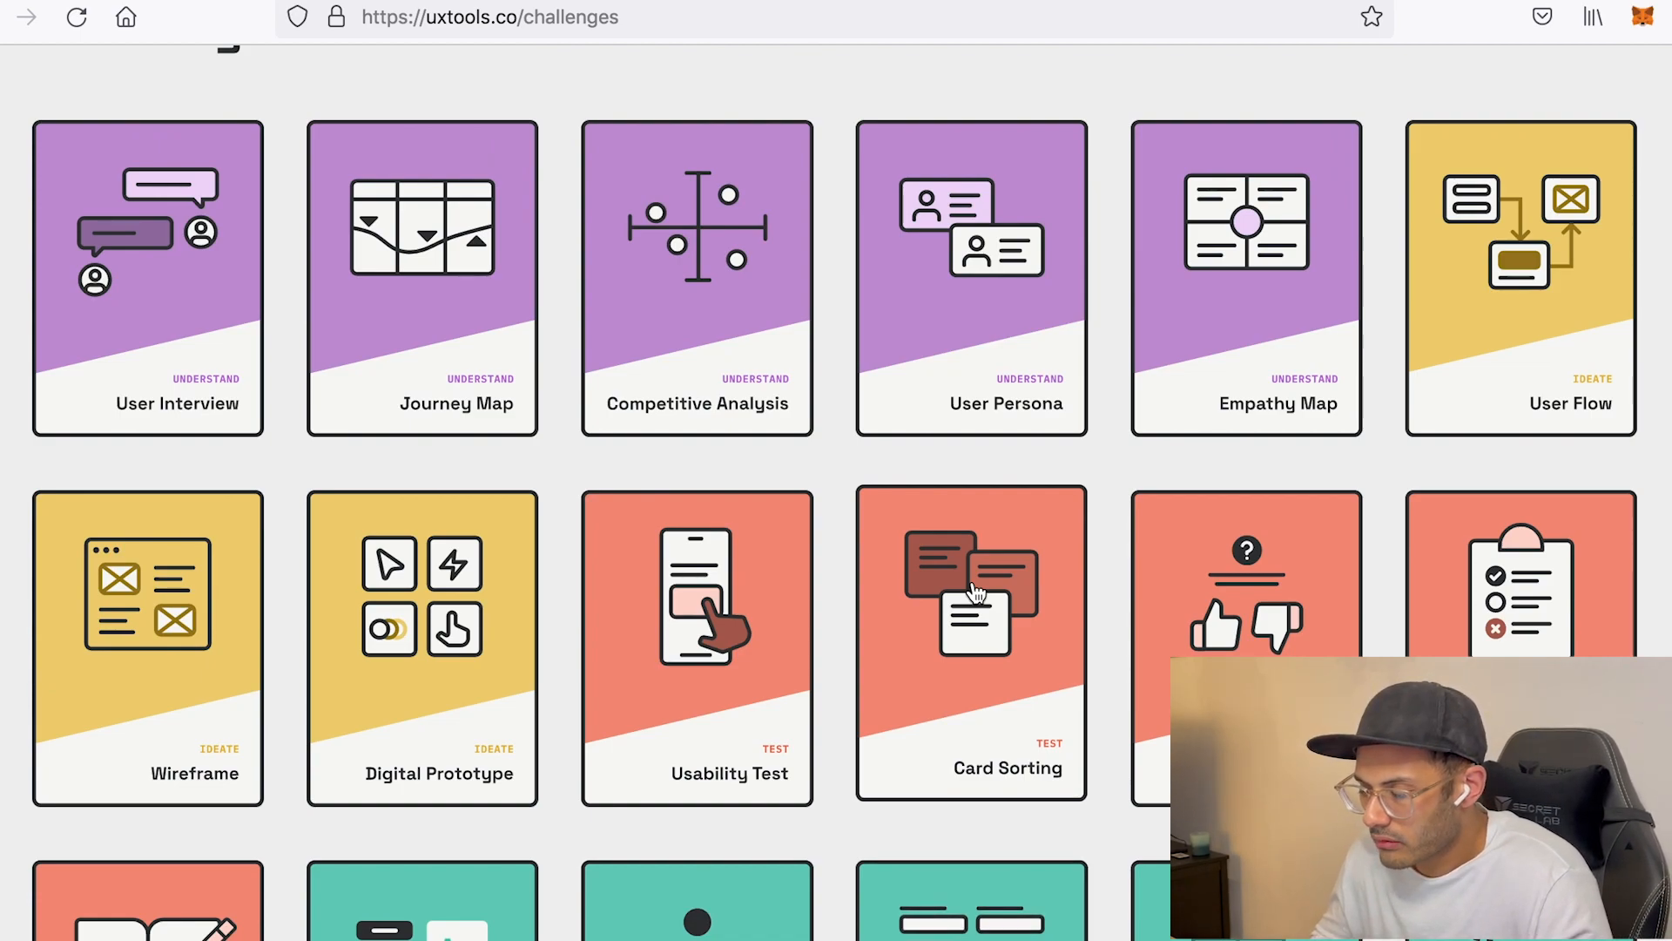
mouse_move(1000, 450)
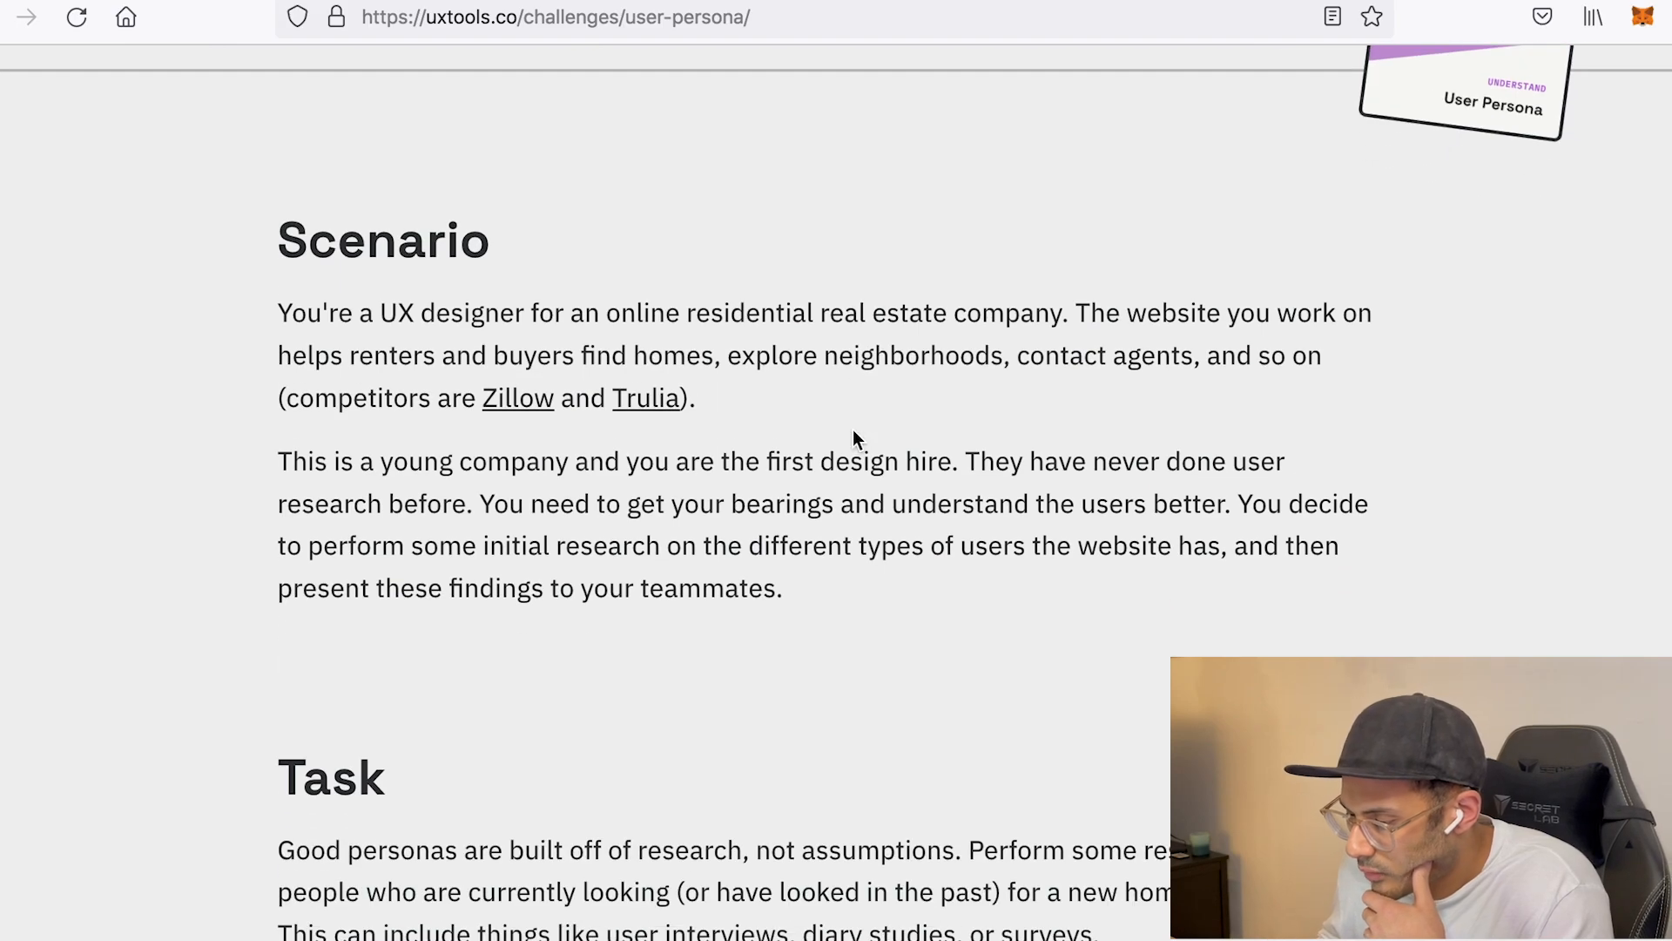
mouse_move(939, 341)
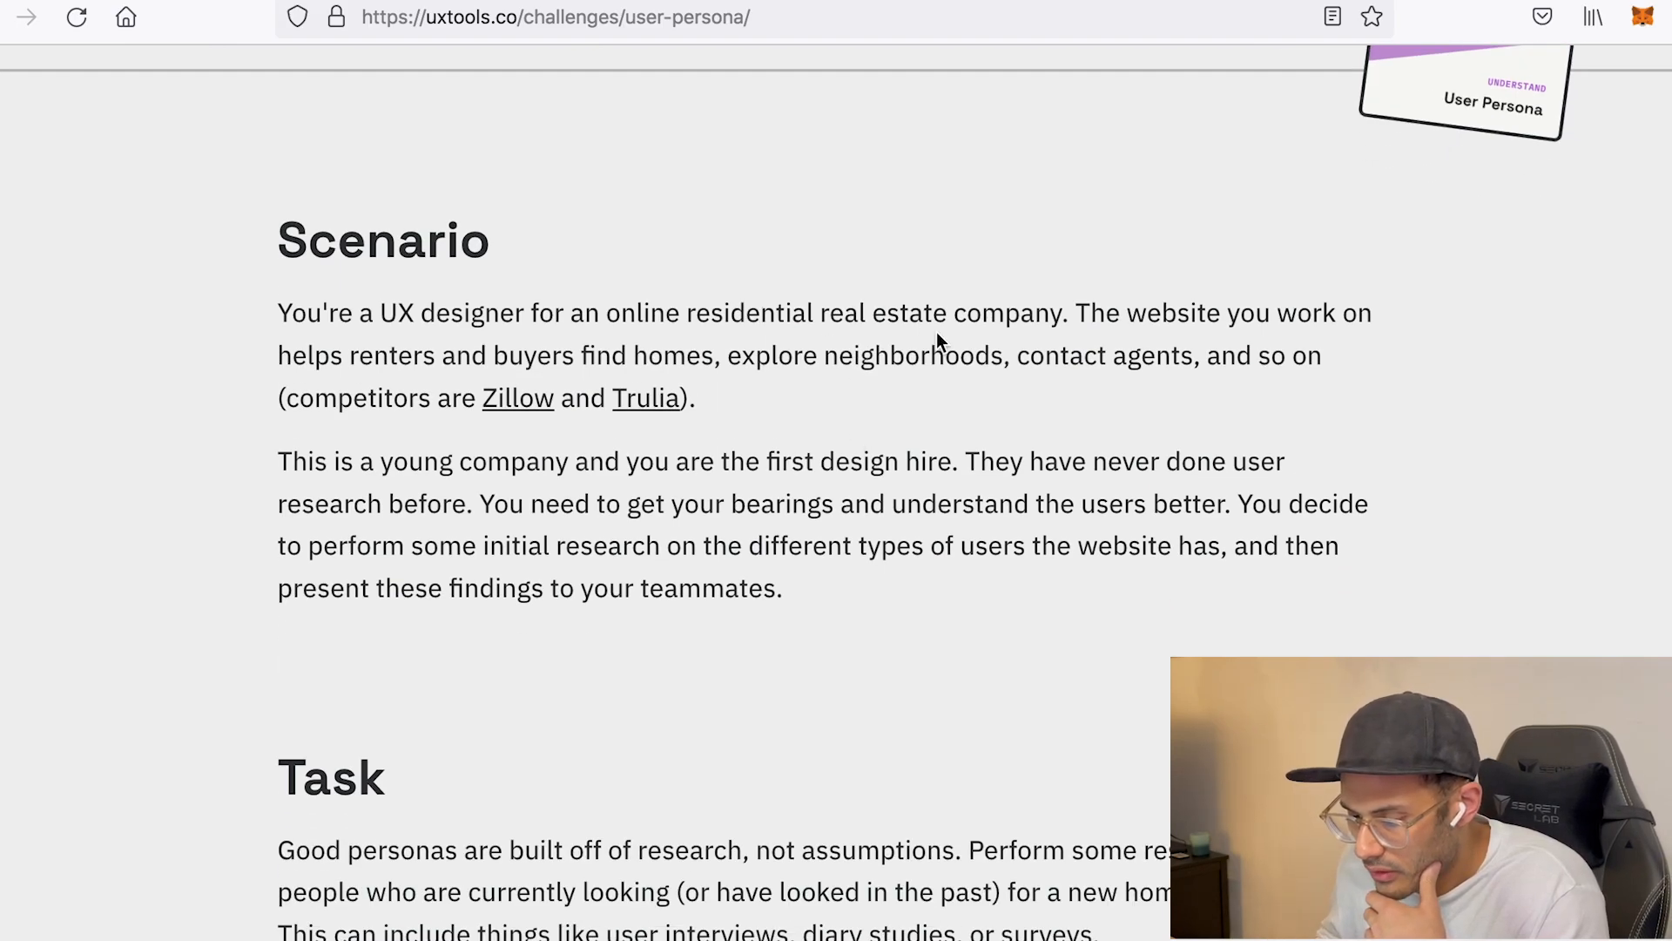
mouse_move(725, 443)
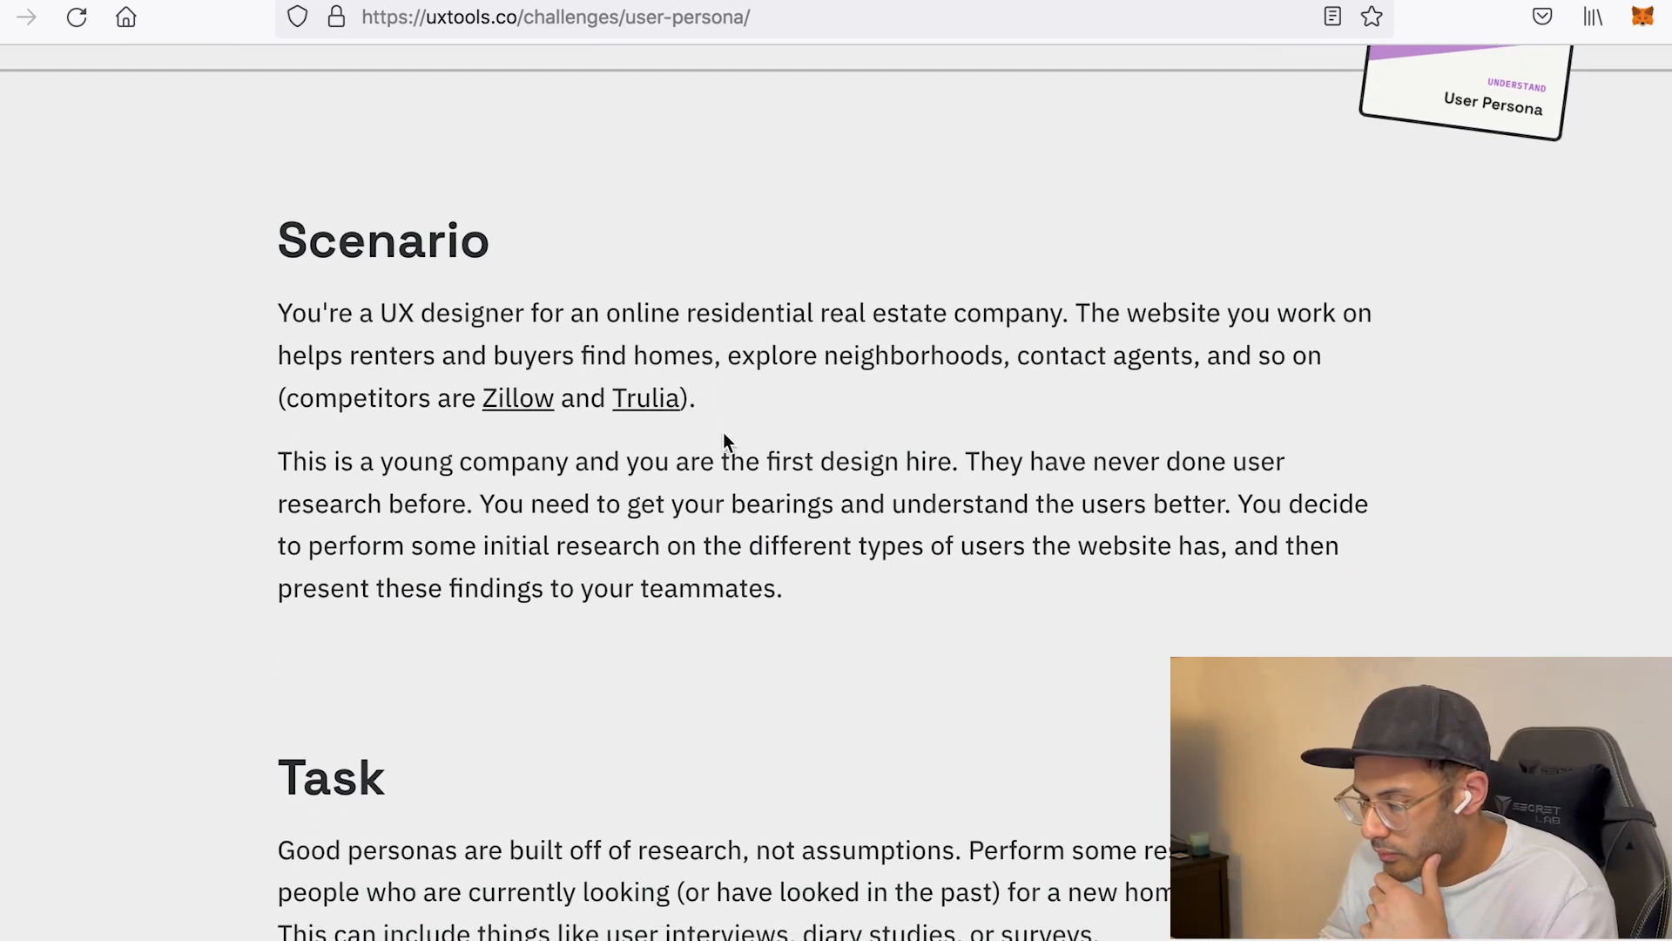
mouse_move(775, 402)
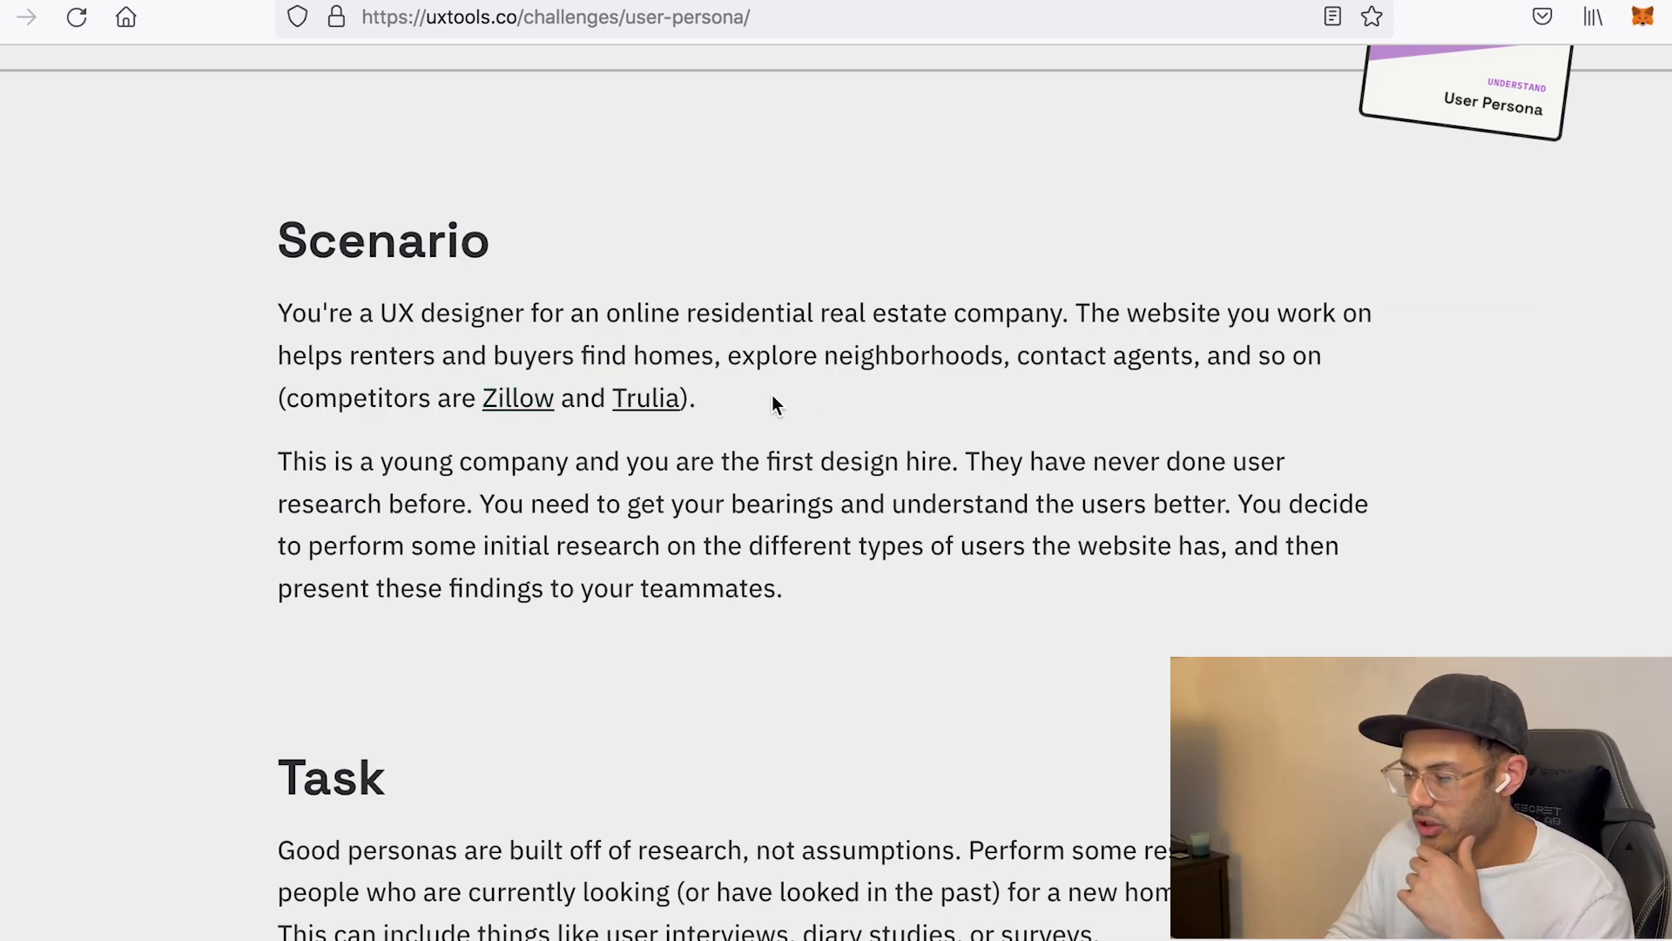
mouse_move(1206, 413)
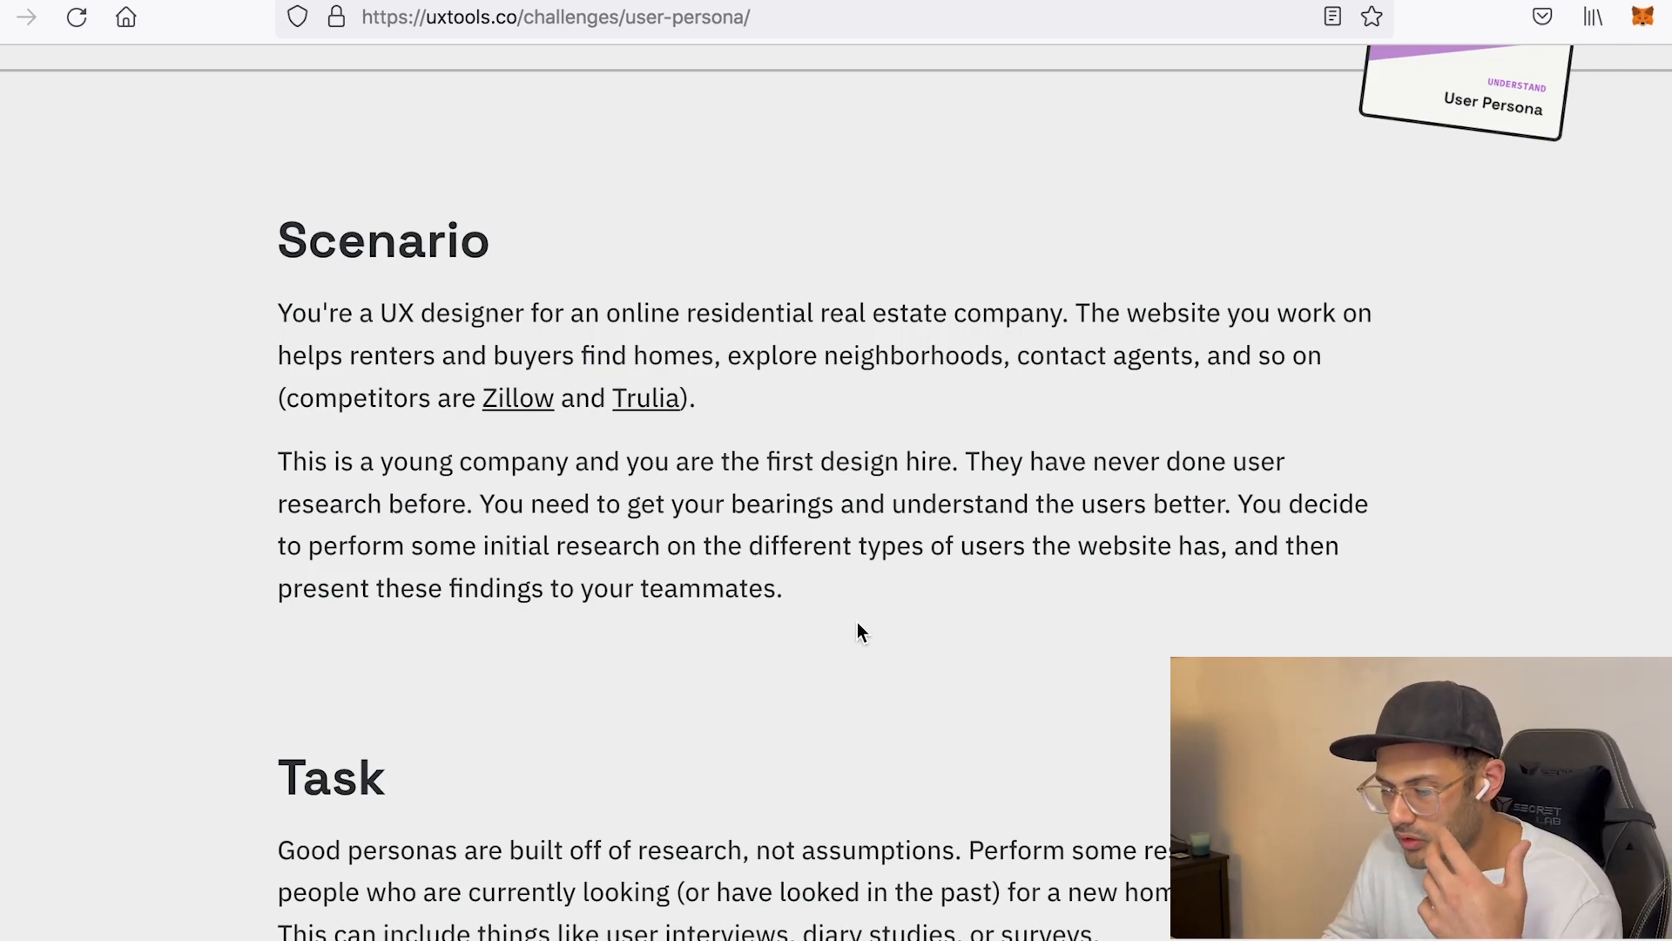
Read the User Persona challenge's real-estate scenario, research task, tutorials and suggested tools Miro, Notion and Figma.
scroll("down", 3)
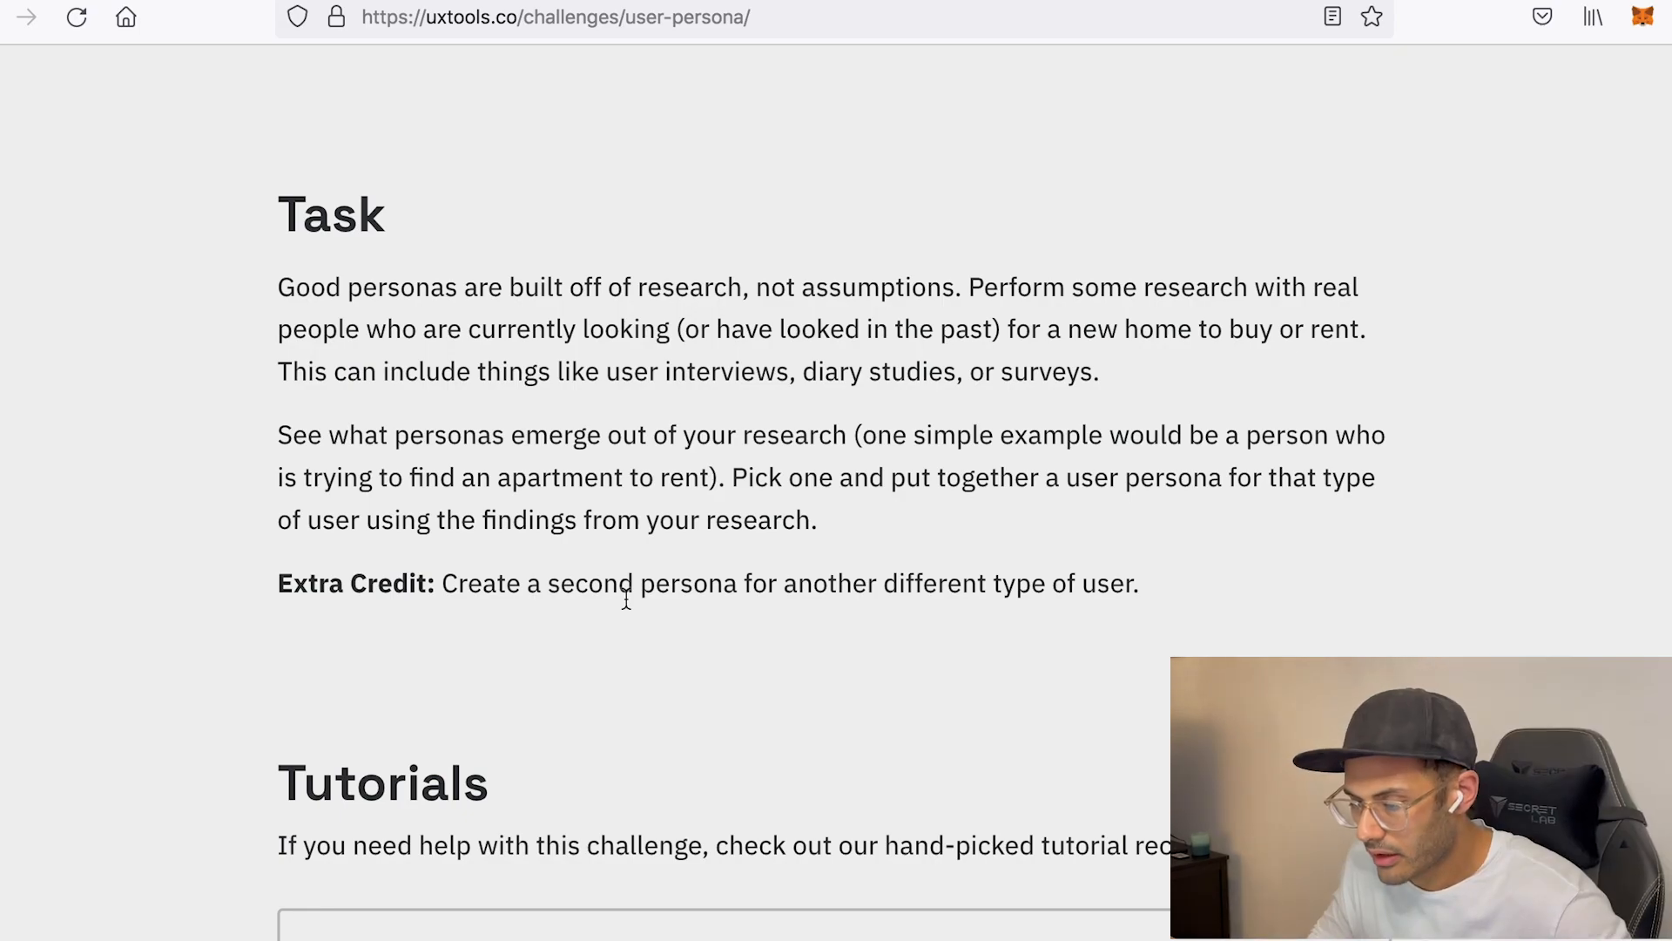
scroll("down", 3)
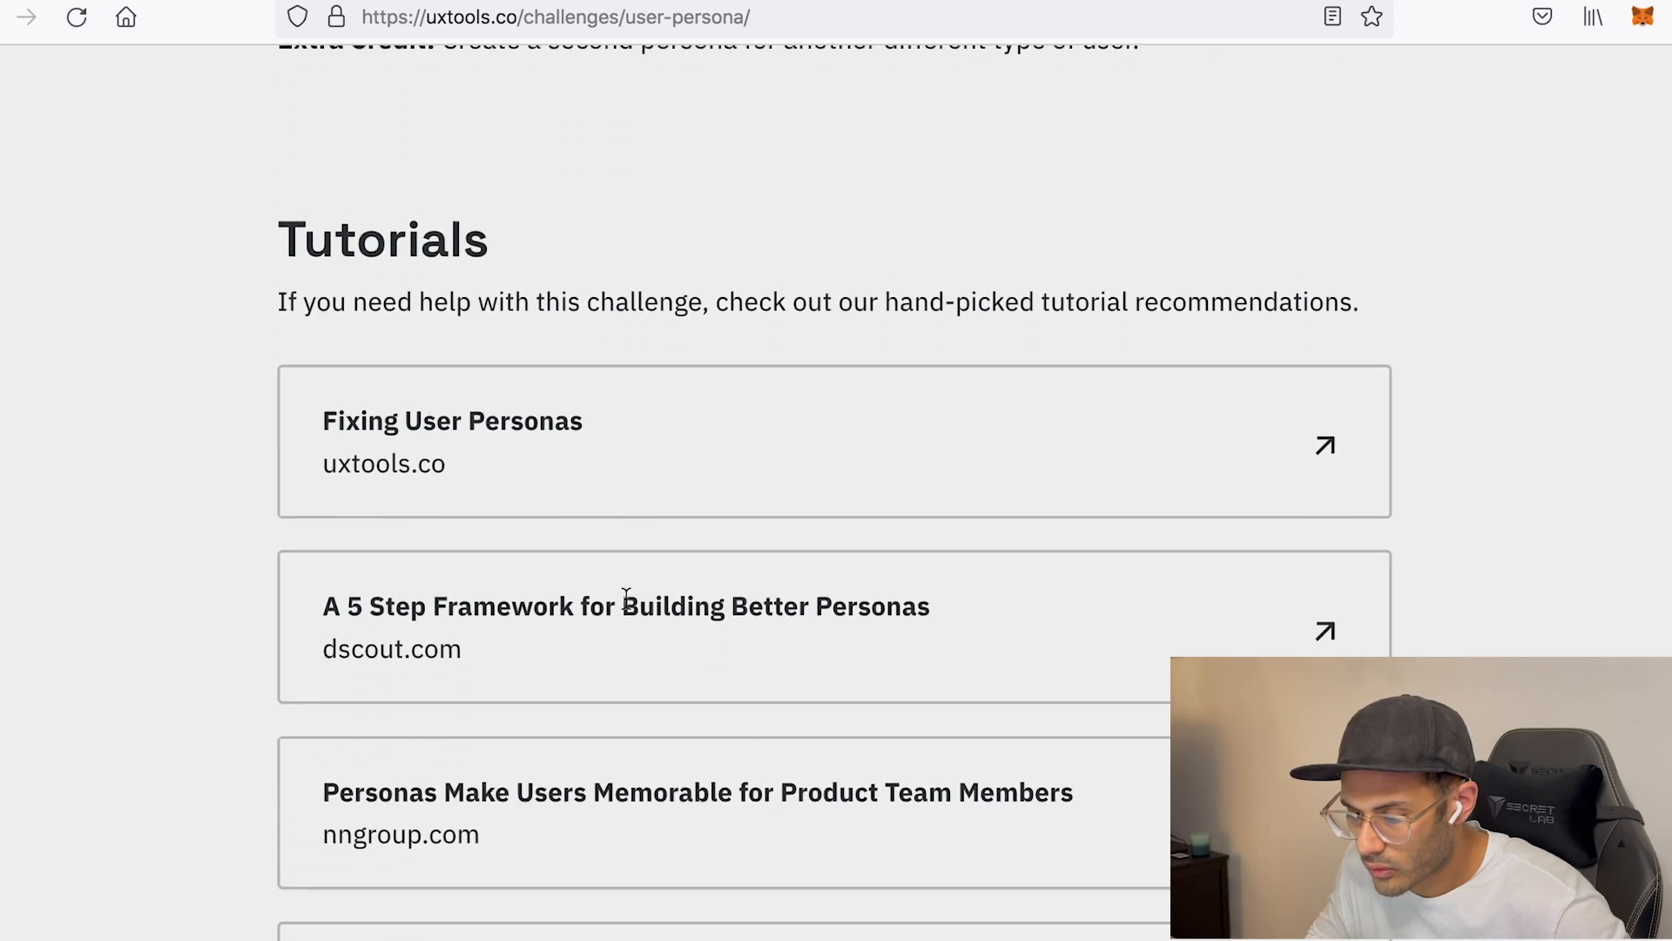
scroll("up", 3)
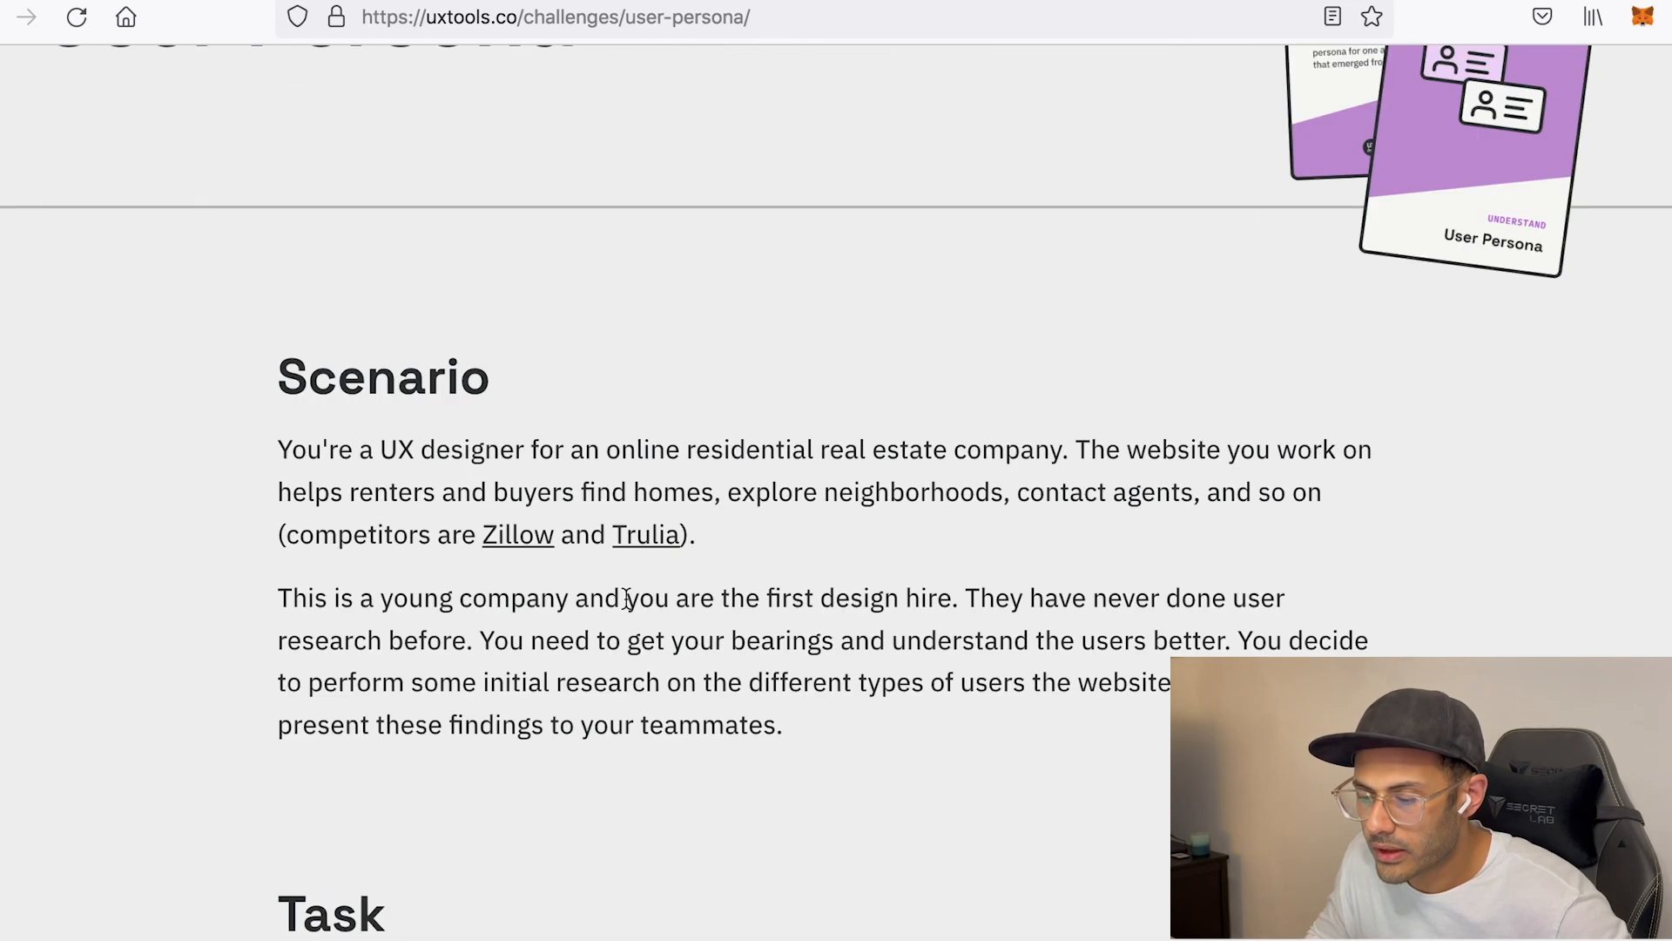
scroll("down", 3)
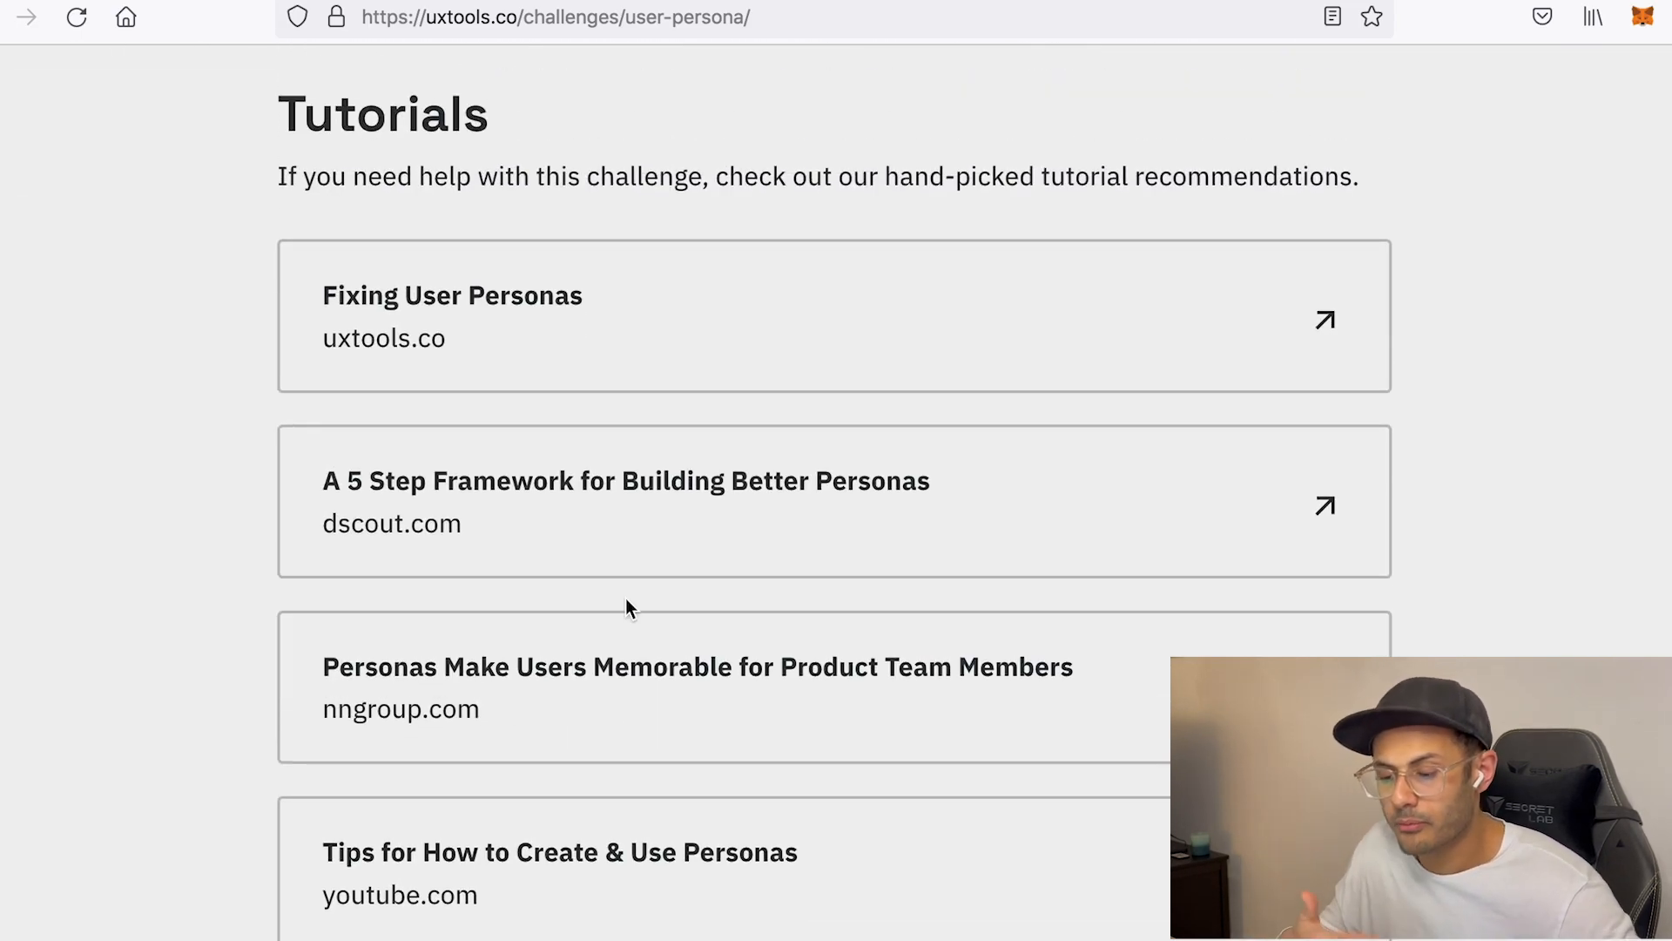
scroll("down", 3)
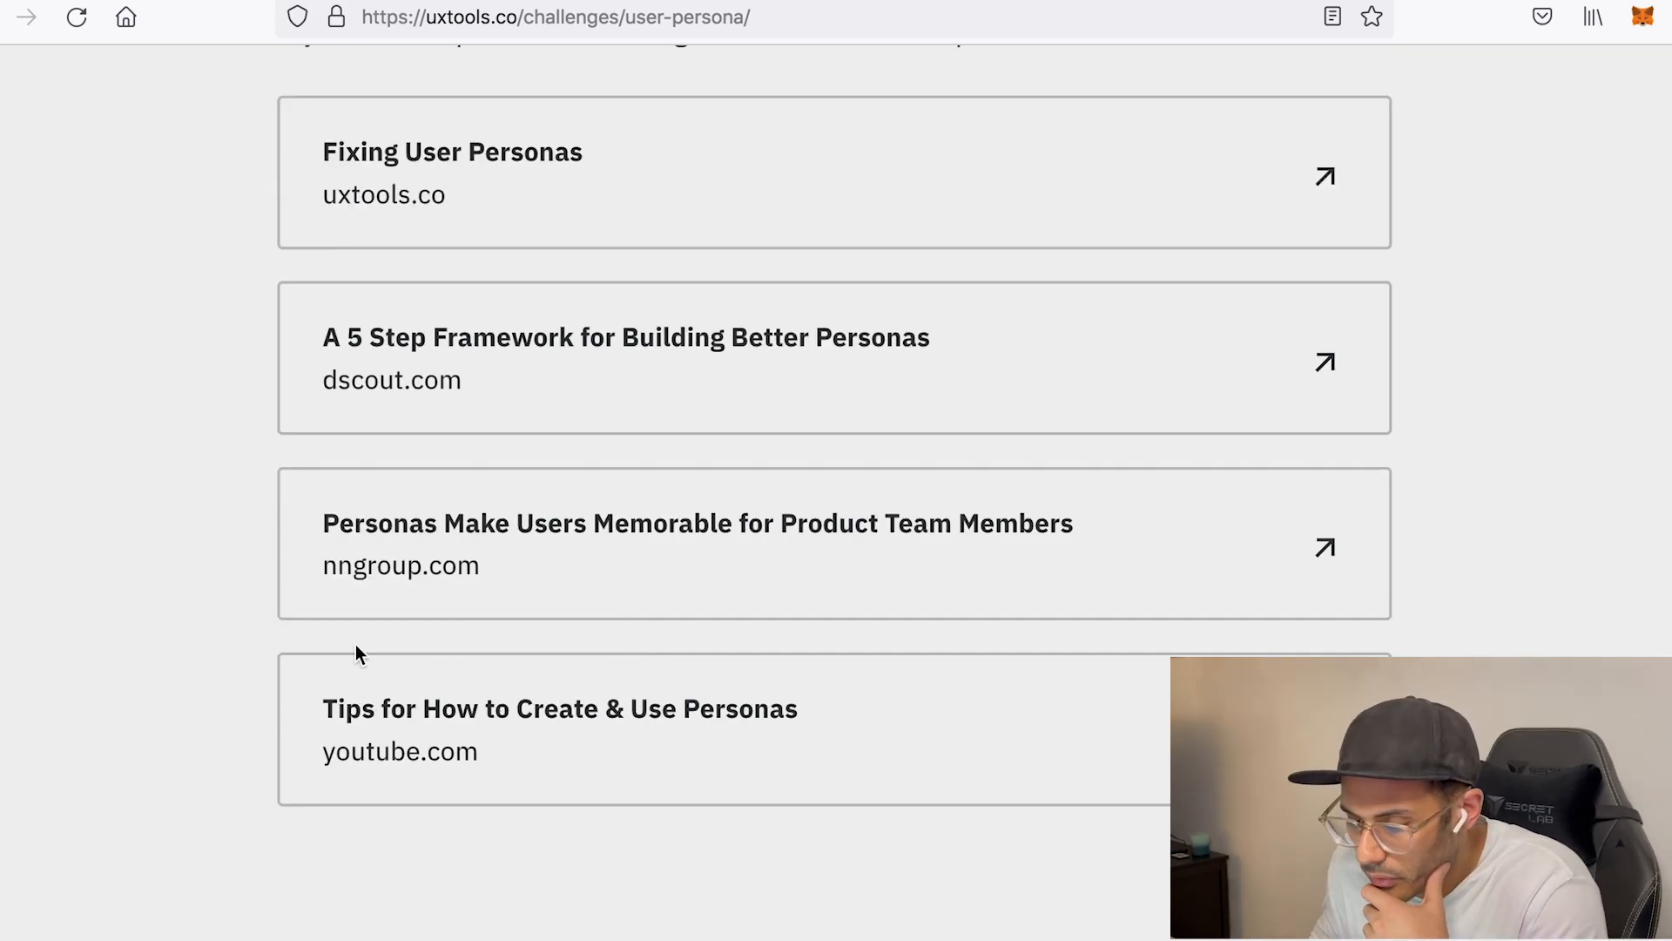
scroll("down", 3)
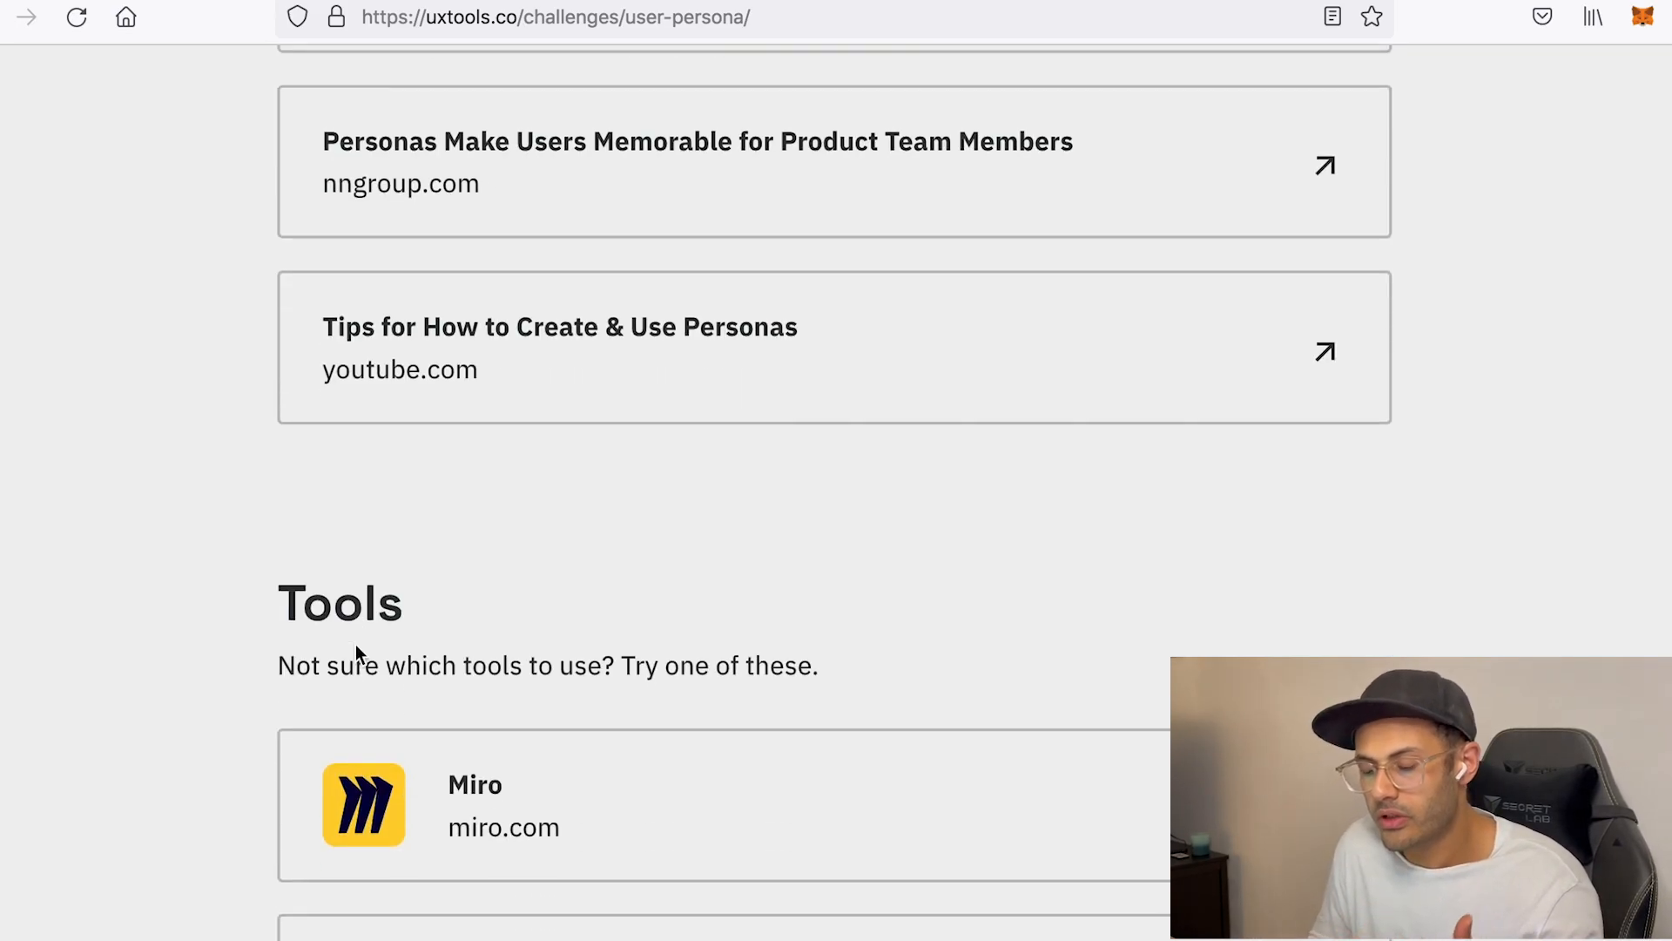
scroll("down", 3)
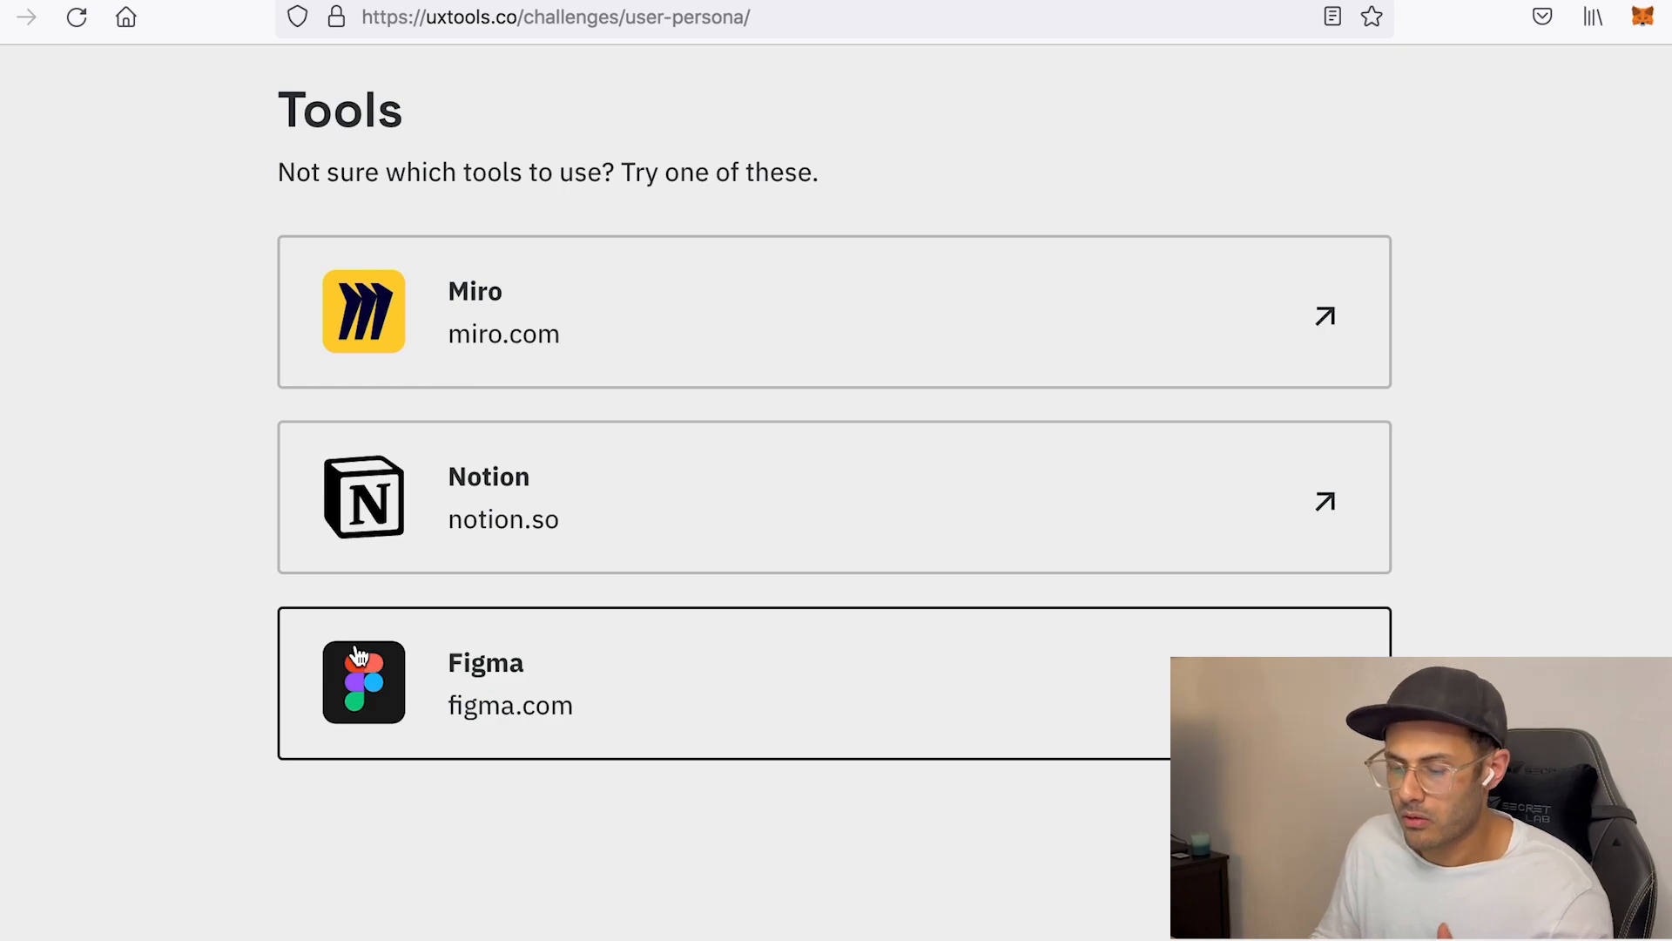
mouse_move(383, 446)
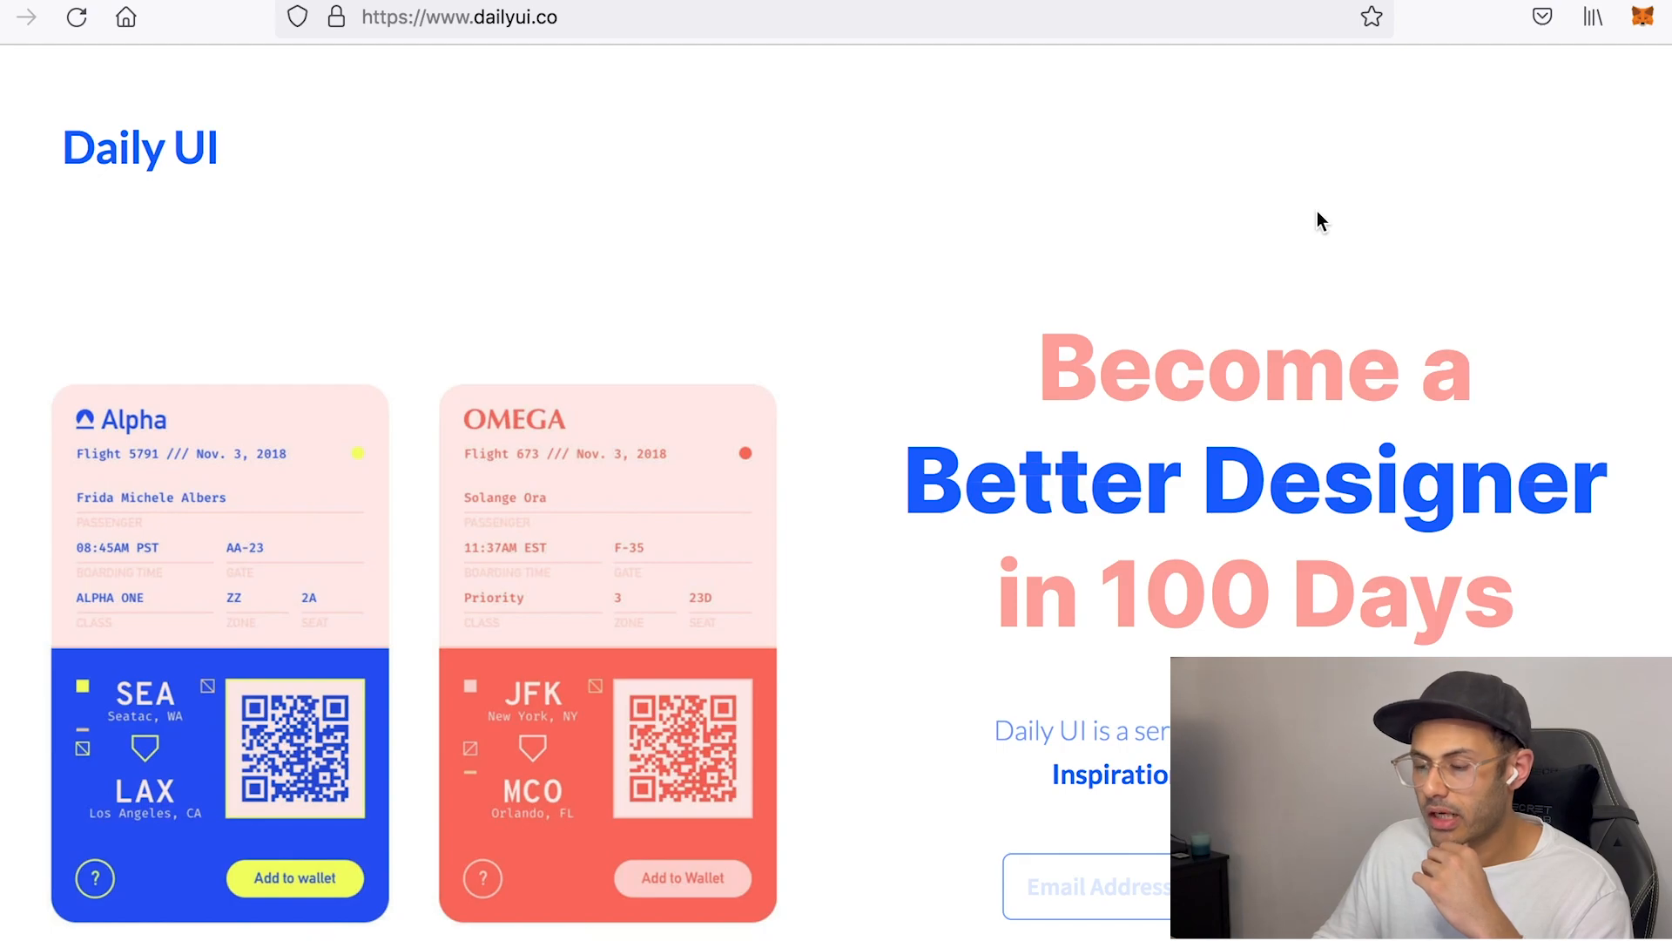
On dailyui.co, place the cursor in the Email Address field beside Get Started for the 100-day challenge.
scroll("down", 3)
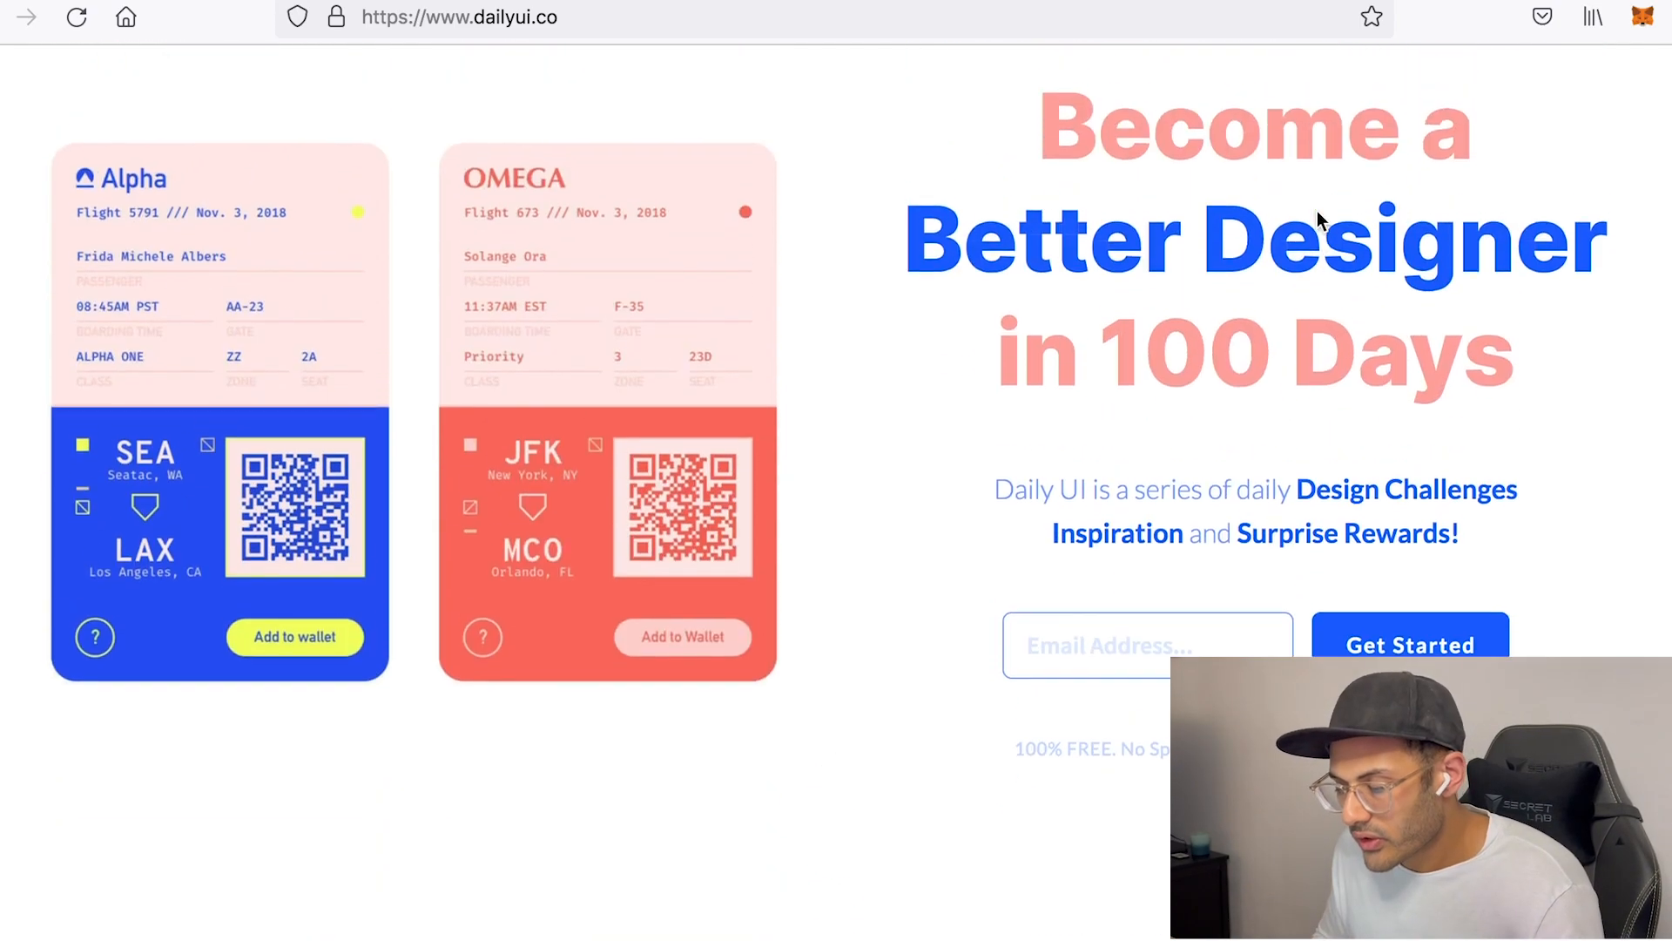
left_click(1146, 645)
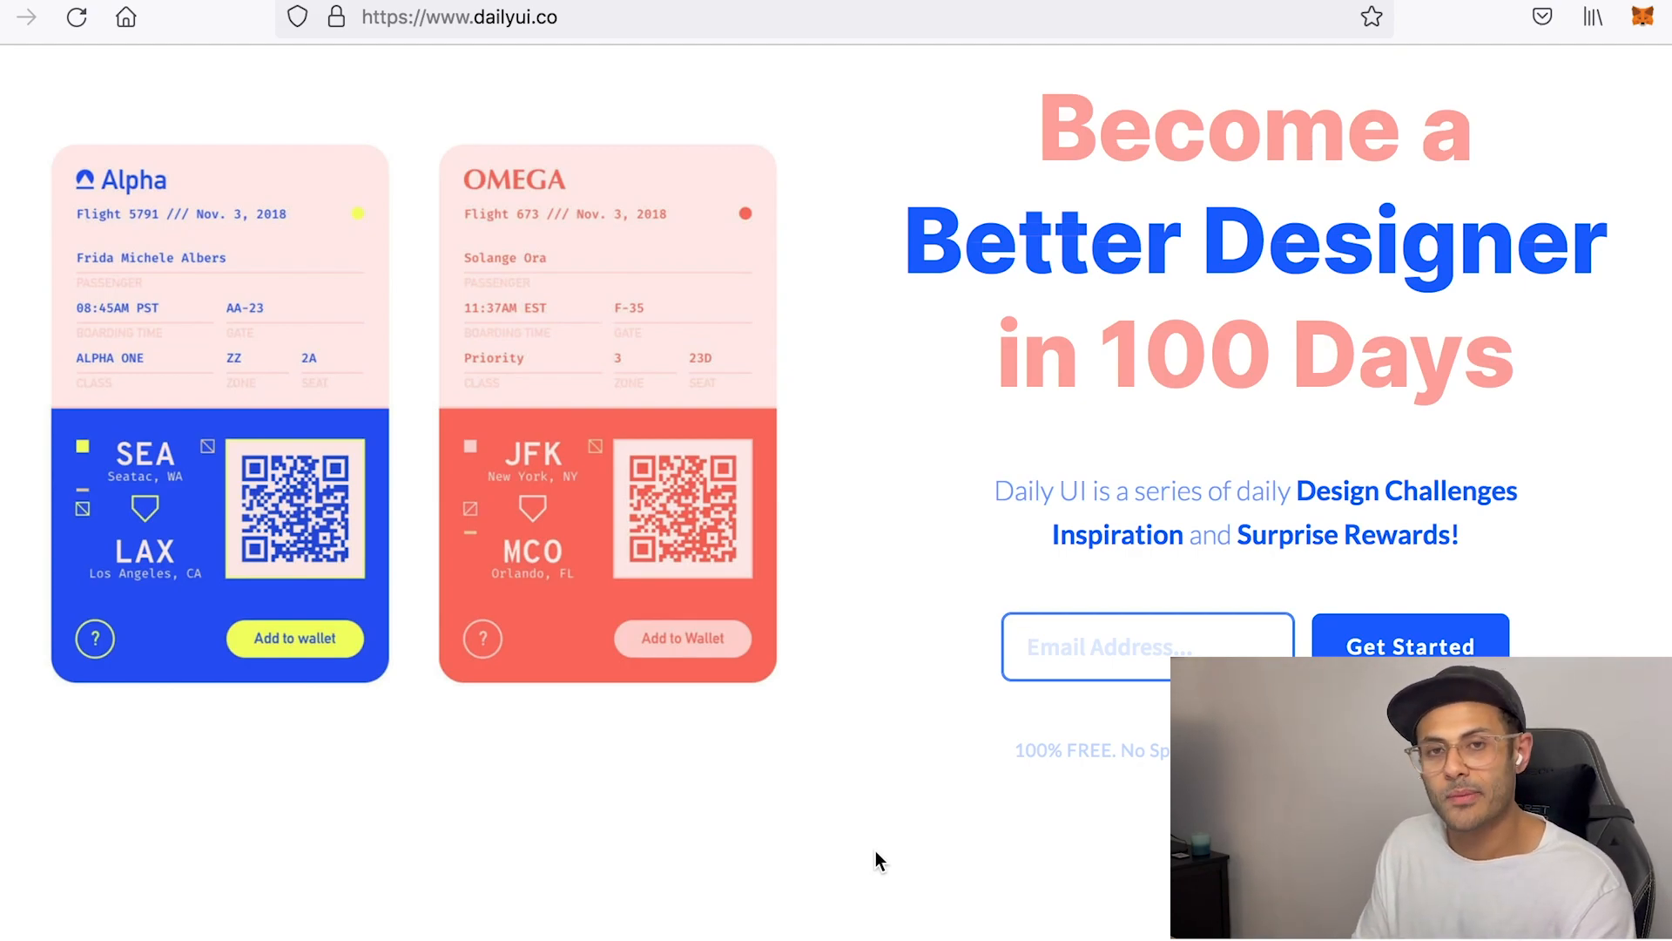
left_click(1148, 646)
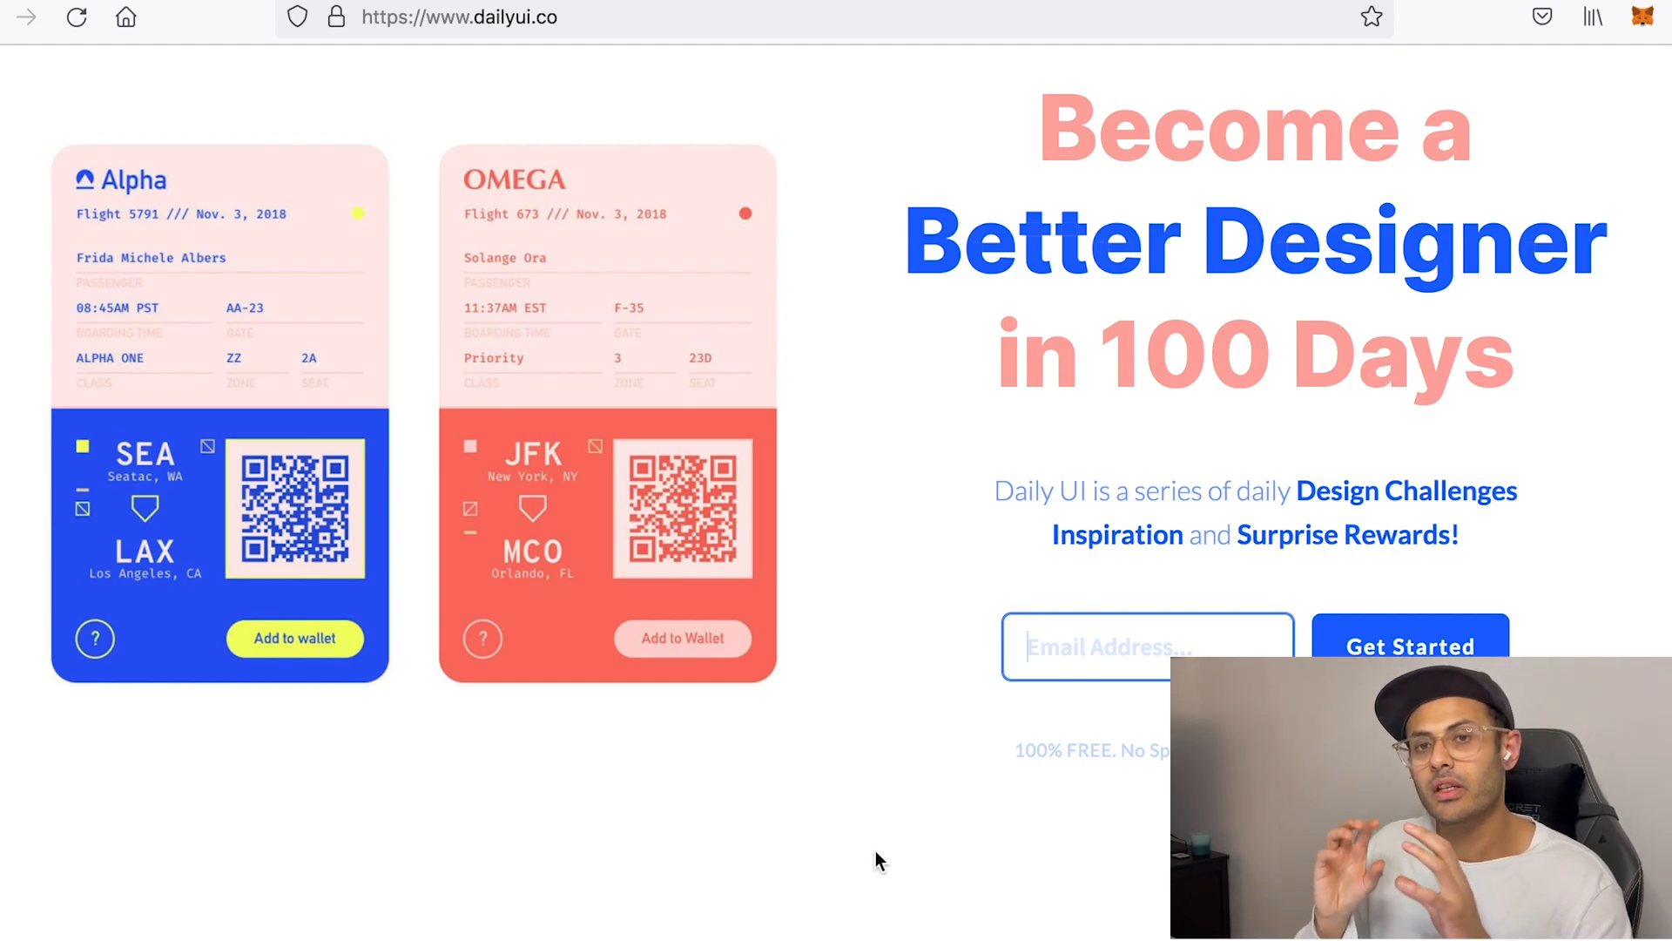